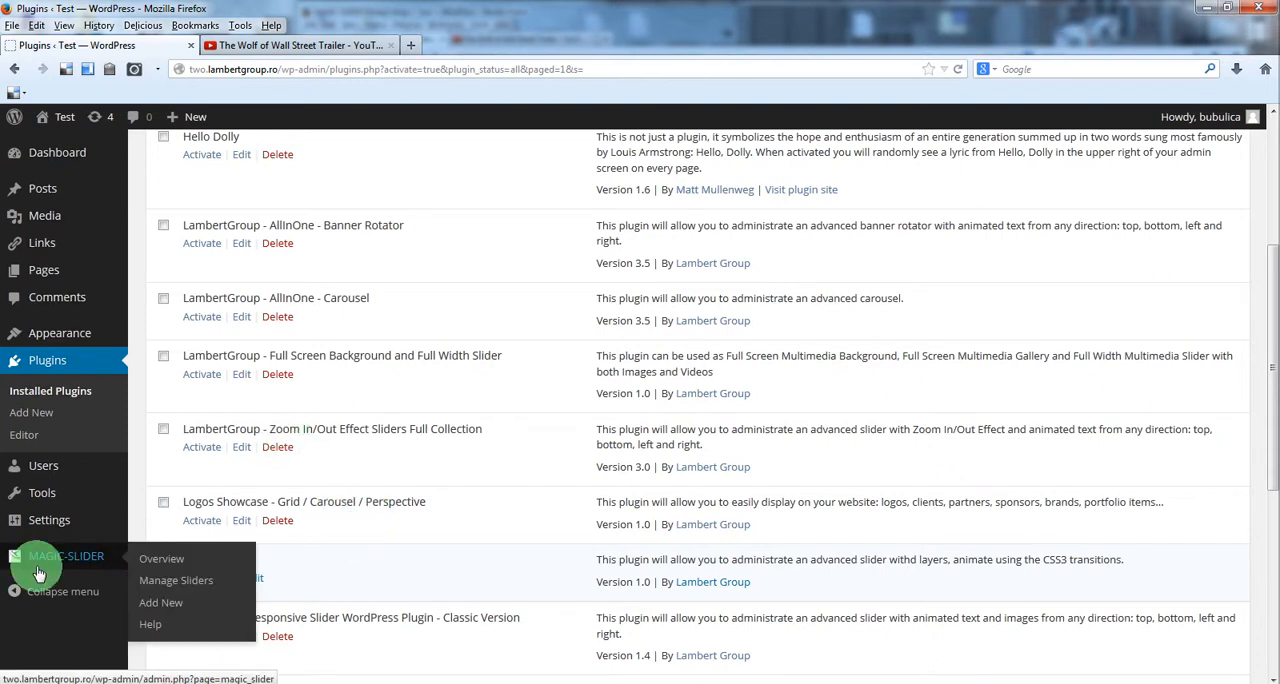
Go to MAGIC-SLIDER's Manage Sliders list and select the 'First Slider' name.
{"action": "left_click", "coordinate": [176, 580]}
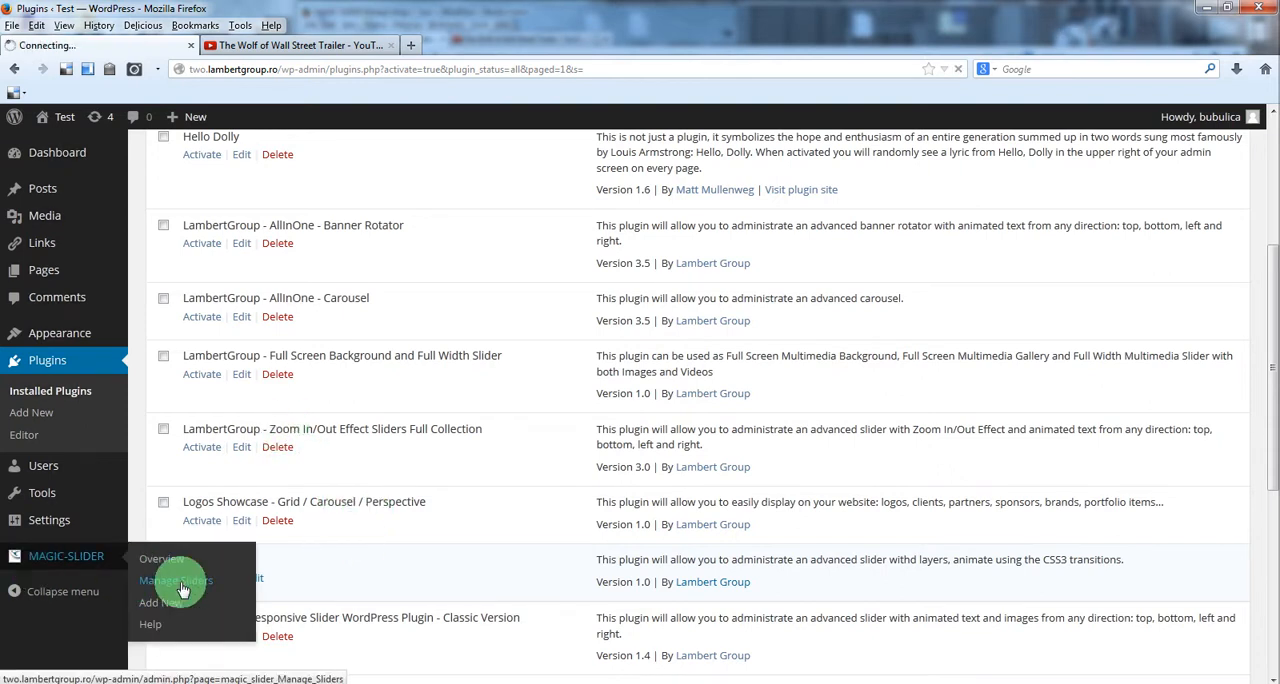
{"action": "left_click", "coordinate": [176, 580]}
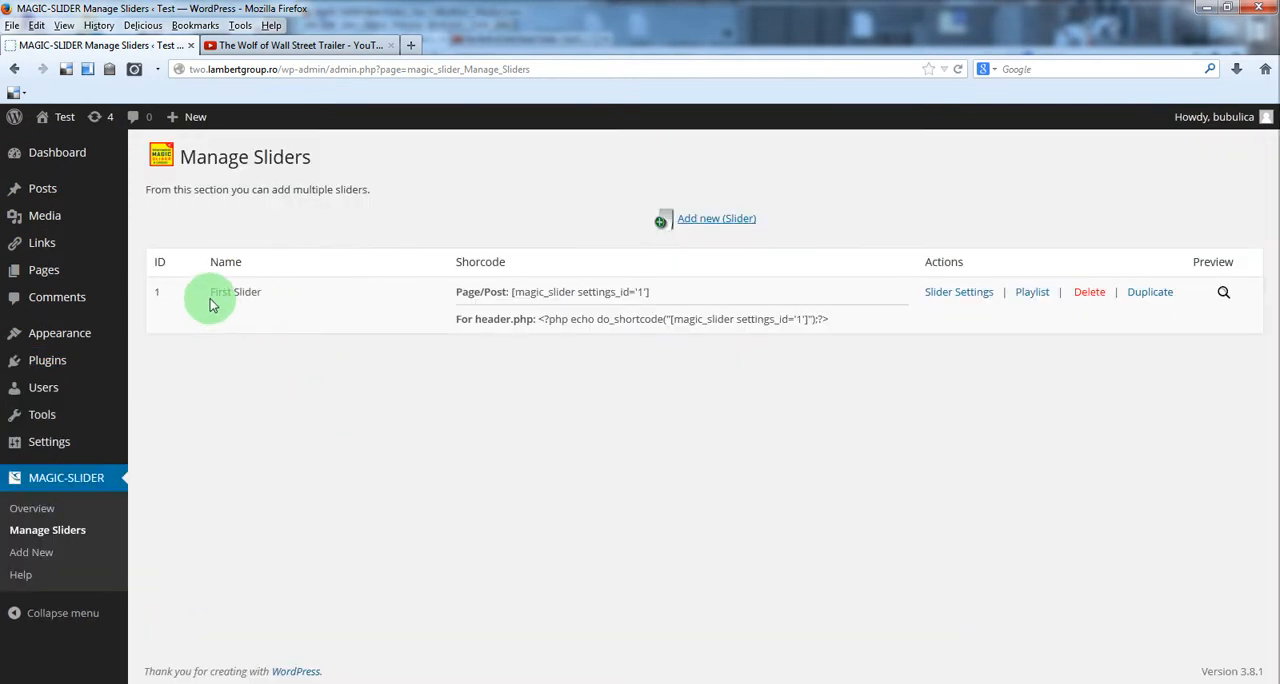
{"action": "double_click", "coordinate": [236, 292]}
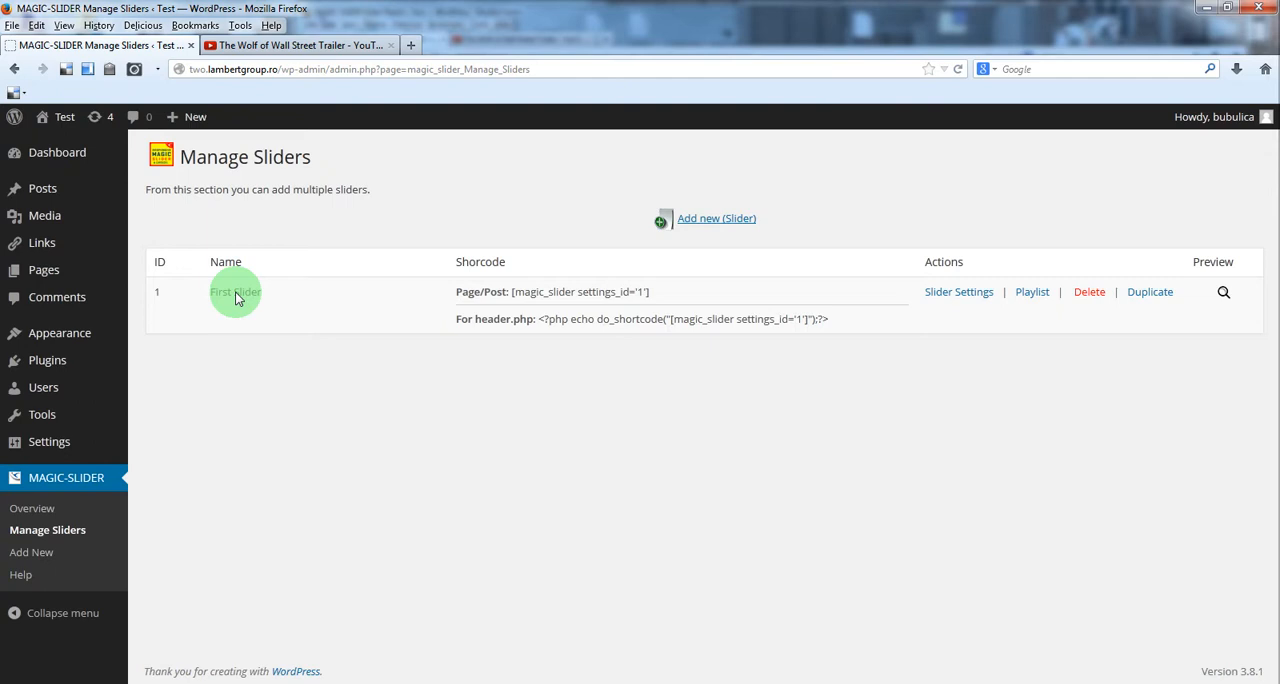
{"action": "mouse_move", "coordinate": [920, 344]}
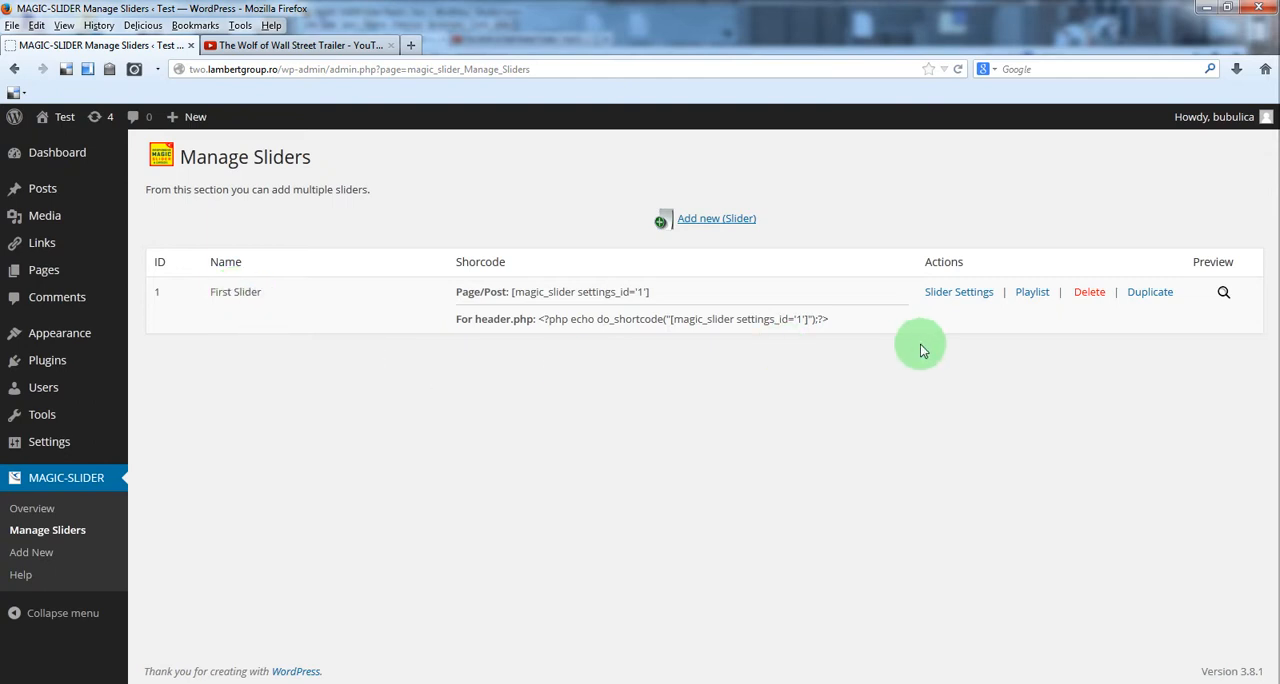
{"action": "mouse_move", "coordinate": [958, 292]}
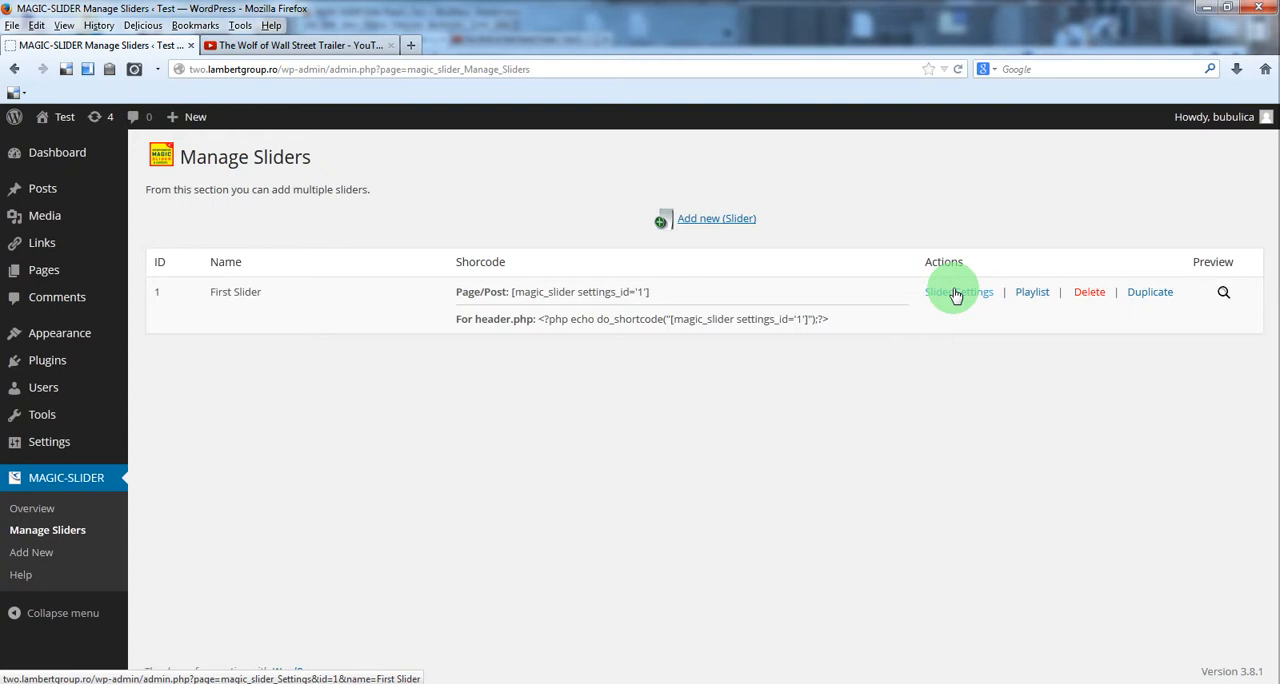
Enter First Slider's Slider Settings and expand the Circle Timer Settings section.
{"action": "left_click", "coordinate": [956, 292]}
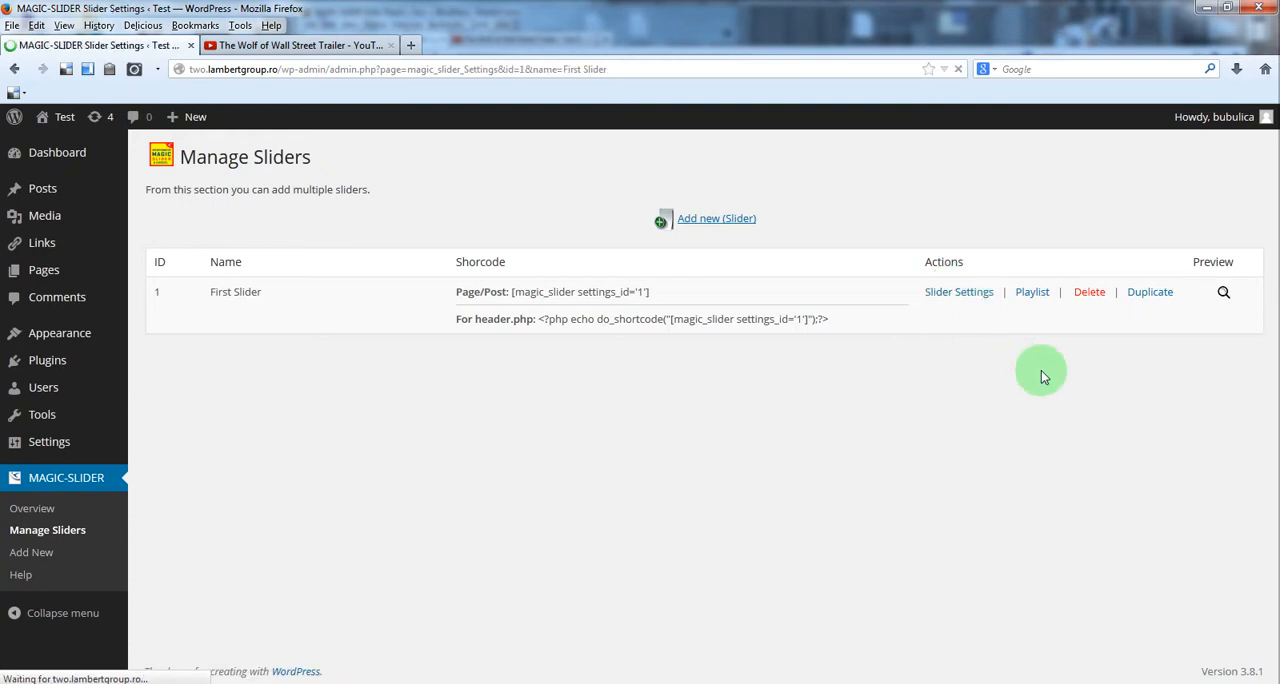
{"action": "left_click", "coordinate": [956, 292]}
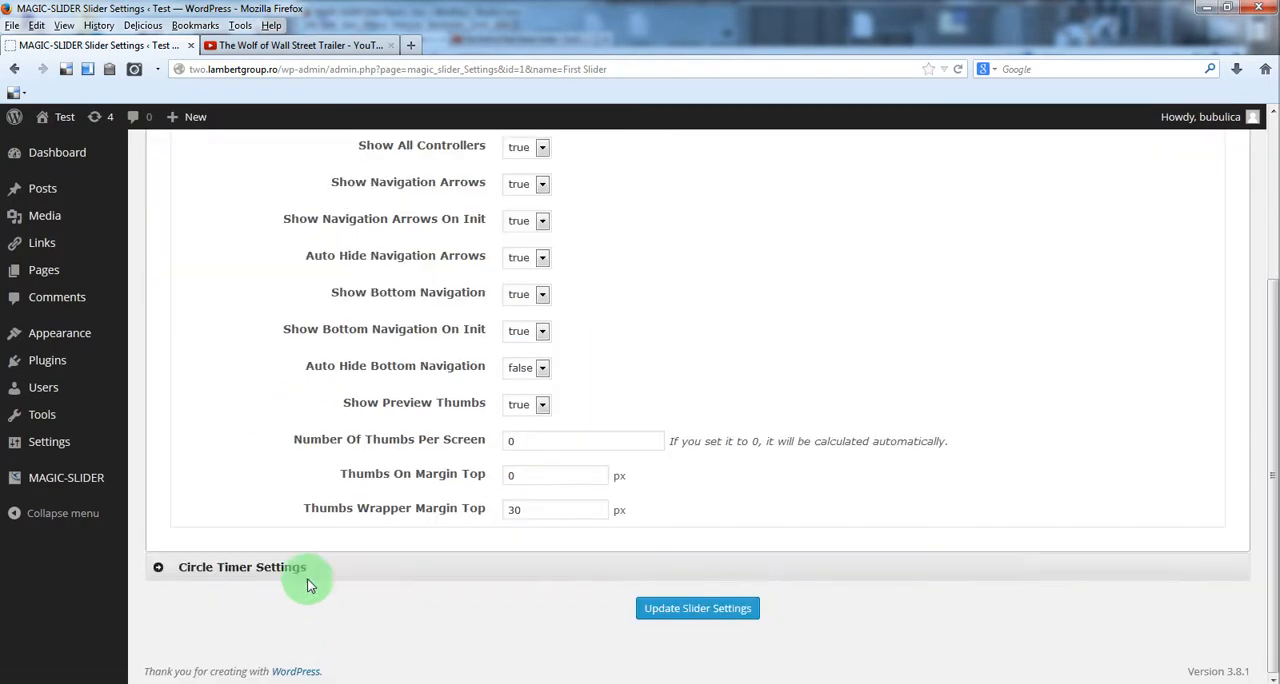
{"action": "left_click", "coordinate": [242, 568]}
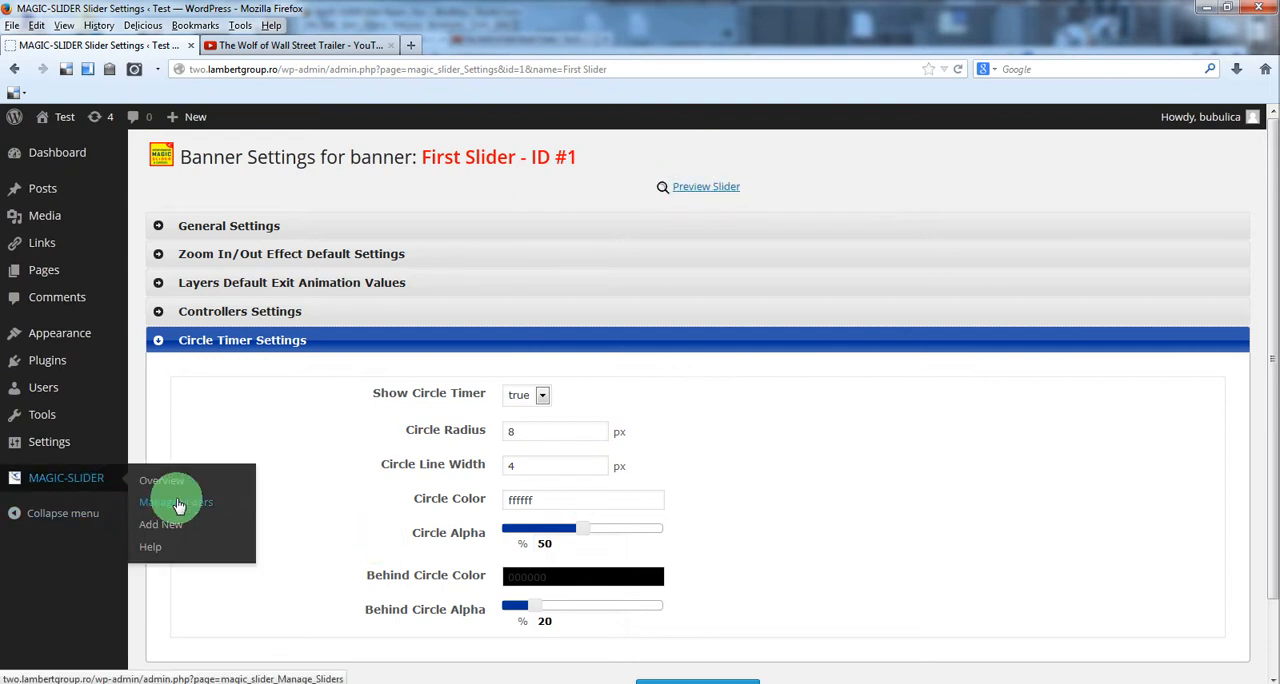
Return to Manage Sliders, enter First Slider's playlist and start a new slide.
{"action": "left_click", "coordinate": [176, 500]}
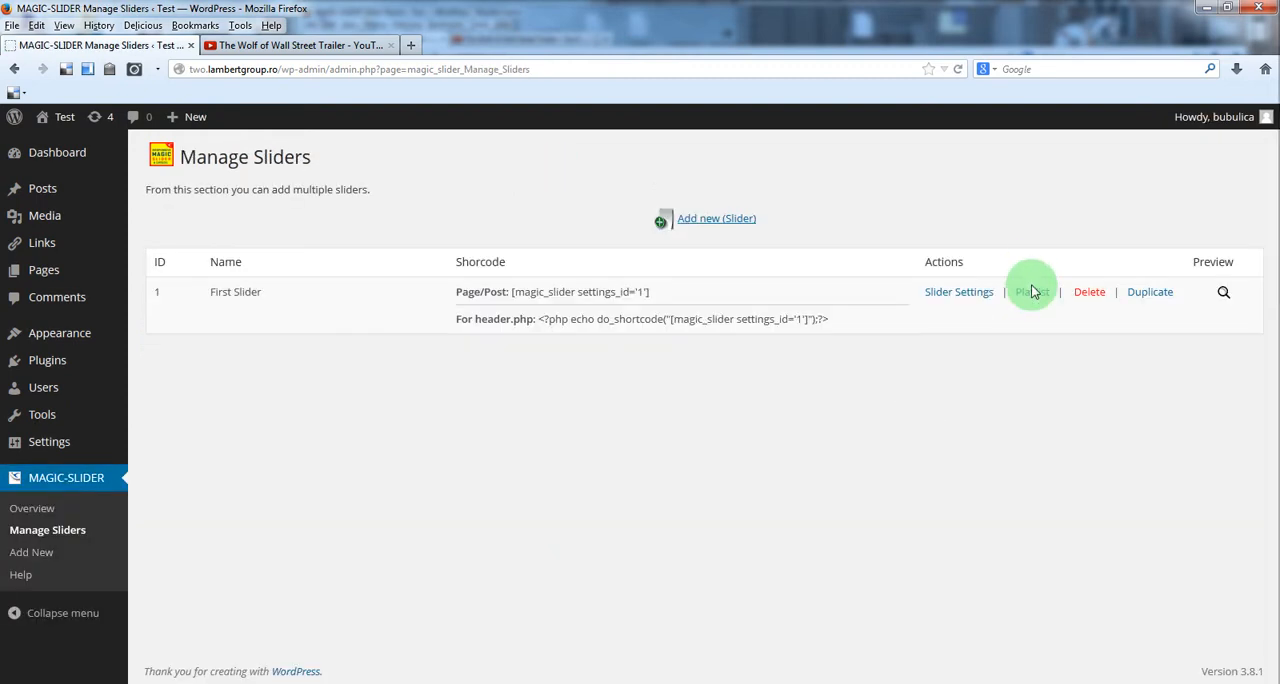
{"action": "left_click", "coordinate": [1032, 292]}
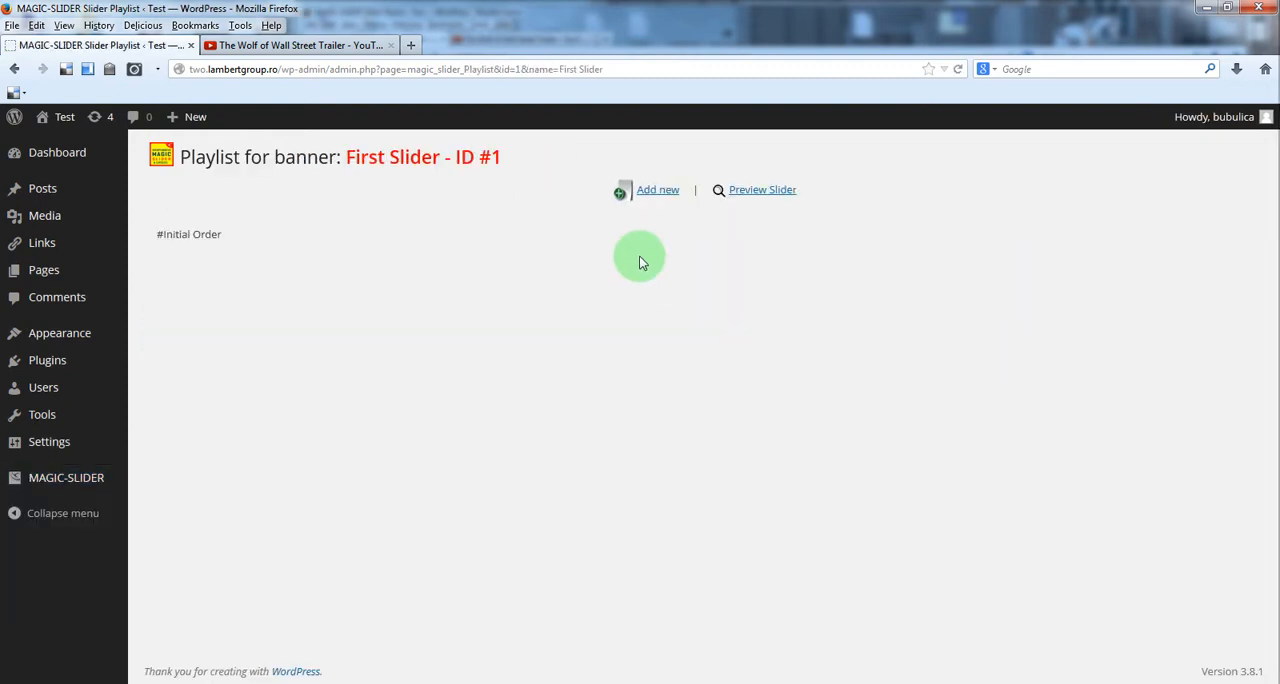
{"action": "mouse_move", "coordinate": [628, 452]}
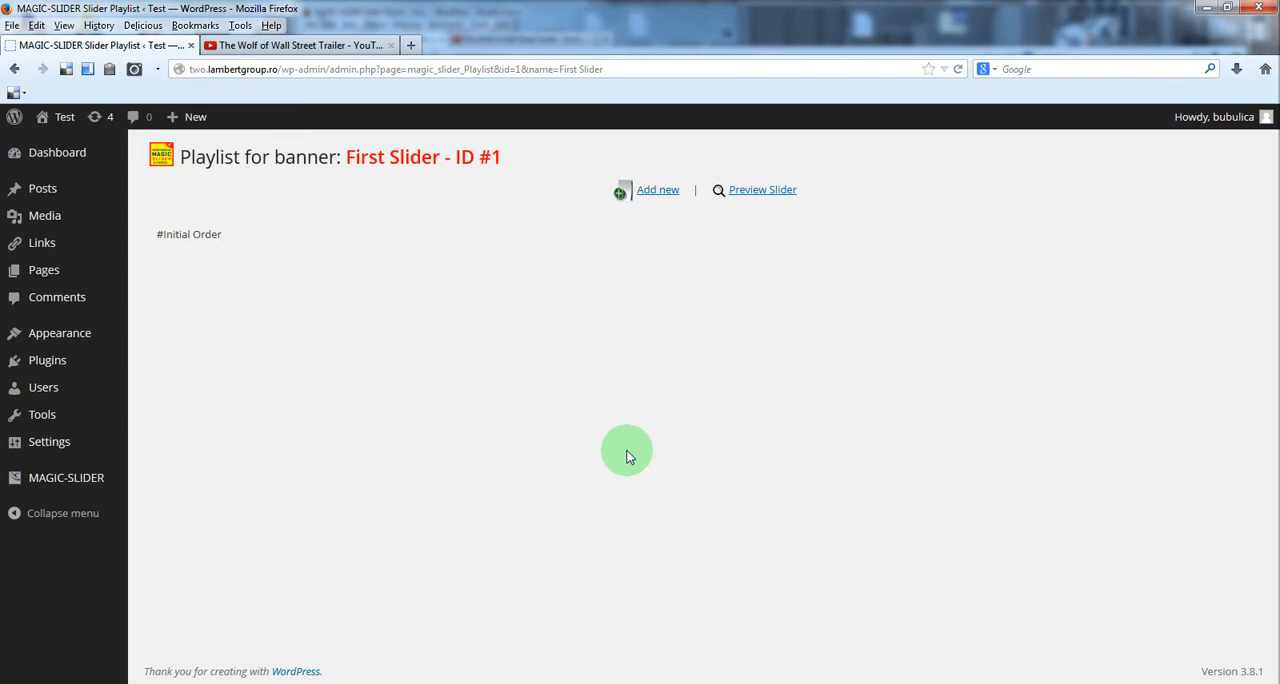
{"action": "mouse_move", "coordinate": [684, 218]}
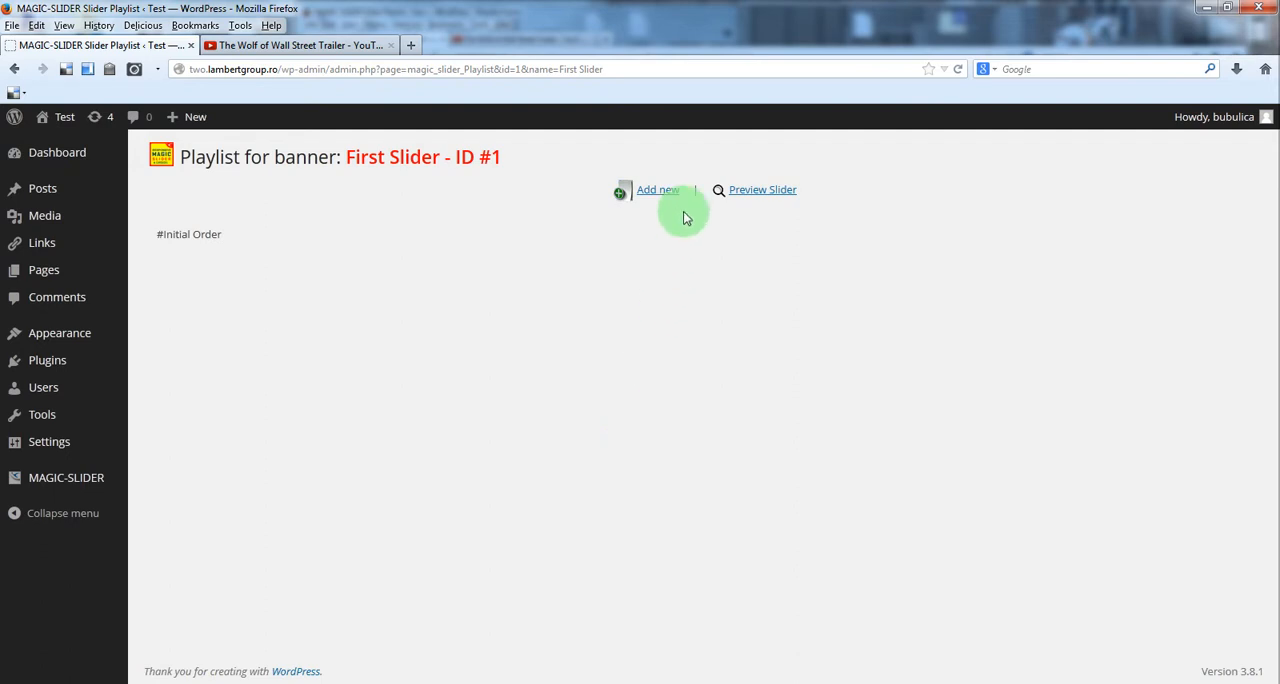
{"action": "left_click", "coordinate": [656, 190]}
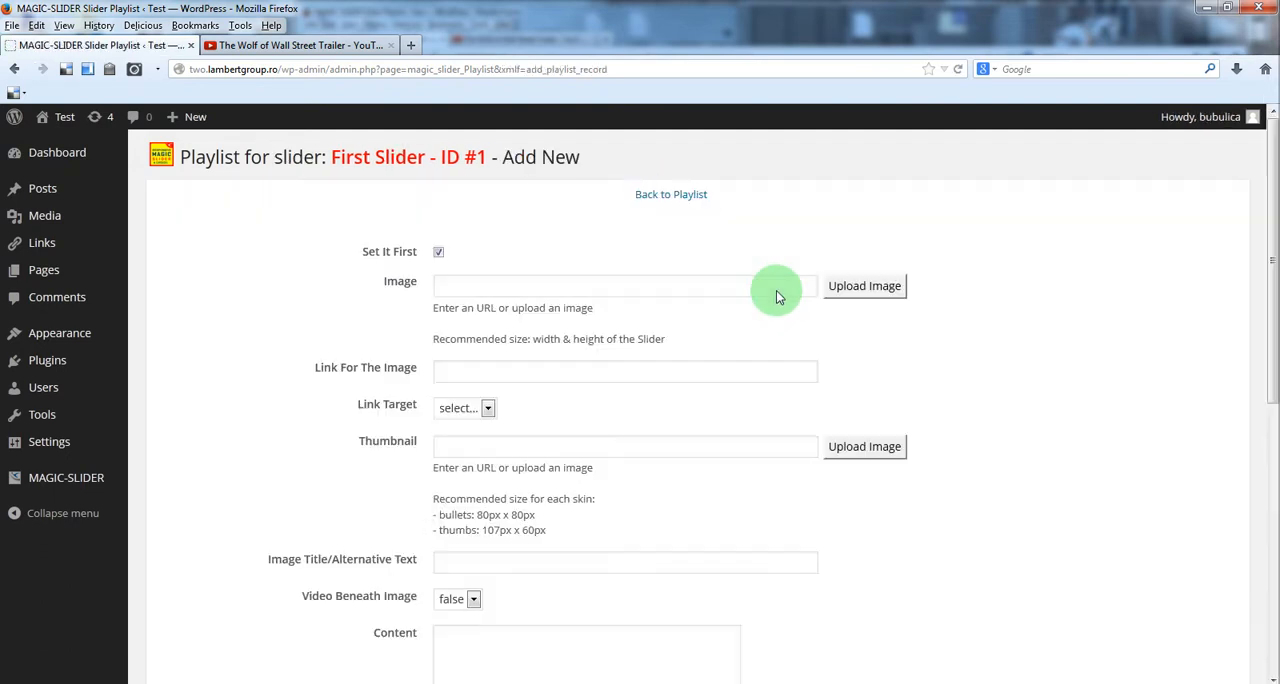
Set the slide image to the bullets image from the media library.
{"action": "left_click", "coordinate": [864, 284]}
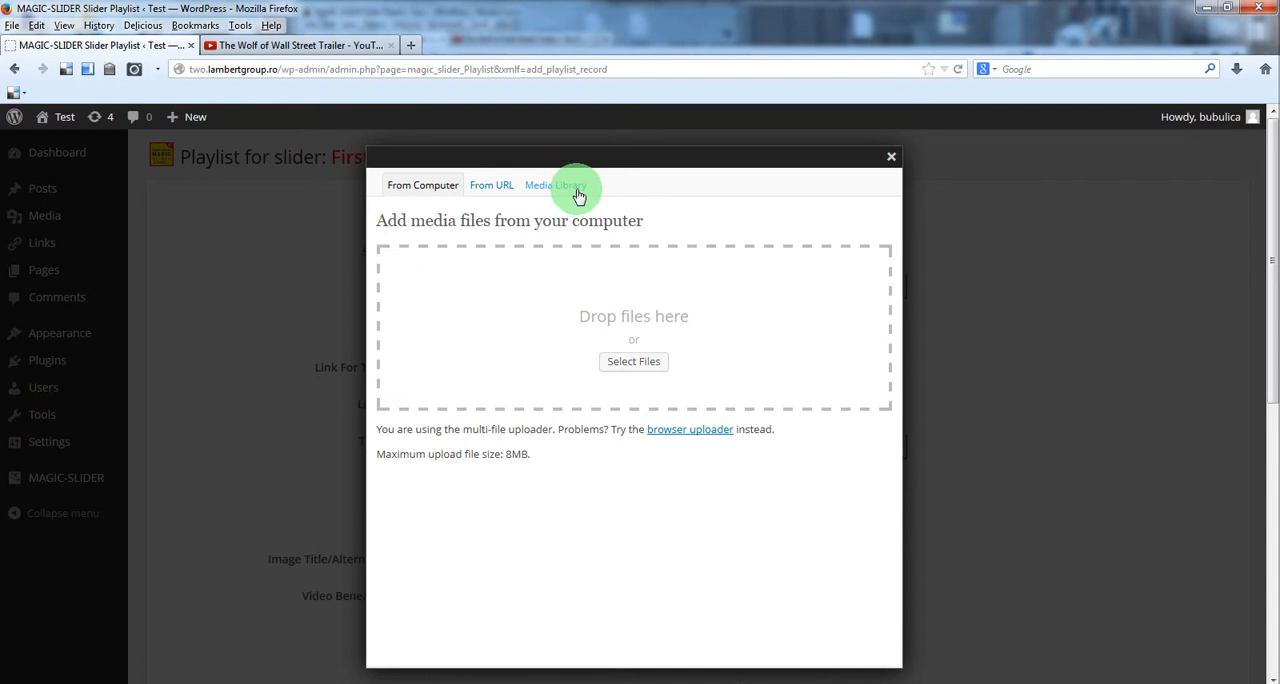
{"action": "left_click", "coordinate": [556, 186]}
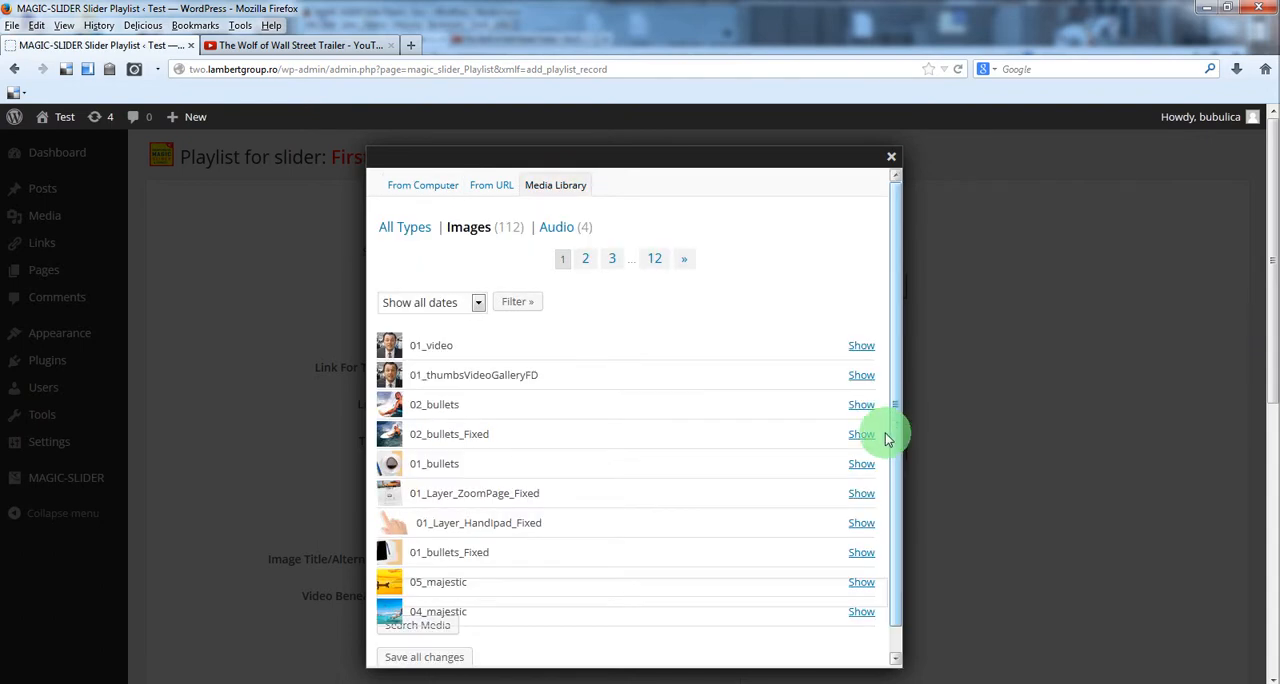
{"action": "left_click", "coordinate": [860, 492]}
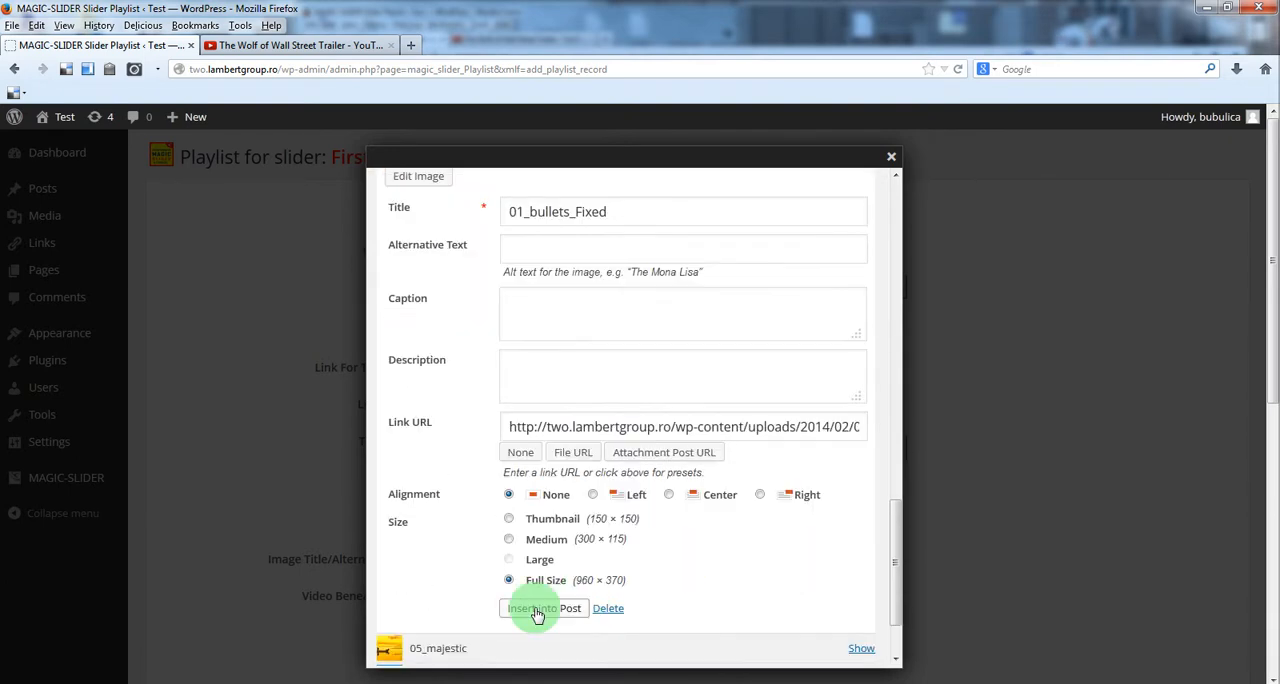
{"action": "left_click", "coordinate": [544, 608]}
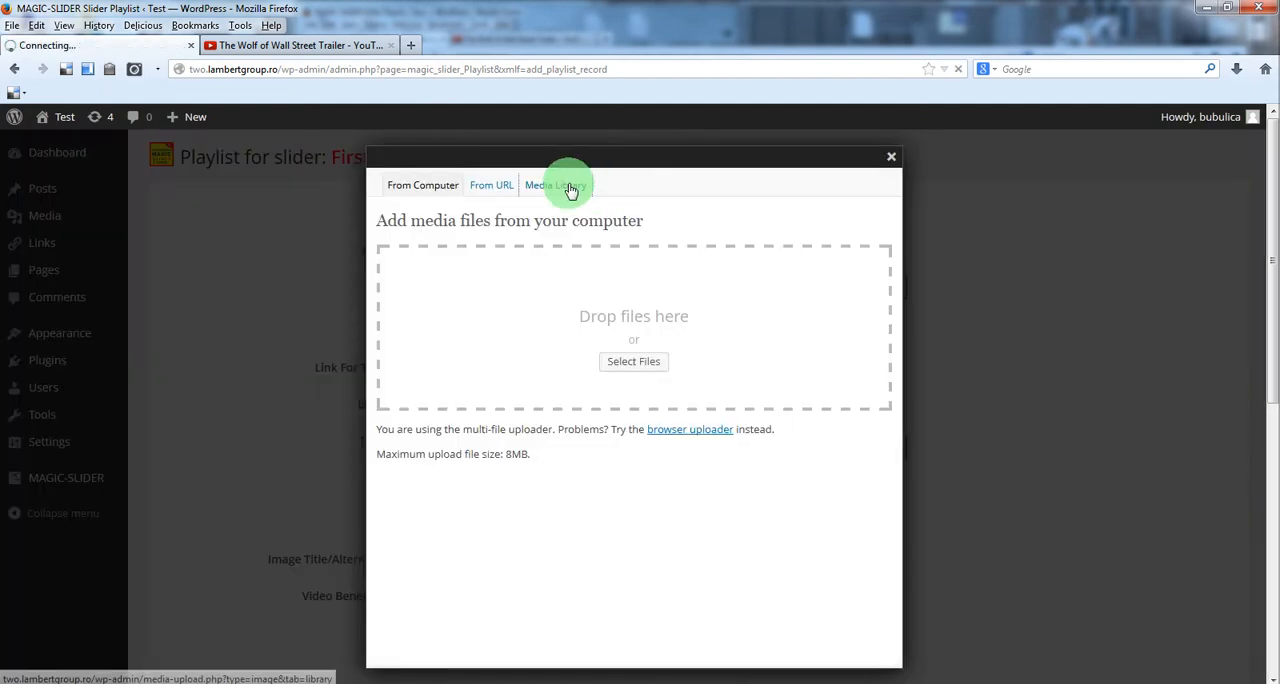
Set the thumbnail to the 01_bullets image and save the slide with Add Record.
{"action": "left_click", "coordinate": [556, 184]}
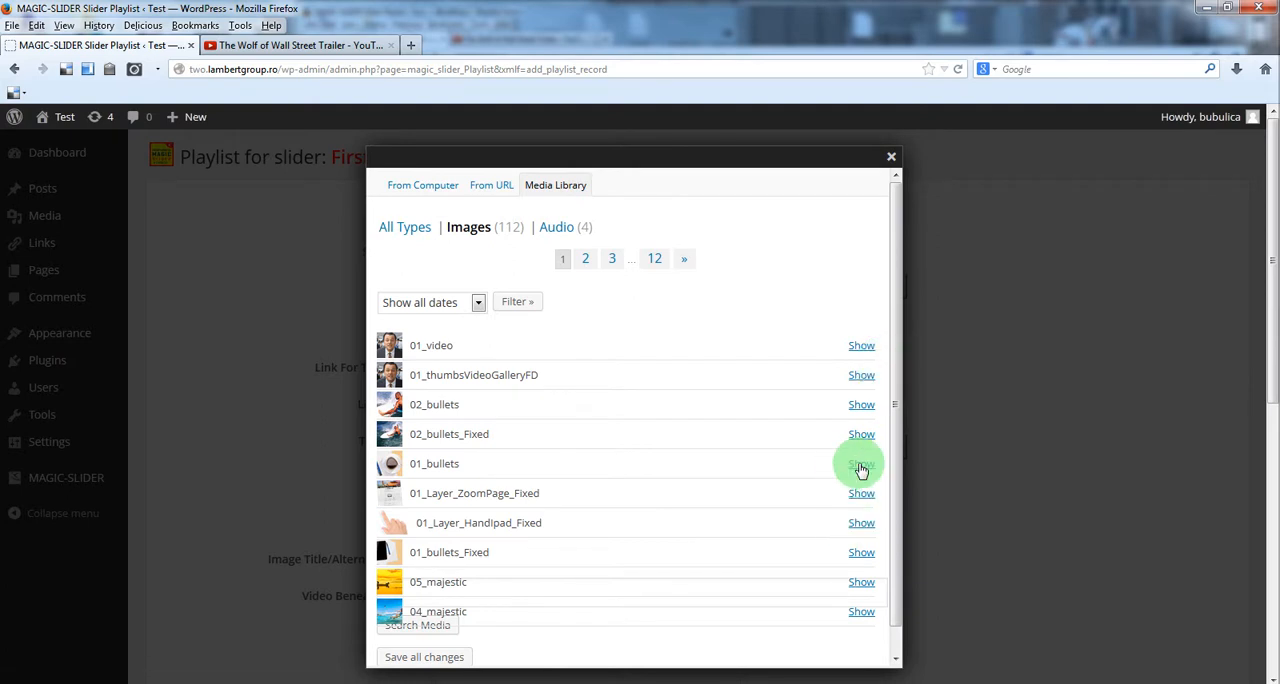
{"action": "left_click", "coordinate": [860, 464]}
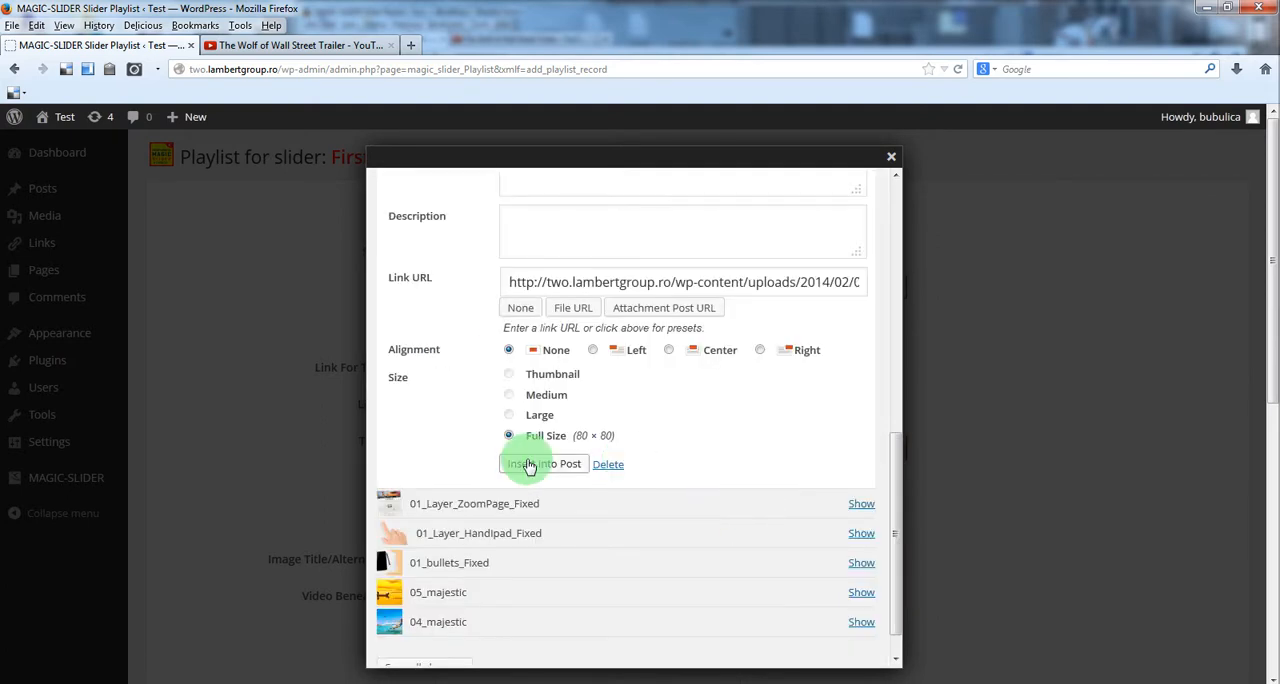
{"action": "left_click", "coordinate": [544, 464]}
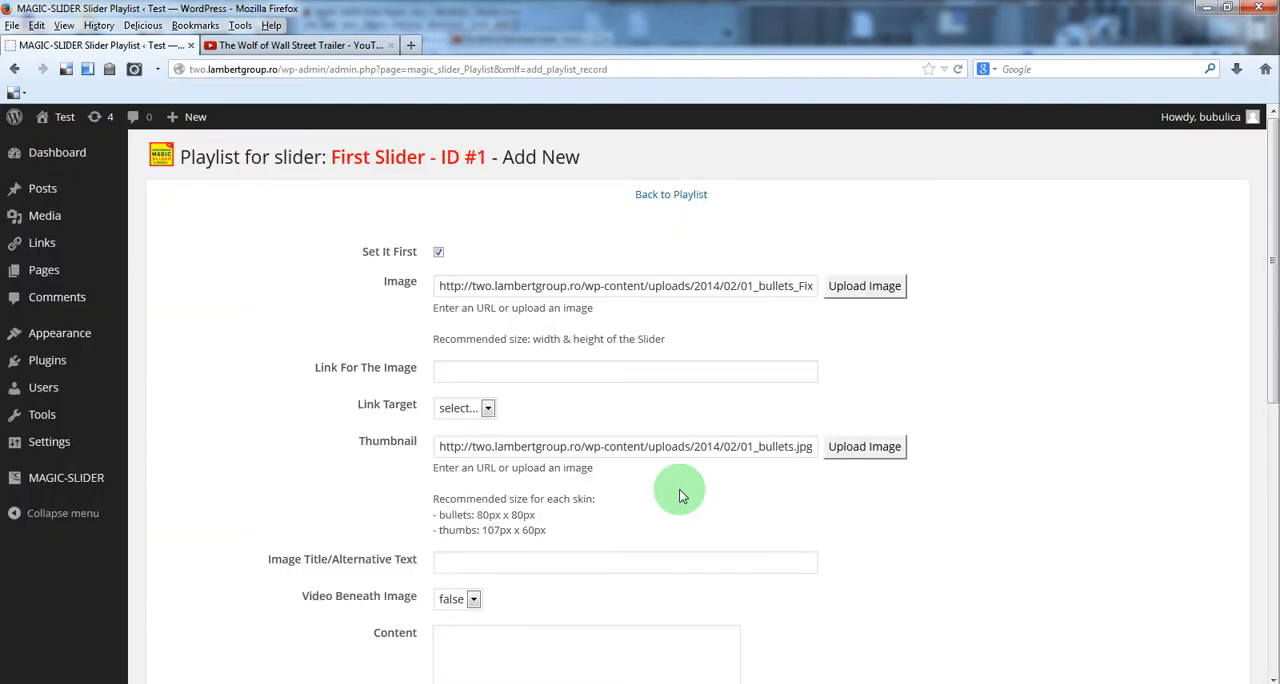
{"action": "scroll", "scroll_direction": "down", "scroll_amount": 3}
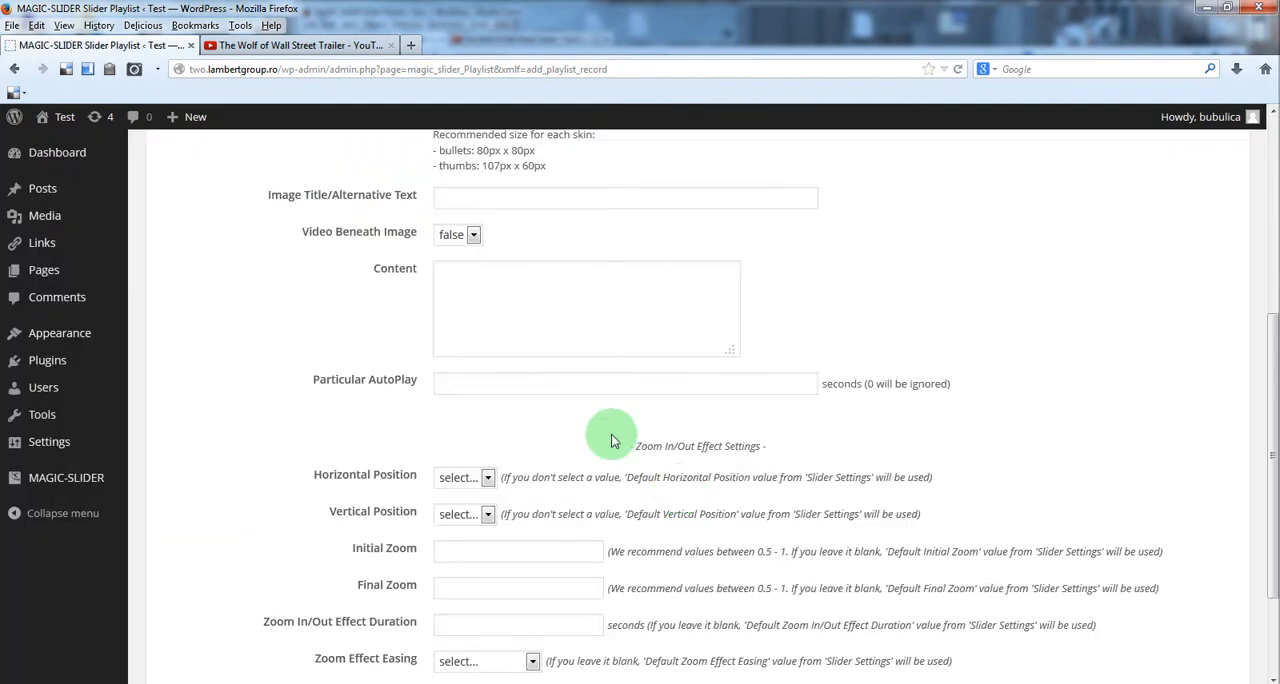
{"action": "scroll", "scroll_direction": "down", "scroll_amount": 3}
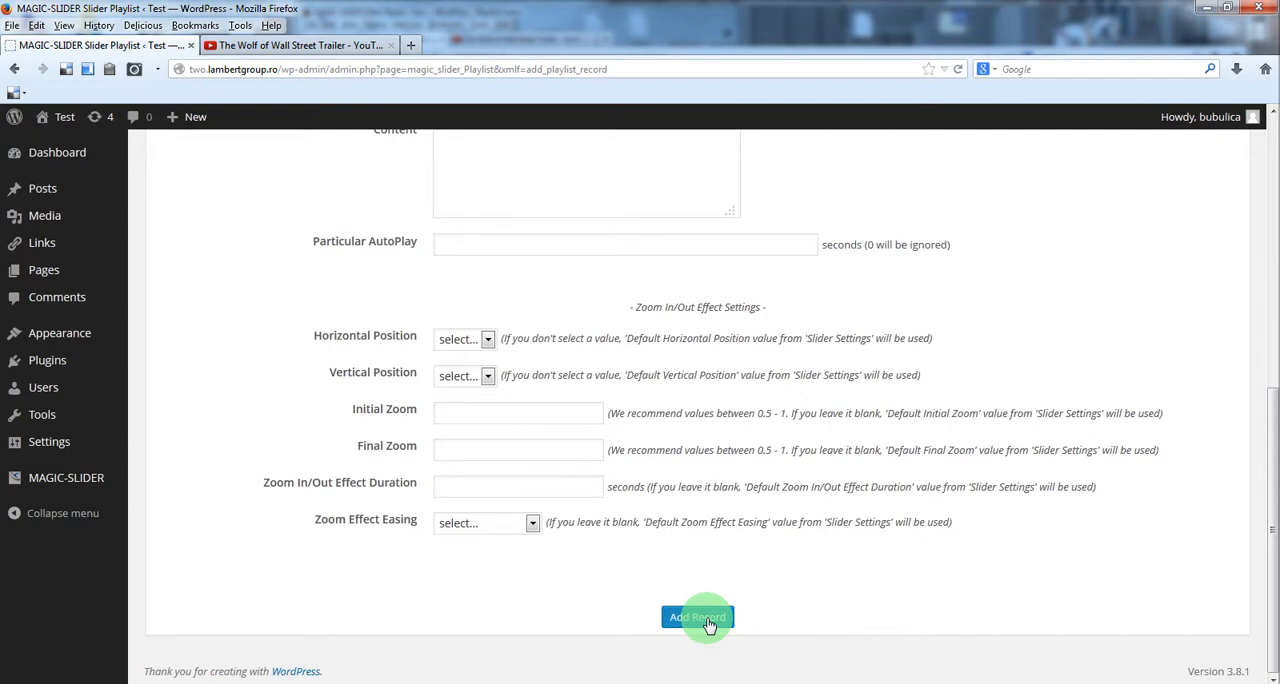
{"action": "left_click", "coordinate": [696, 616]}
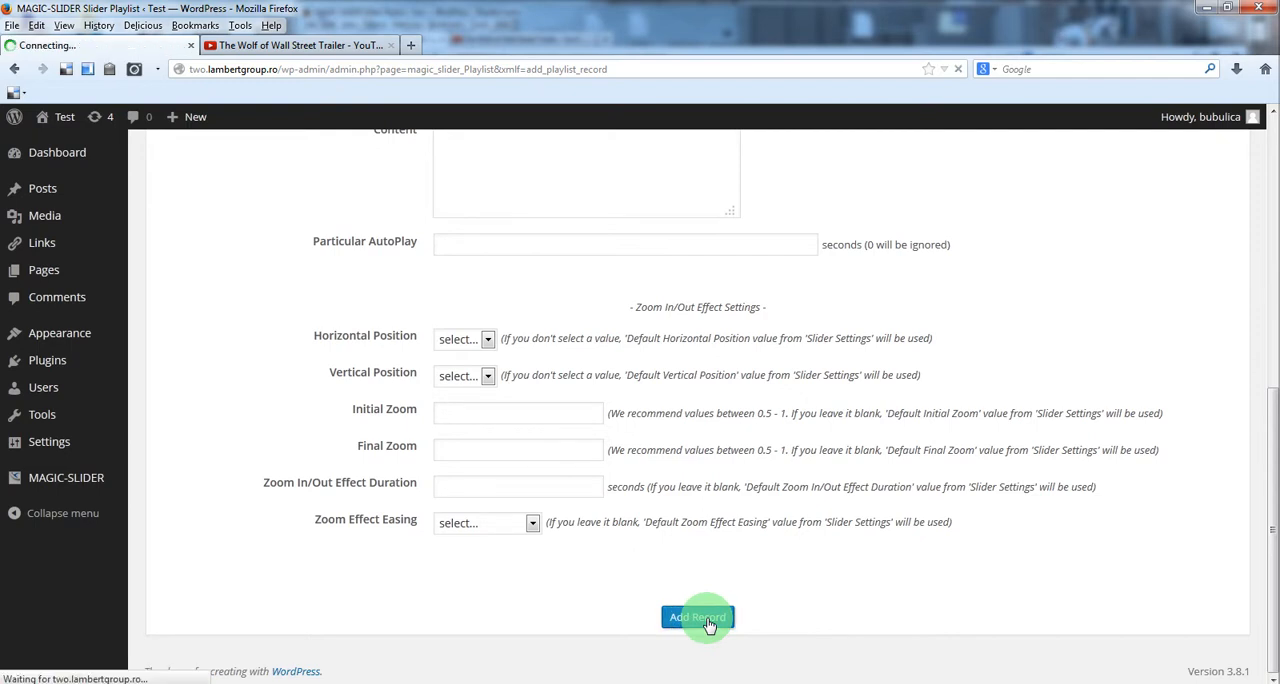
{"action": "left_click", "coordinate": [696, 616]}
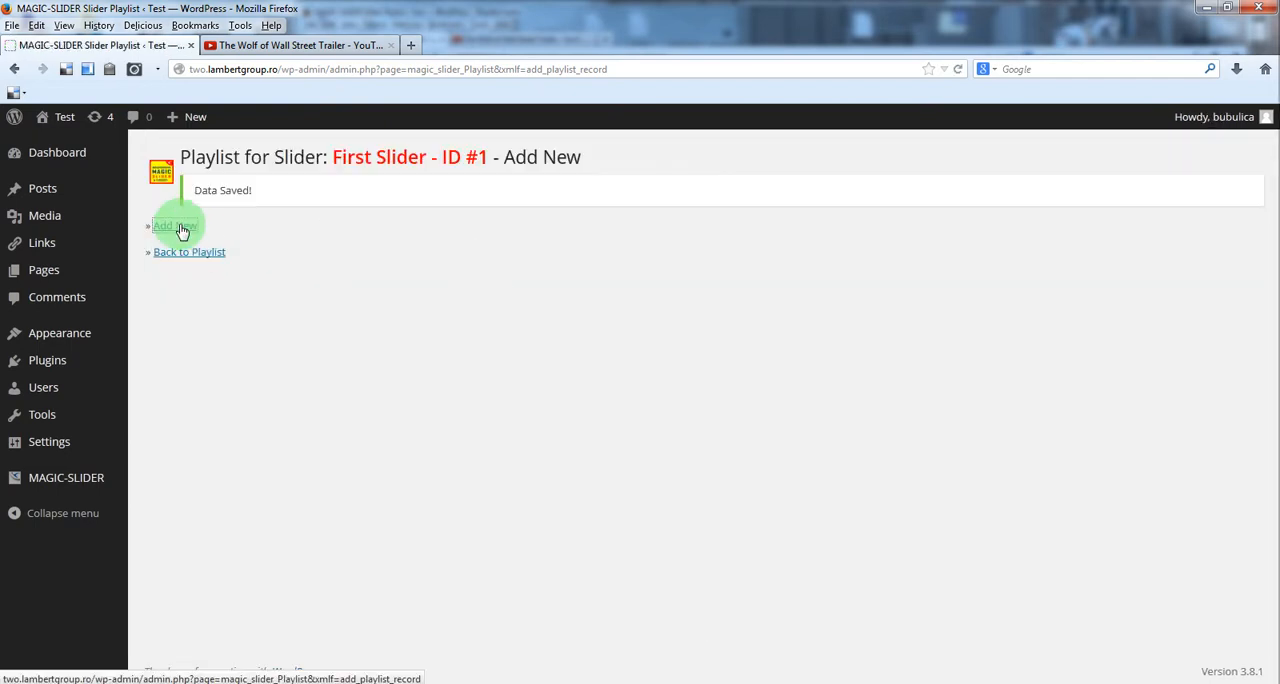
Start a second slide, set its image from the media library and begin choosing its thumbnail.
{"action": "left_click", "coordinate": [176, 226]}
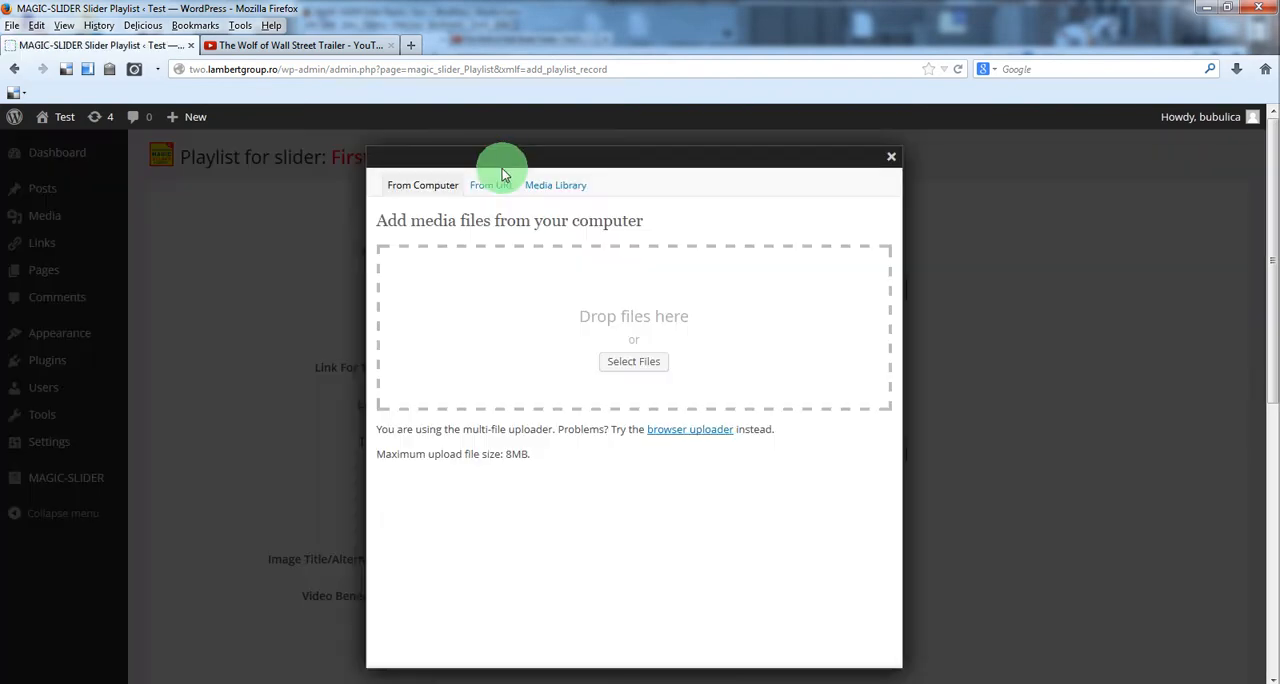
{"action": "left_click", "coordinate": [556, 184]}
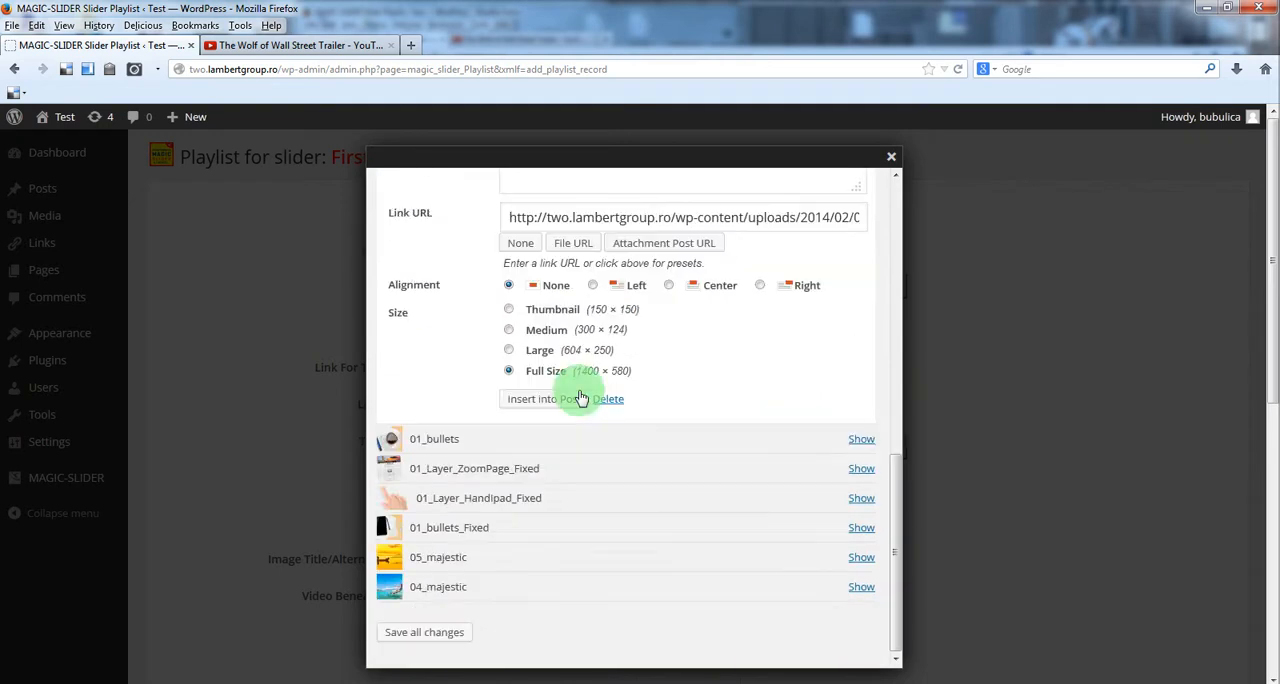
{"action": "left_click", "coordinate": [530, 398]}
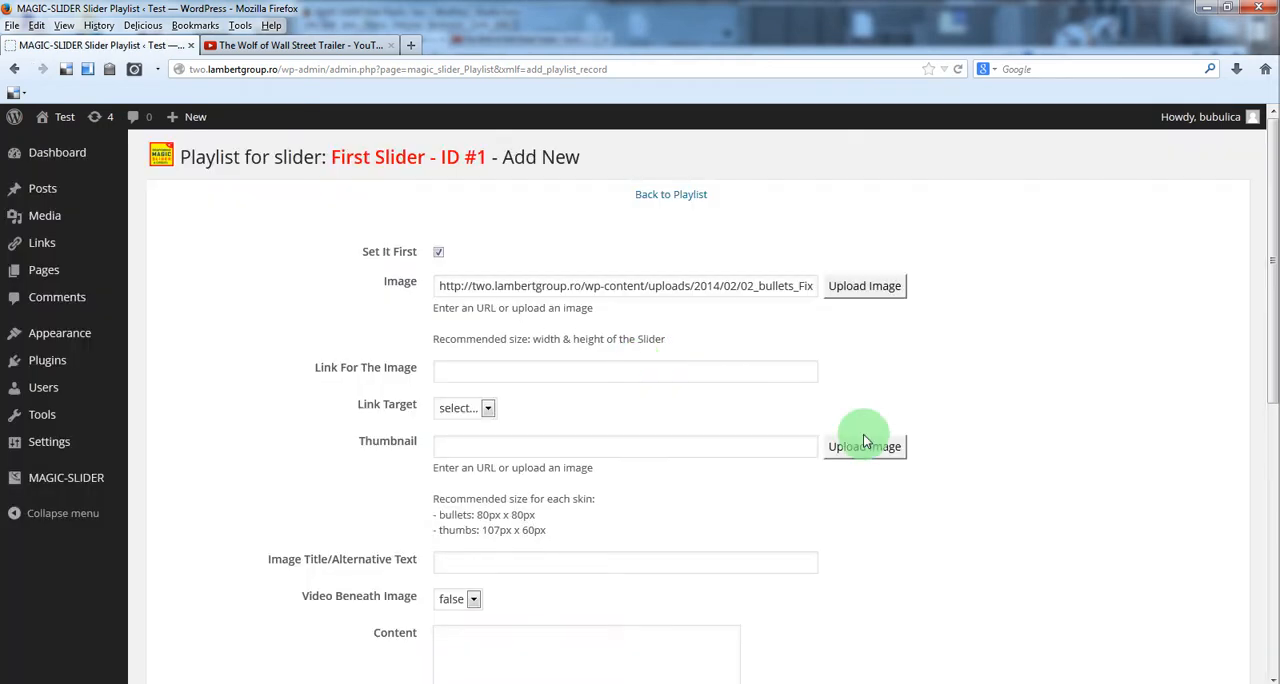
{"action": "left_click", "coordinate": [864, 446]}
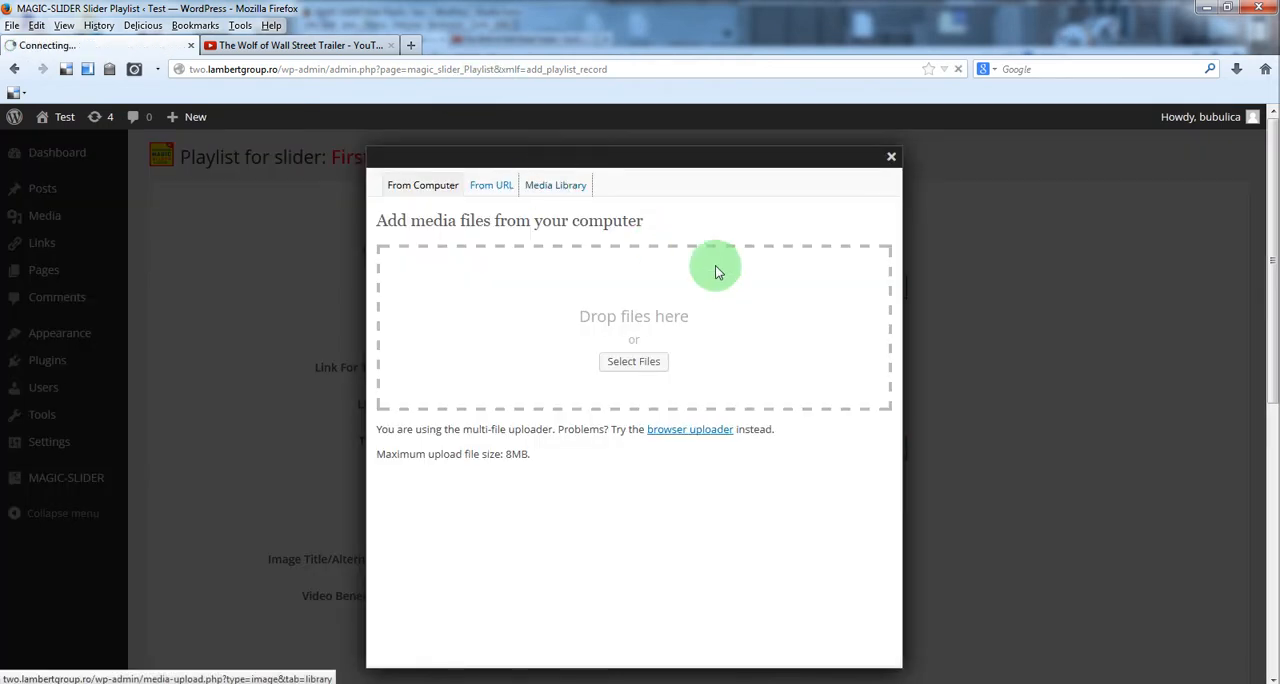
{"action": "left_click", "coordinate": [556, 186]}
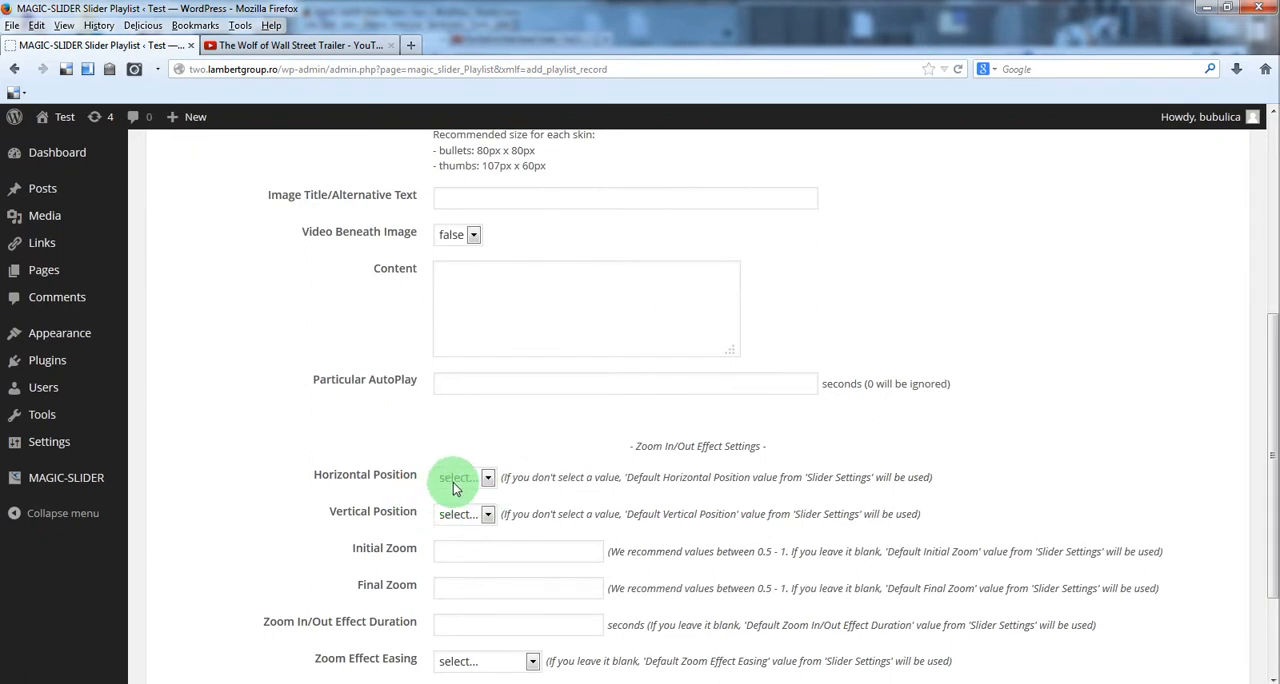
Set vertical position top, initial zoom 1 and final zoom 0.75.
{"action": "left_click", "coordinate": [464, 476]}
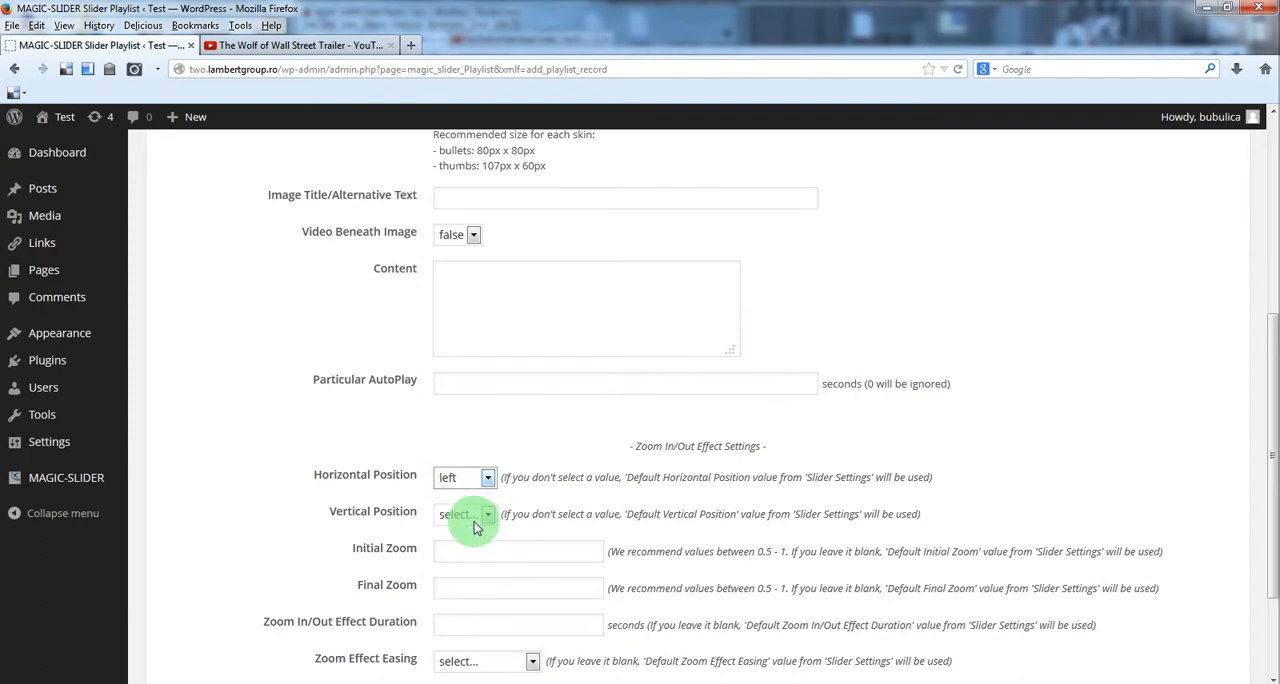
{"action": "left_click", "coordinate": [464, 514]}
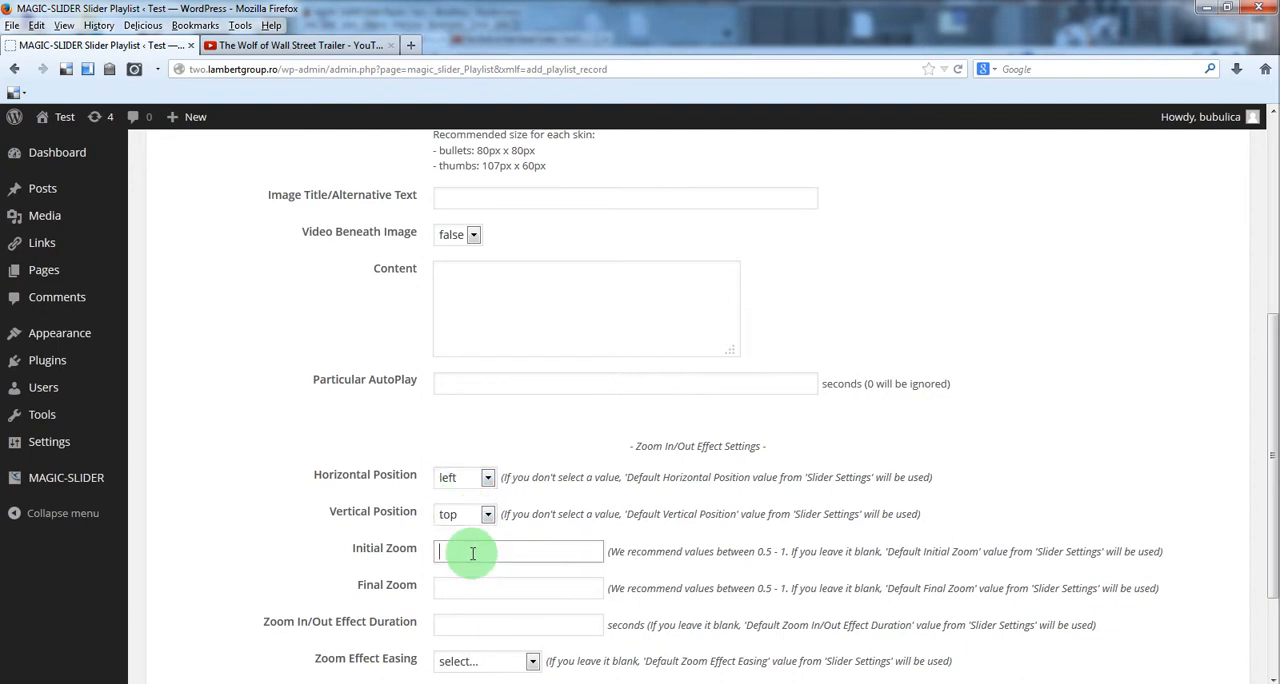
{"action": "type", "text": "1"}
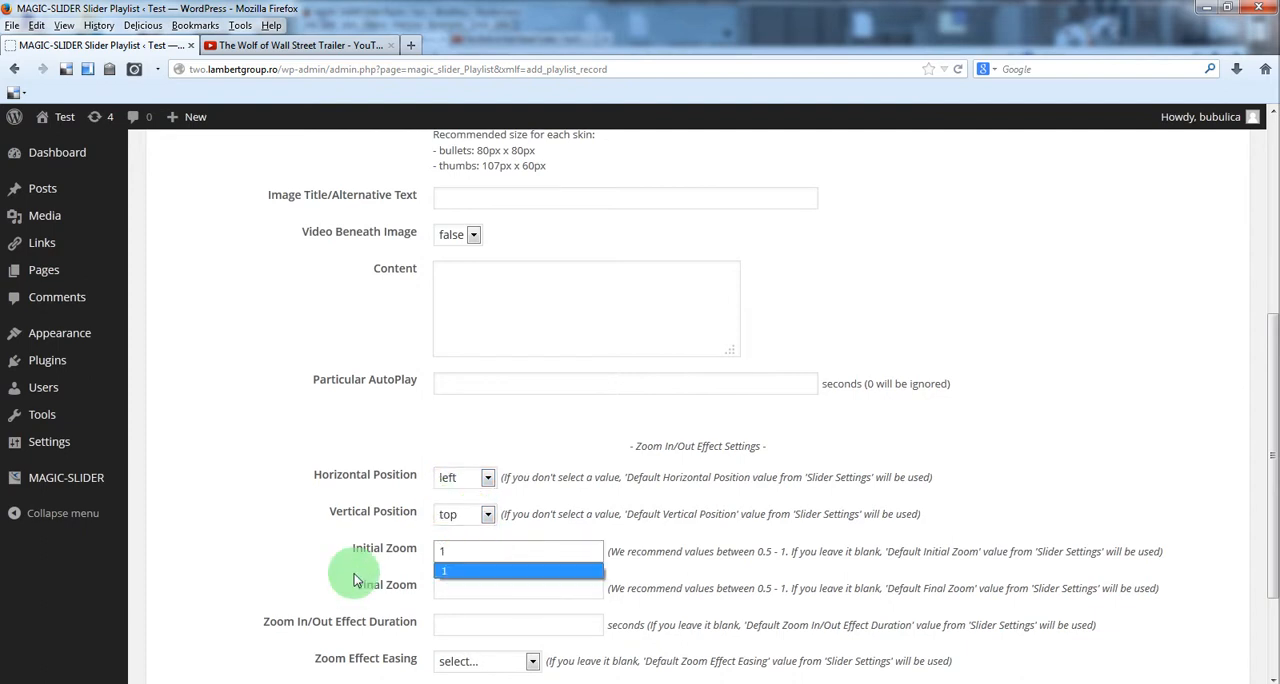
{"action": "left_click", "coordinate": [518, 588]}
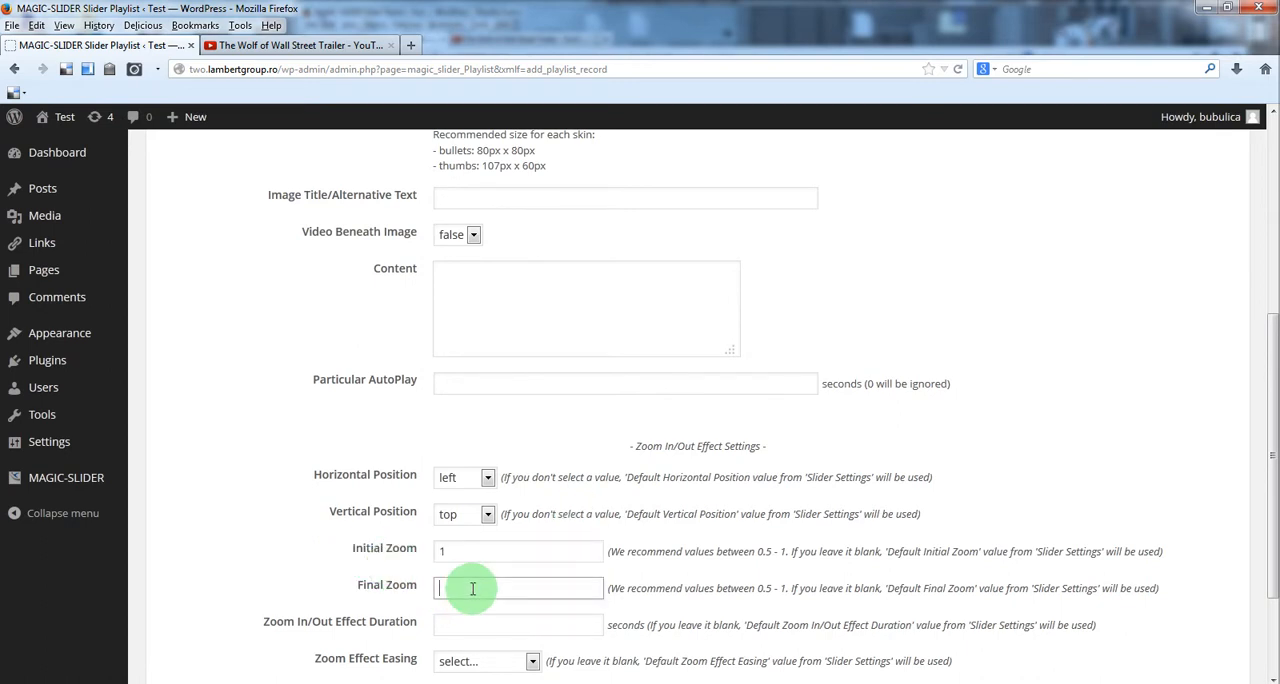
{"action": "type", "text": "0.75"}
{"action": "left_click", "coordinate": [518, 624]}
{"action": "type", "text": "20"}
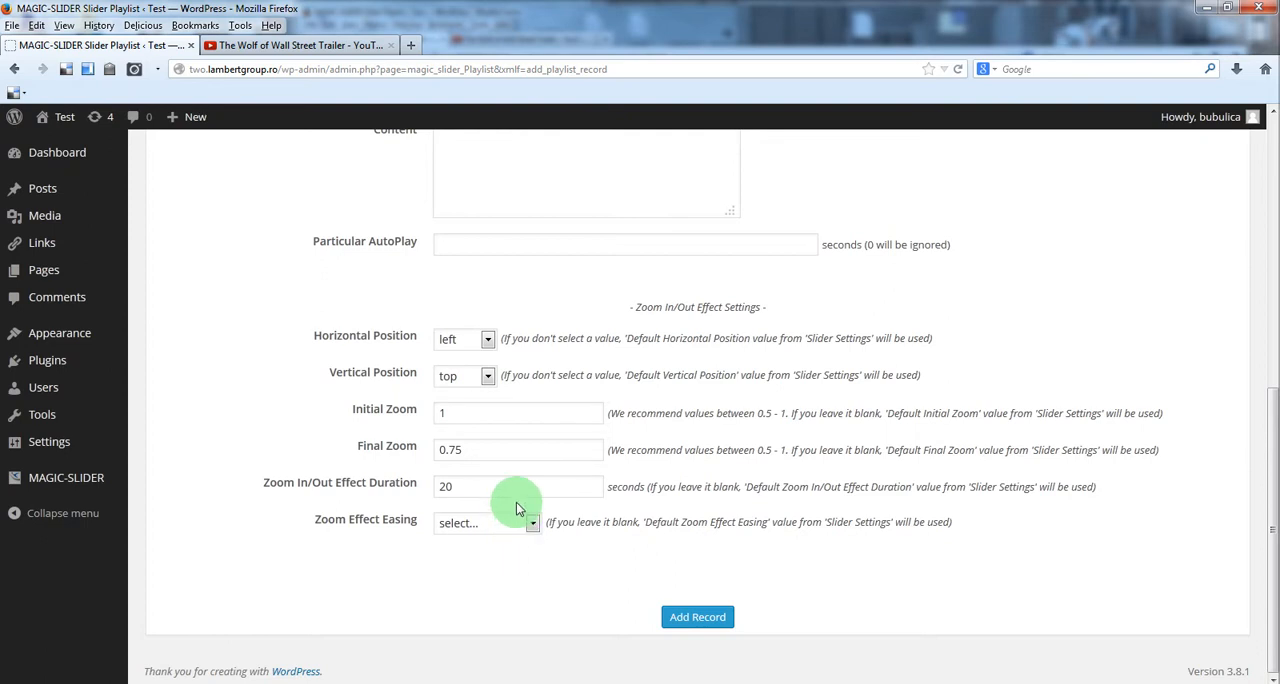
{"action": "mouse_move", "coordinate": [640, 528]}
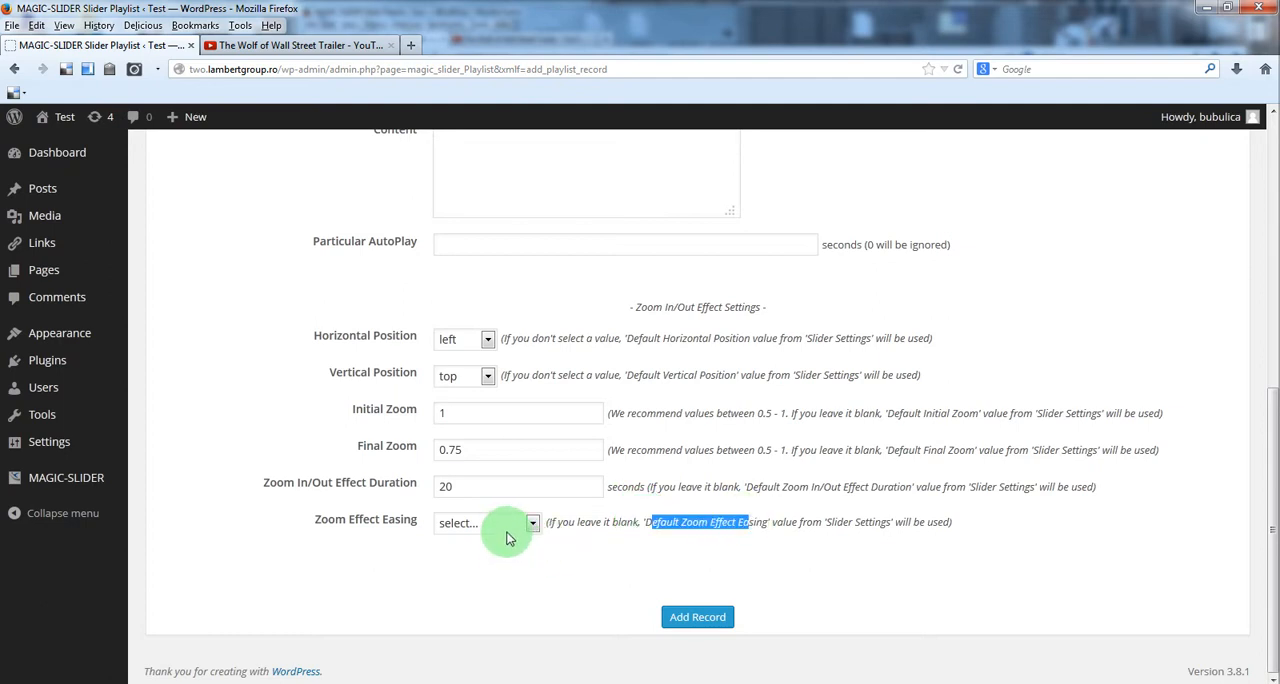
Choose 'ease' as the zoom effect easing and save the second slide.
{"action": "left_click", "coordinate": [484, 522]}
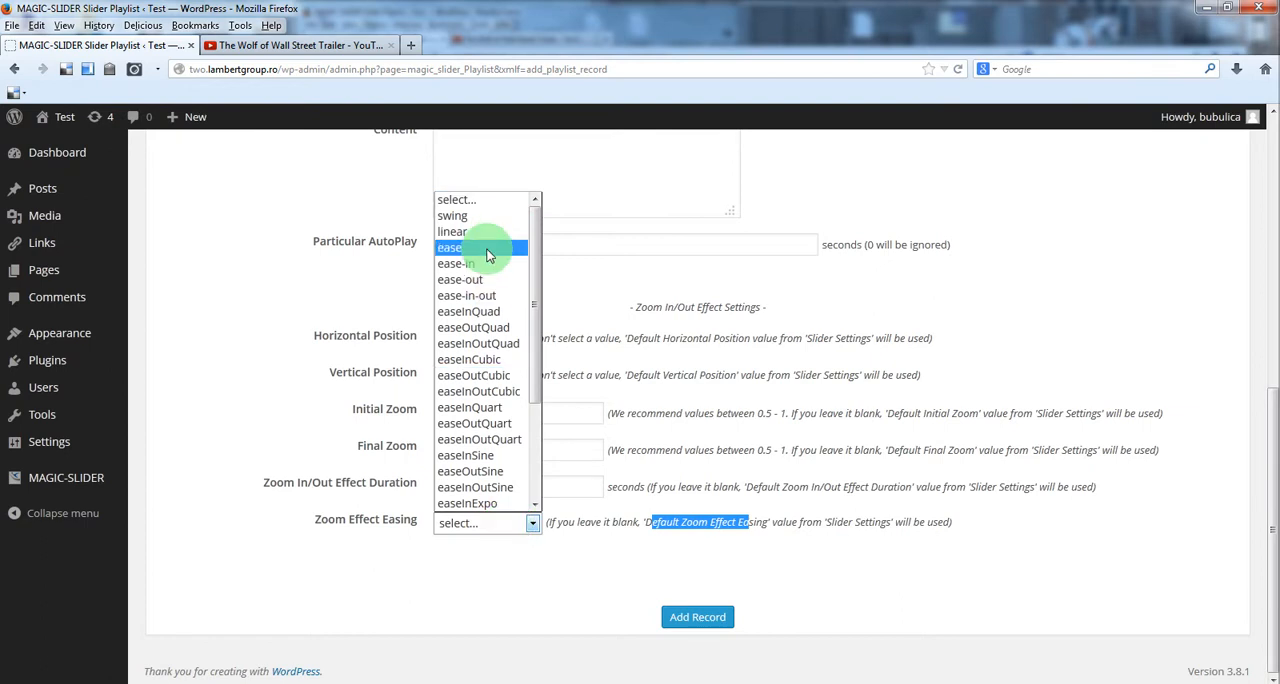
{"action": "left_click", "coordinate": [450, 248]}
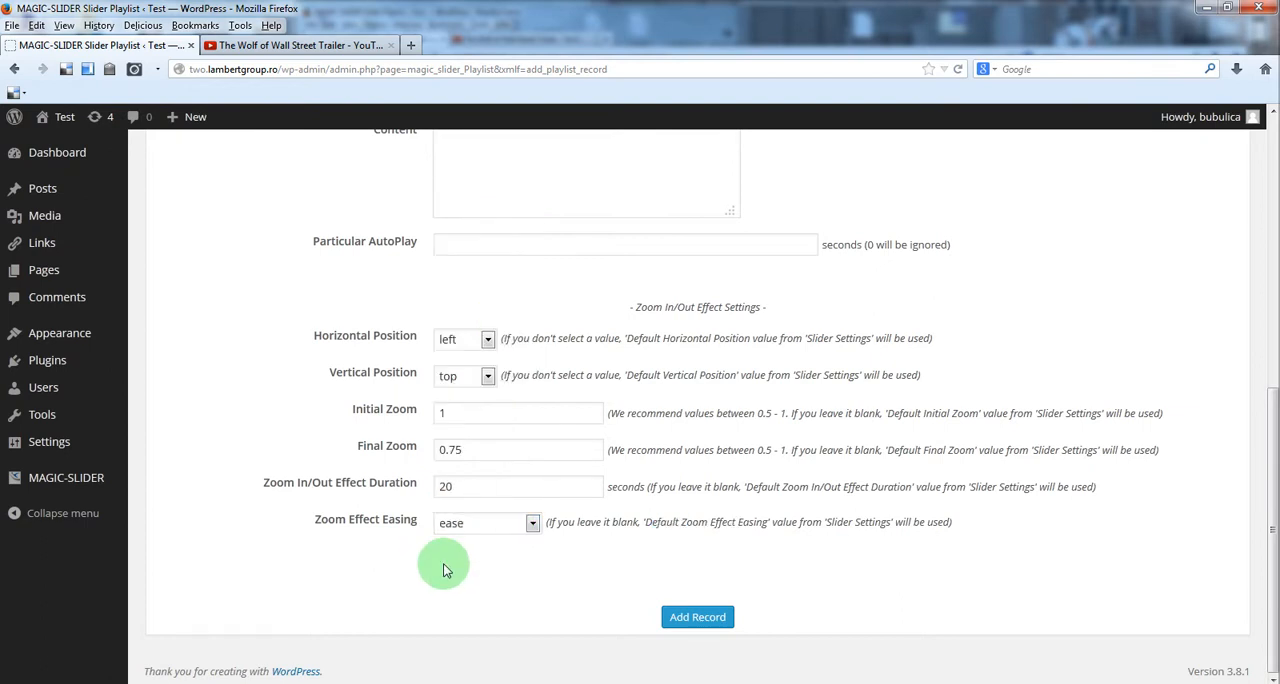
{"action": "left_click", "coordinate": [696, 616]}
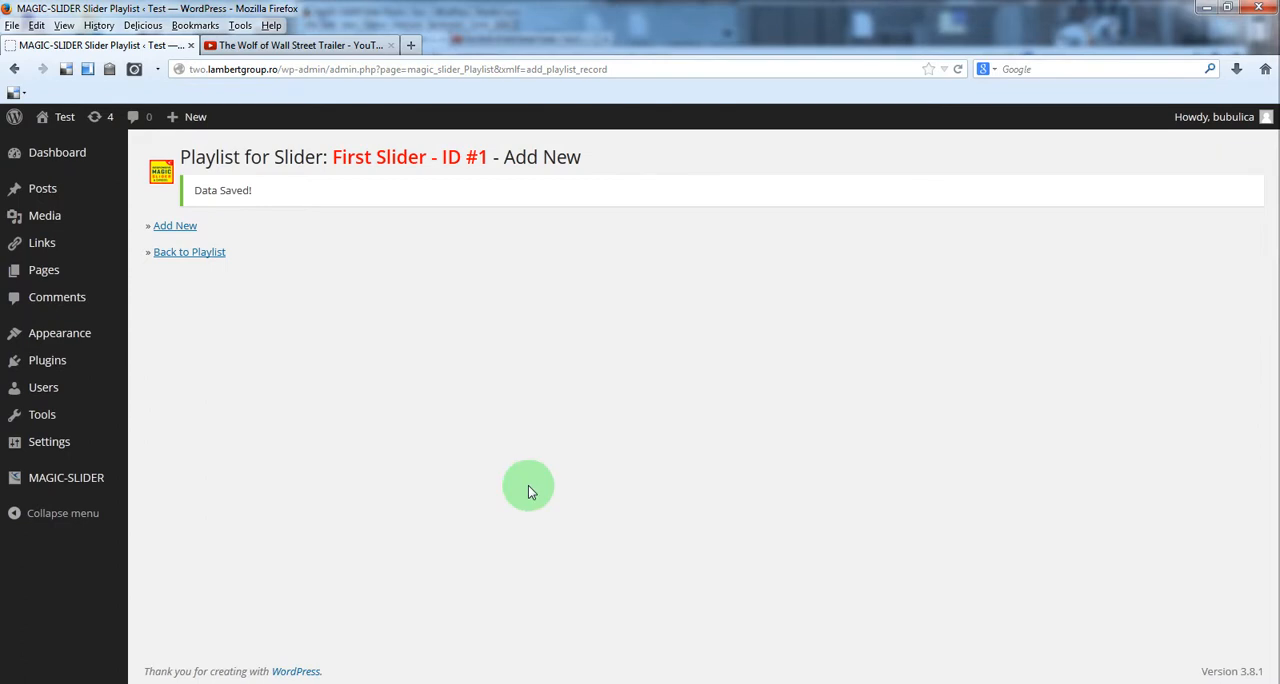
Back in the playlist, drag slide #2 above #1, then start a new slide.
{"action": "left_click", "coordinate": [188, 252]}
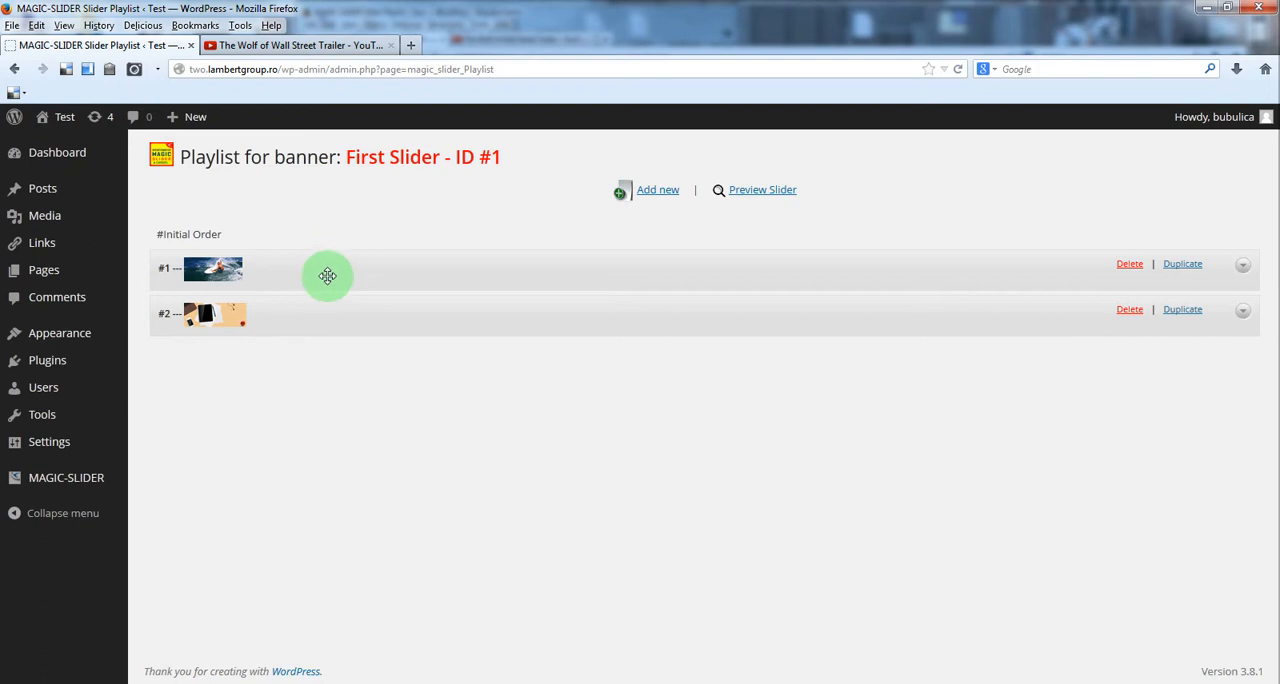
{"action": "left_click_drag", "start_coordinate": [328, 276], "coordinate": [382, 316]}
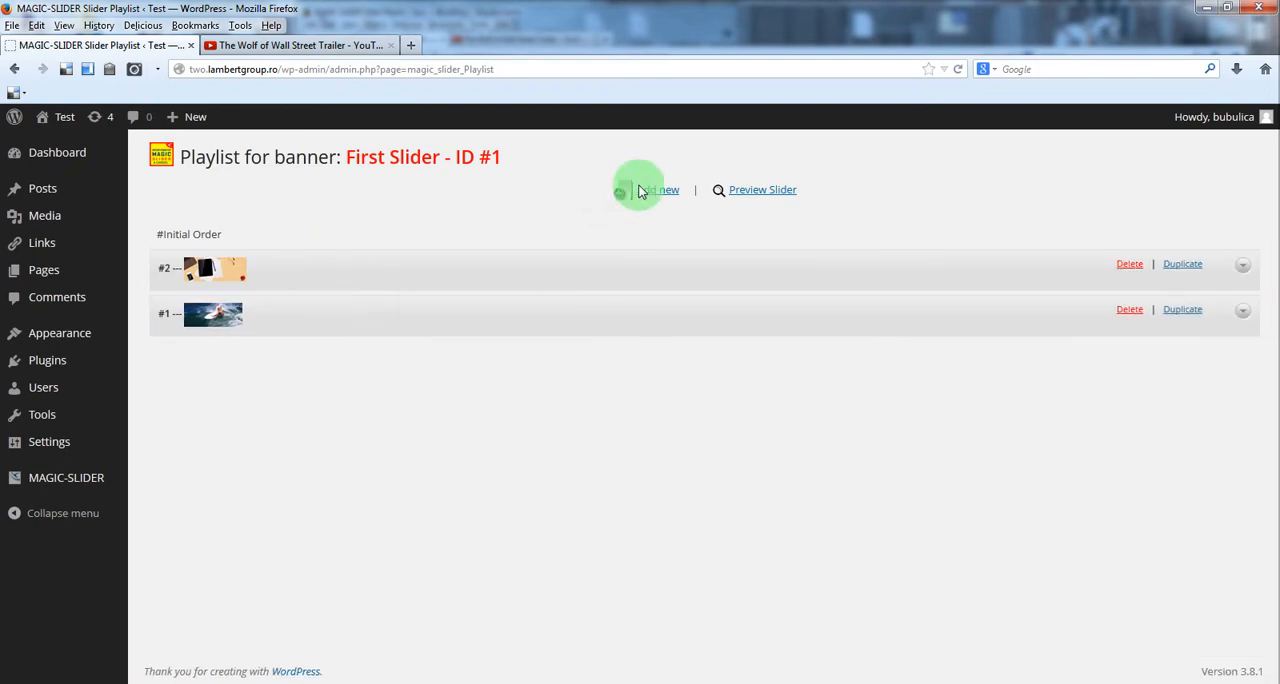
{"action": "left_click", "coordinate": [658, 190]}
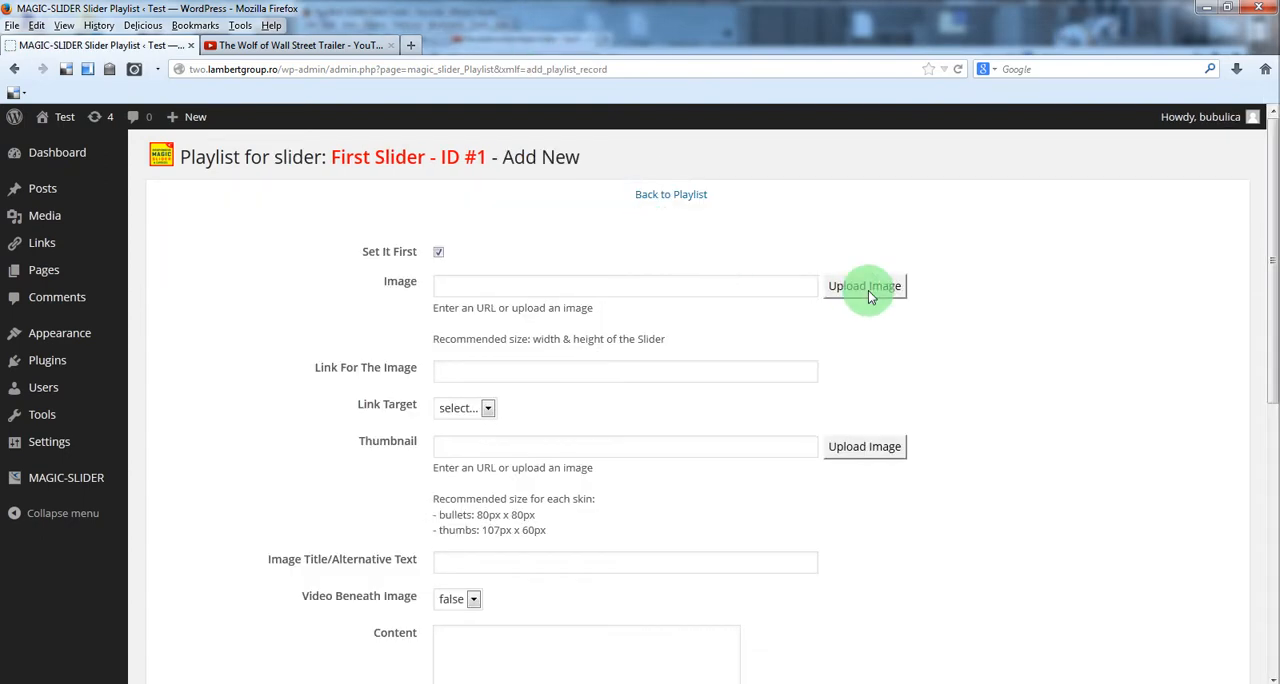
Set the third slide's image from the media library and its thumbnail to 01_video.
{"action": "left_click", "coordinate": [864, 286]}
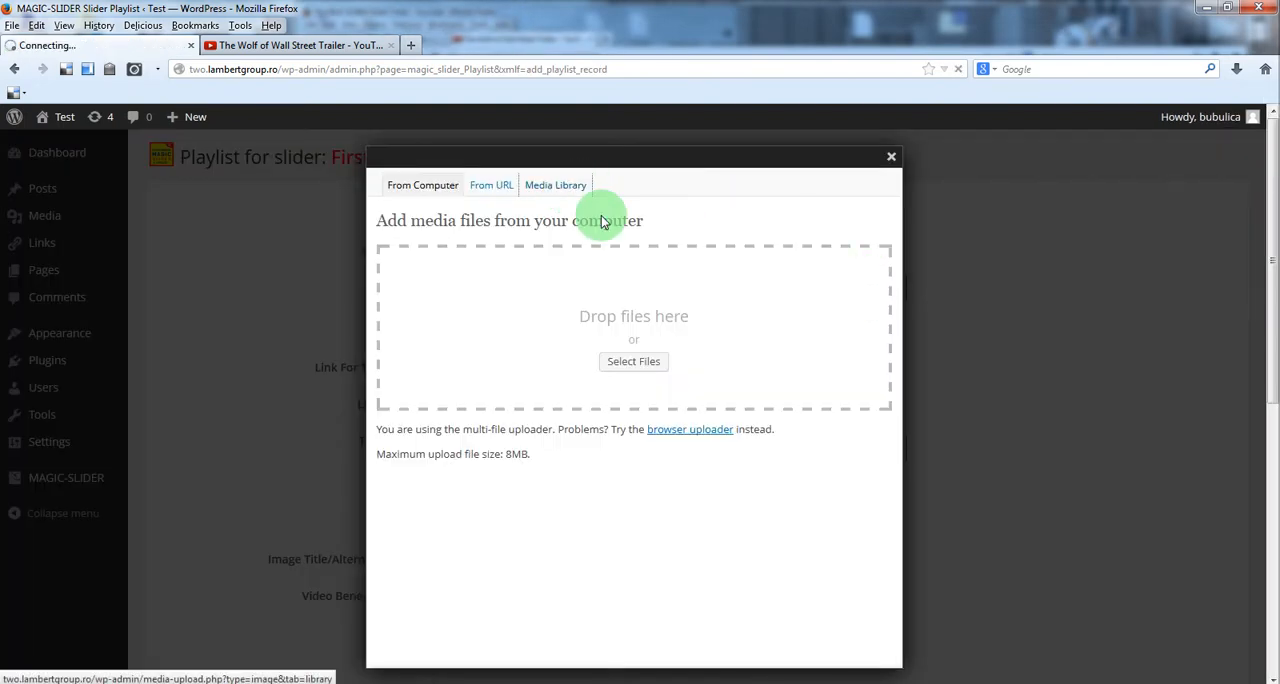
{"action": "left_click", "coordinate": [556, 186]}
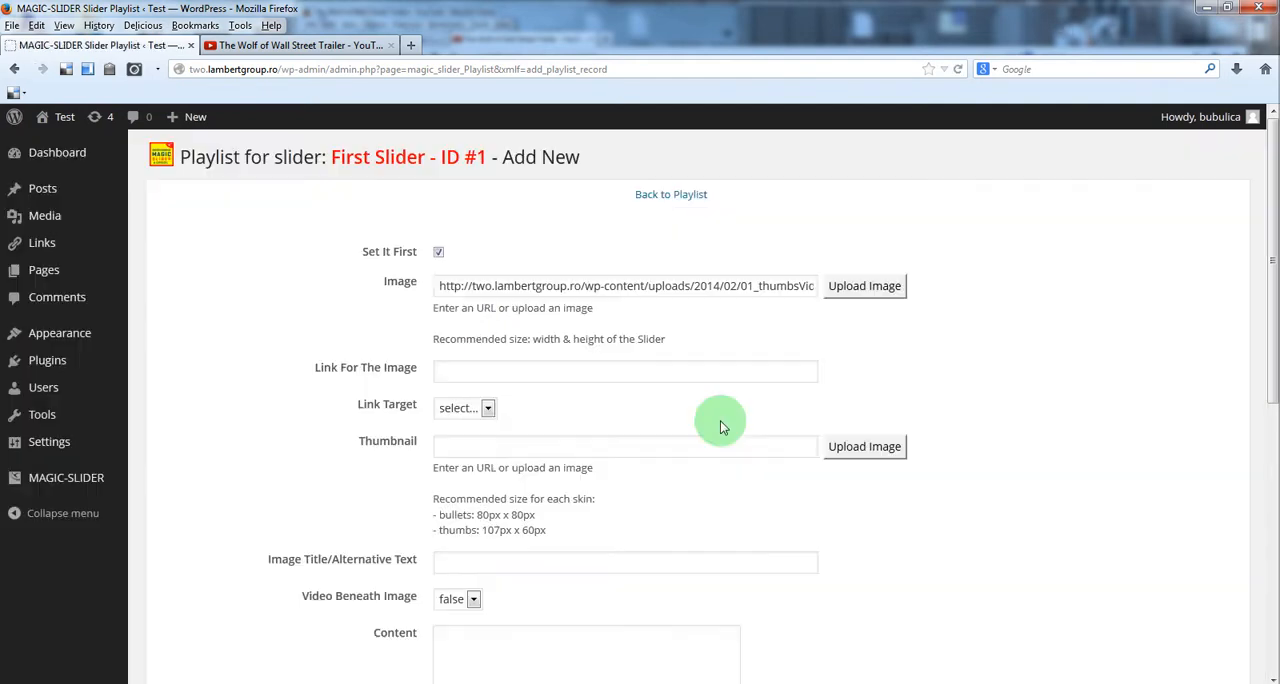
{"action": "left_click", "coordinate": [864, 284]}
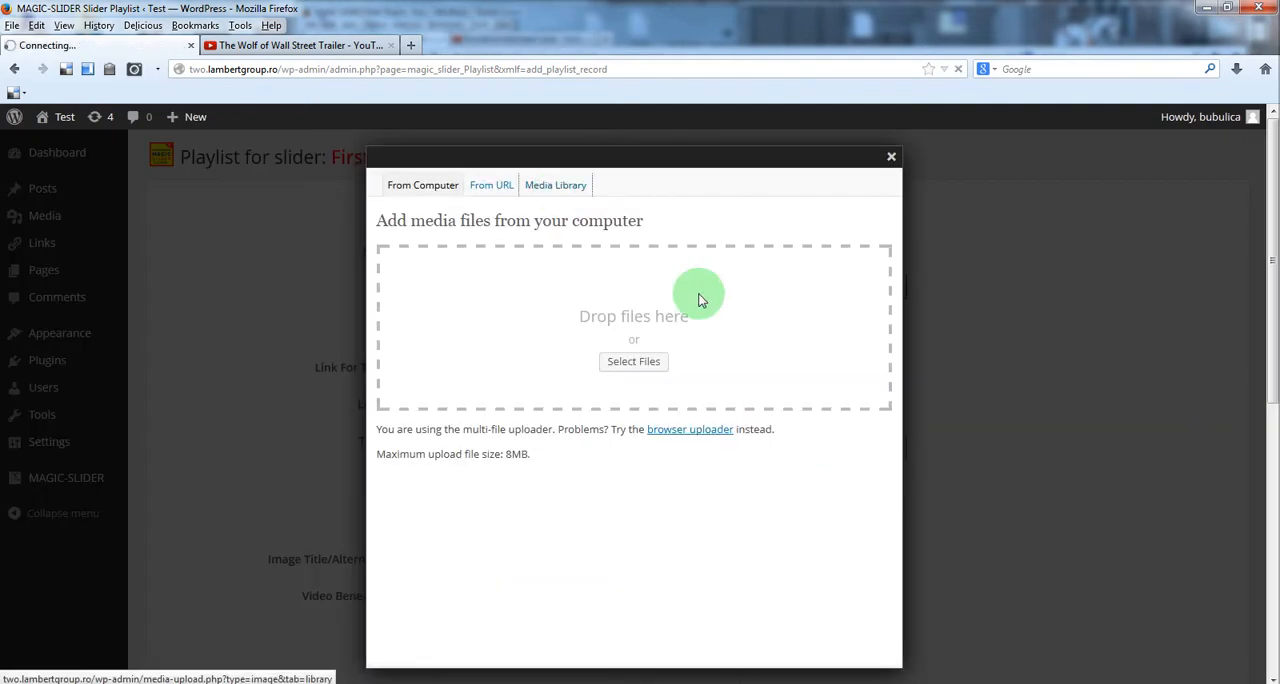
{"action": "left_click", "coordinate": [556, 186]}
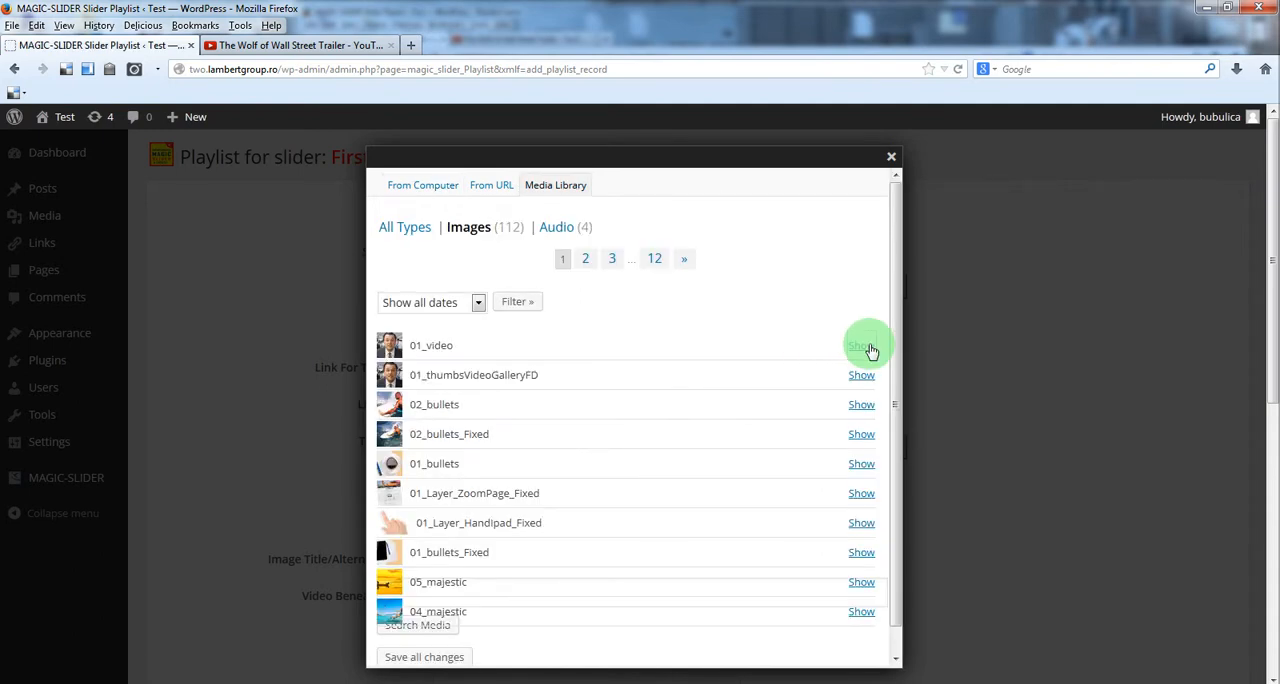
{"action": "left_click", "coordinate": [860, 344]}
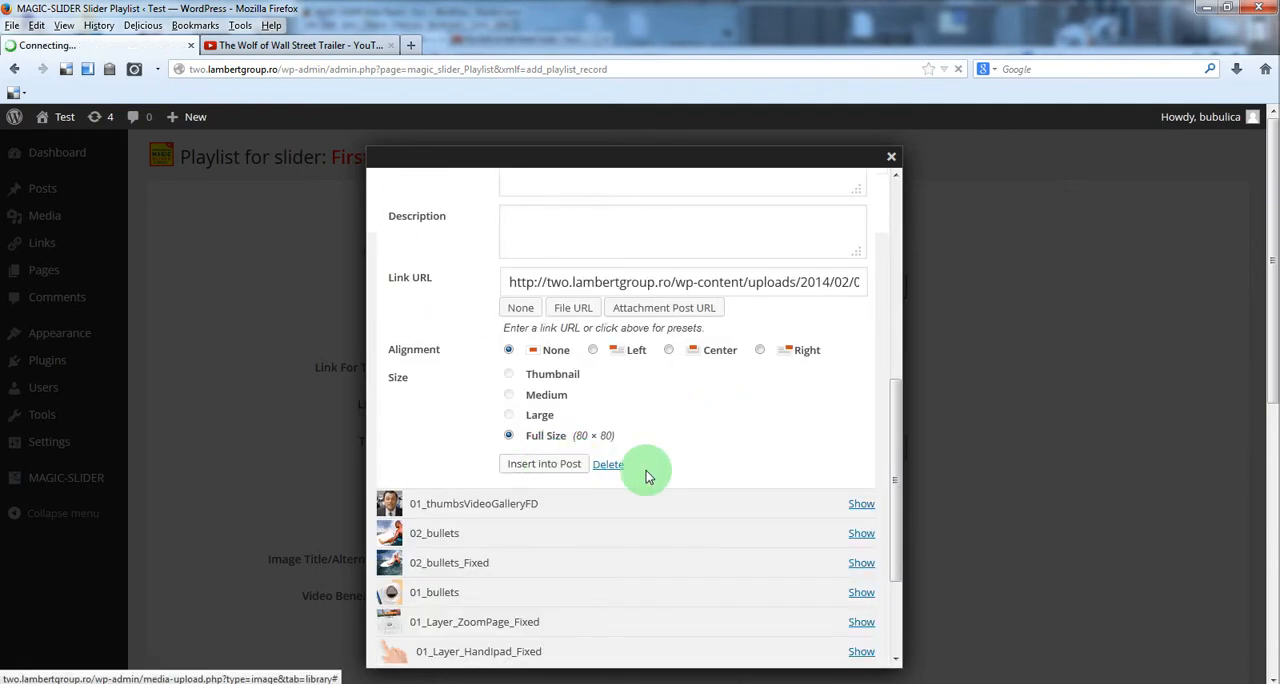
{"action": "left_click", "coordinate": [544, 464]}
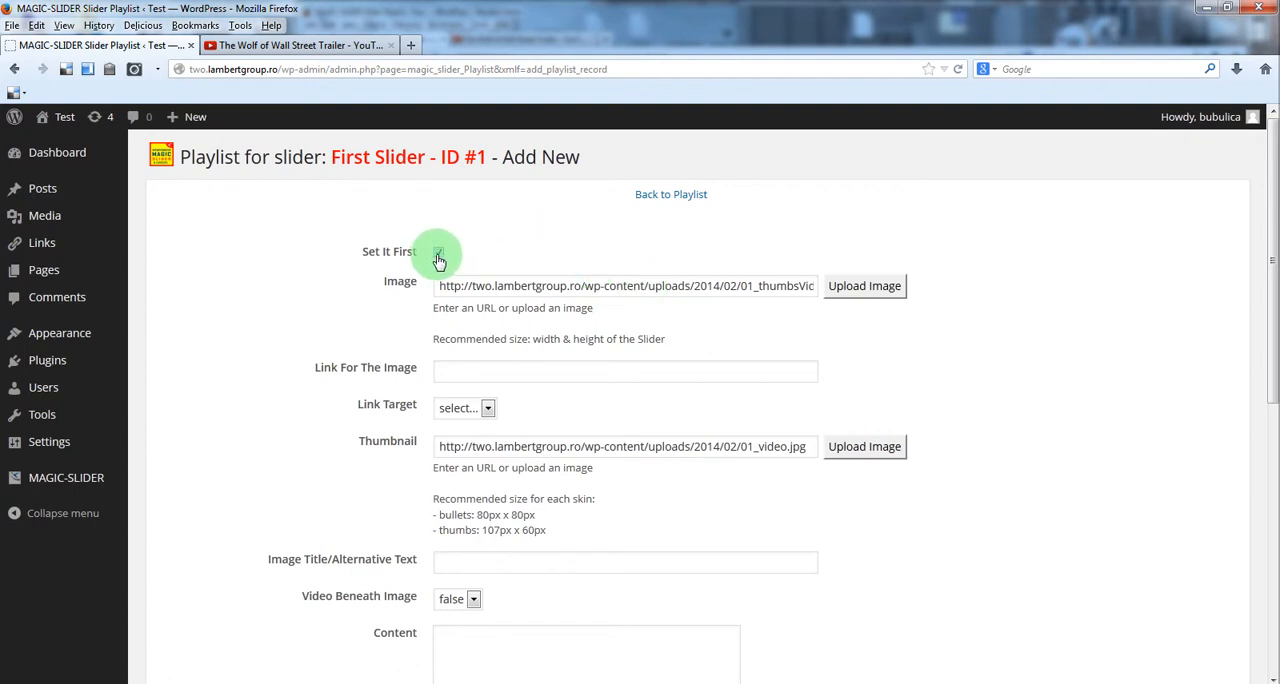
Uncheck Set It First, save the third slide and return to the playlist.
{"action": "left_click", "coordinate": [438, 252]}
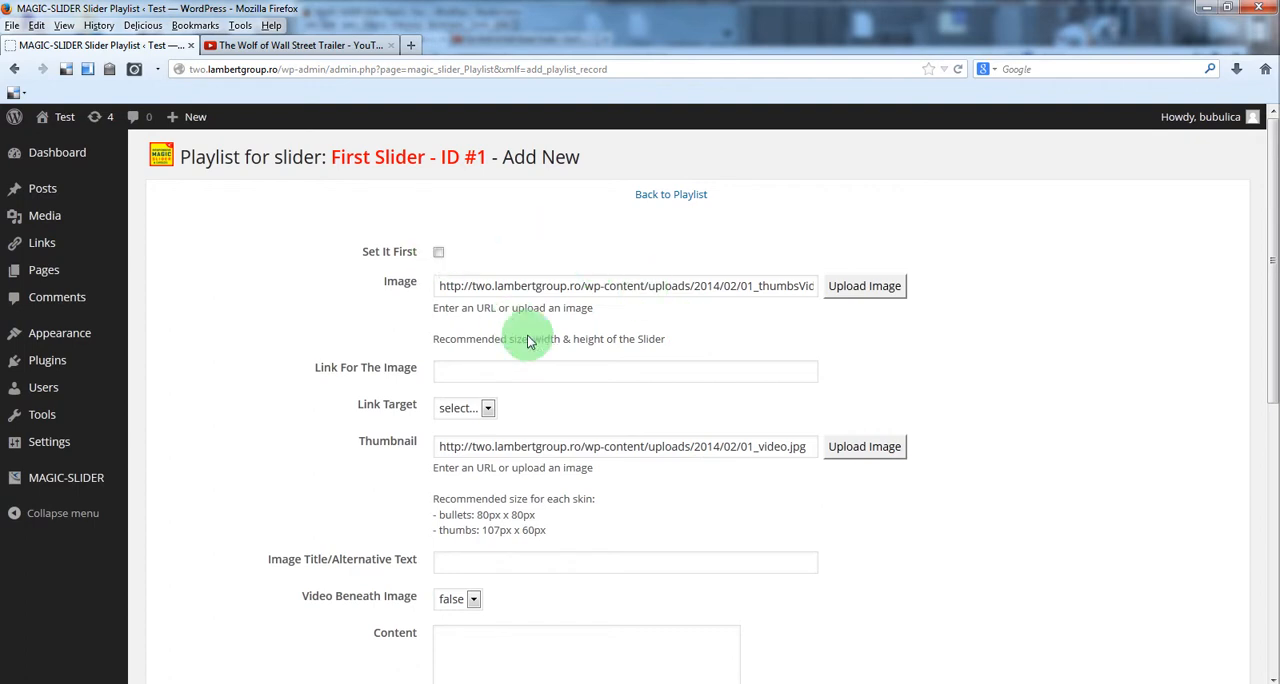
{"action": "mouse_move", "coordinate": [400, 390]}
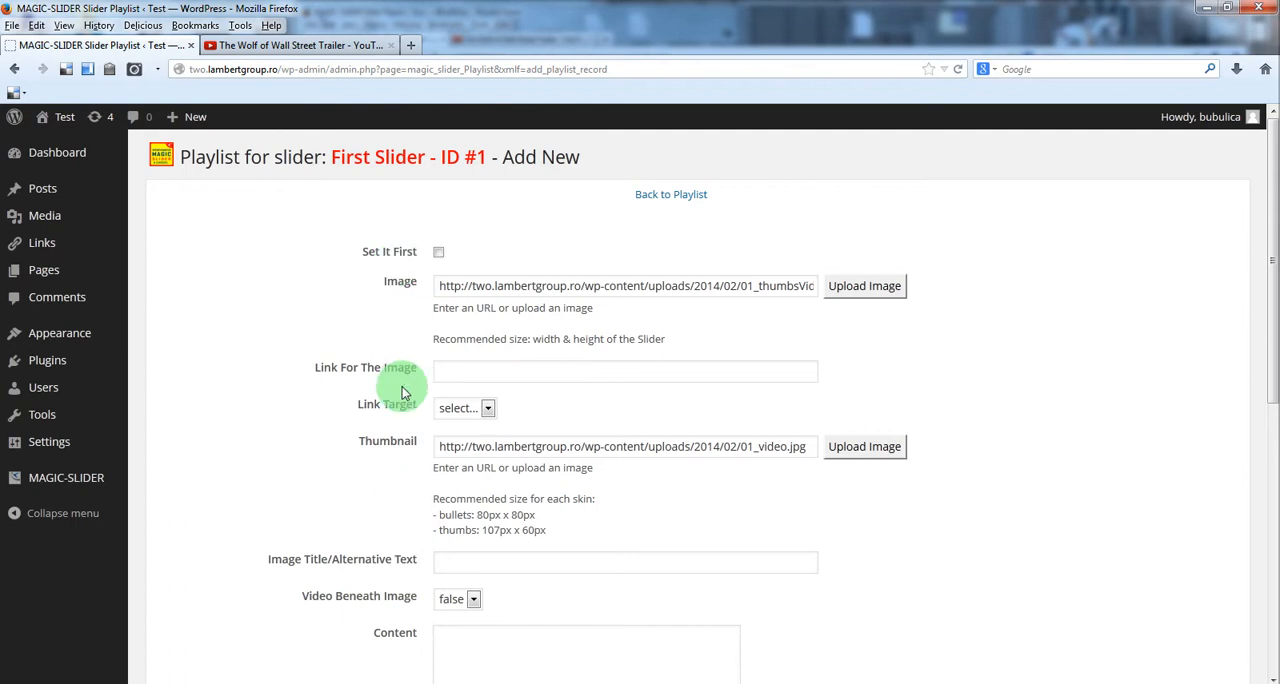
{"action": "scroll", "scroll_direction": "down", "scroll_amount": 3}
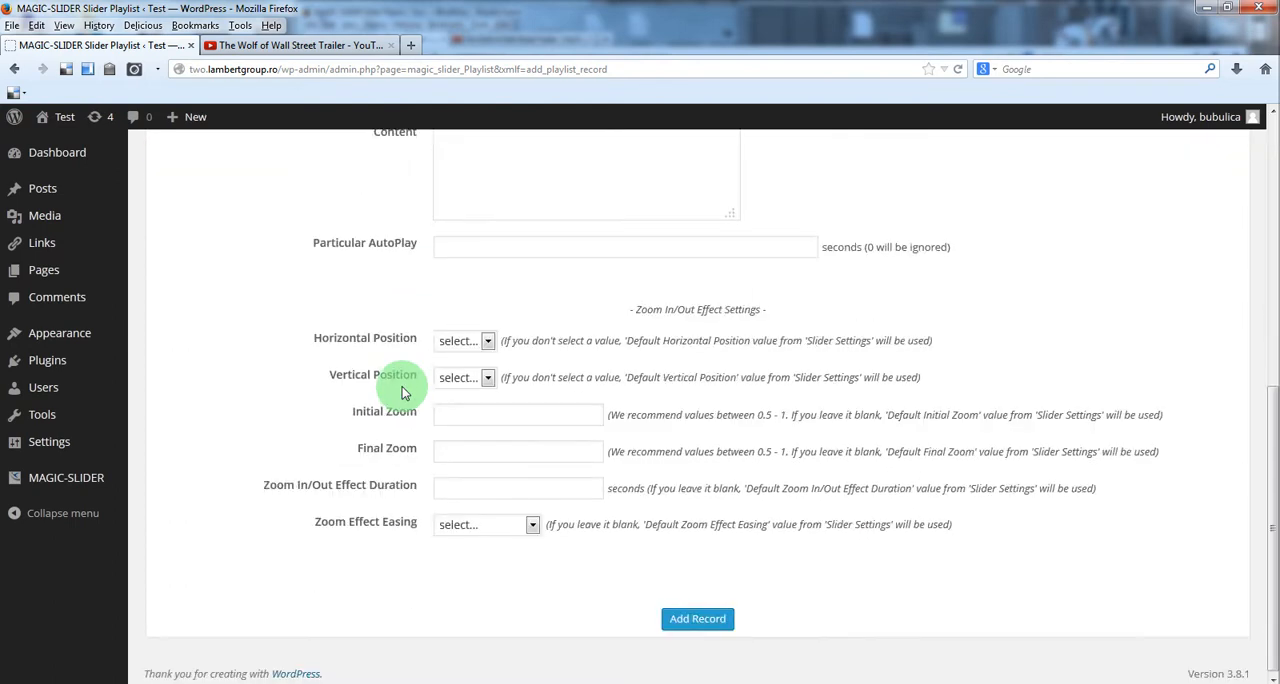
{"action": "left_click", "coordinate": [696, 618]}
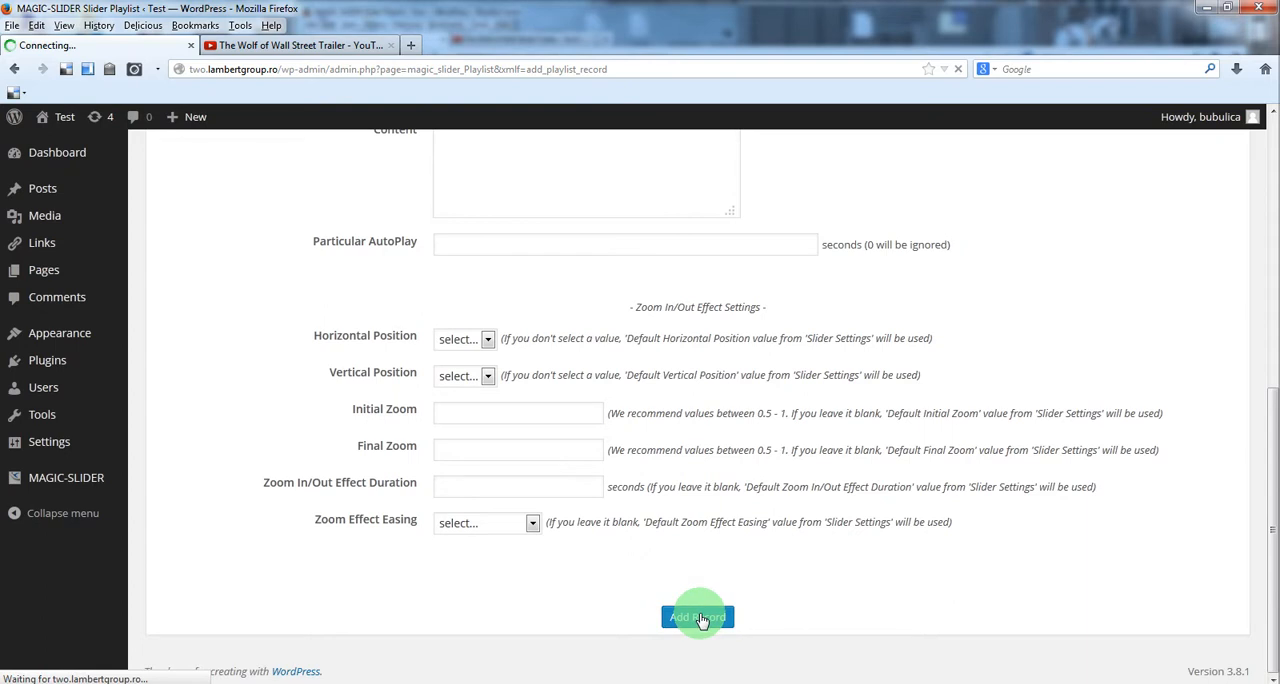
{"action": "left_click", "coordinate": [696, 616]}
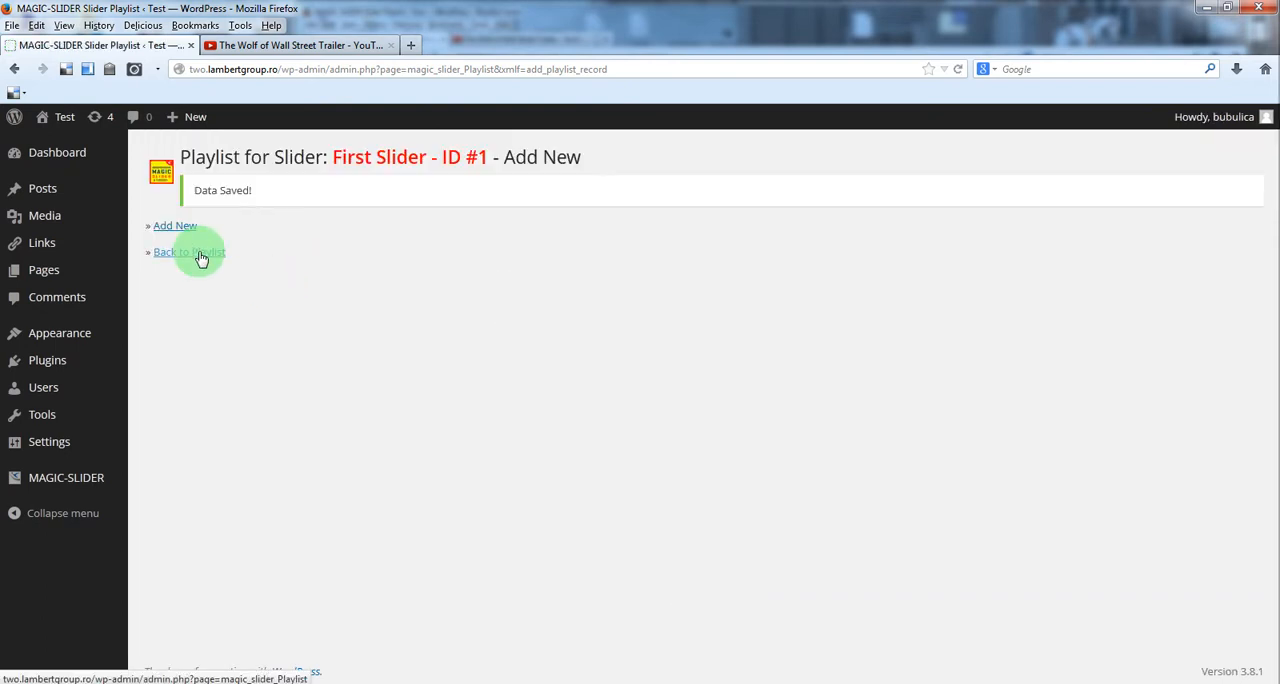
{"action": "left_click", "coordinate": [184, 252]}
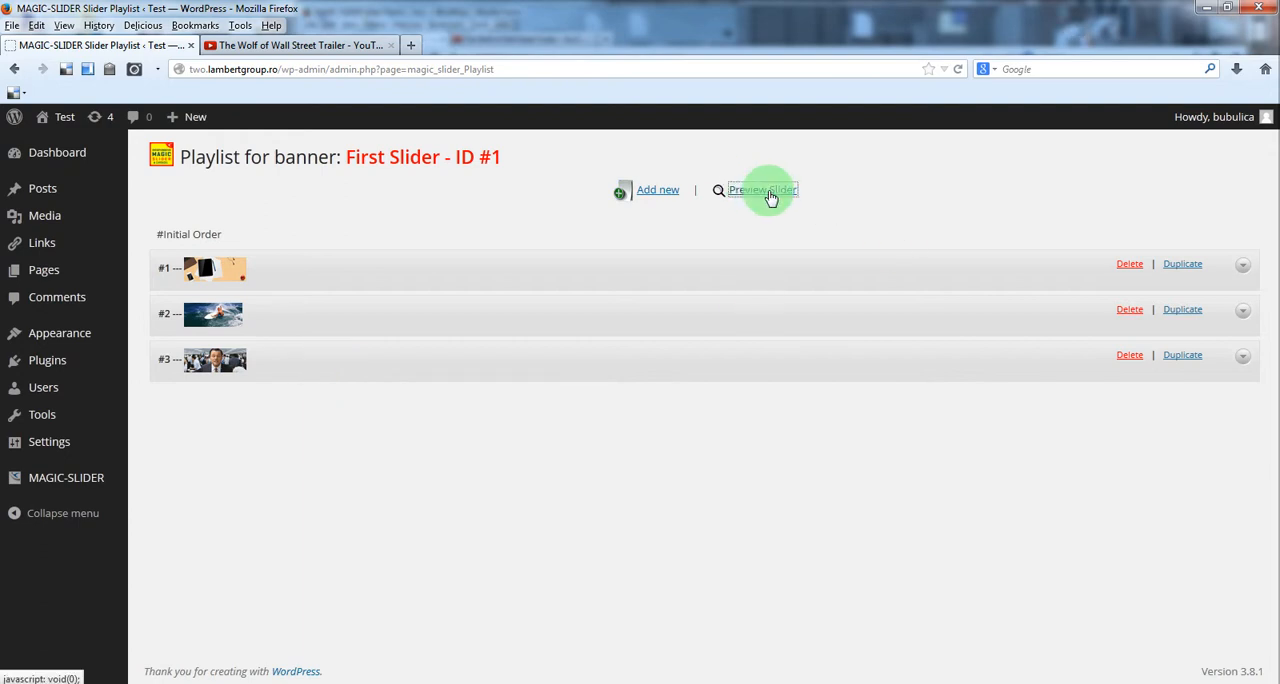
{"action": "left_click", "coordinate": [764, 190]}
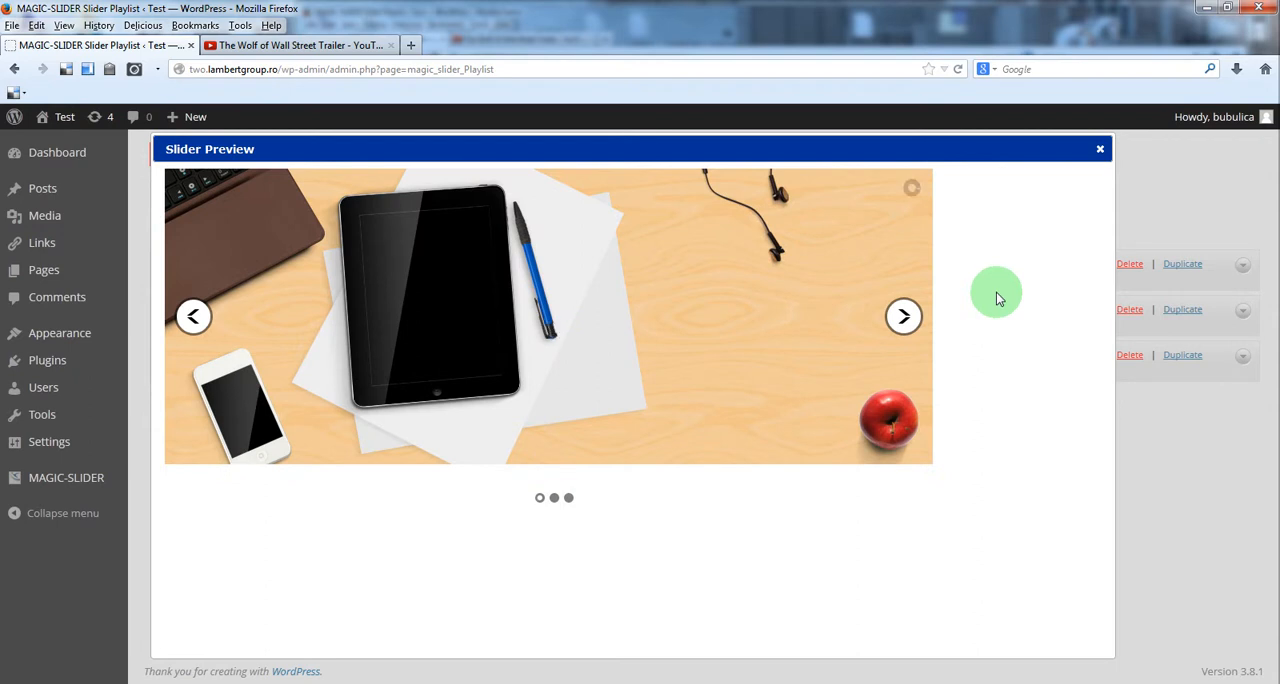
{"action": "mouse_move", "coordinate": [904, 316]}
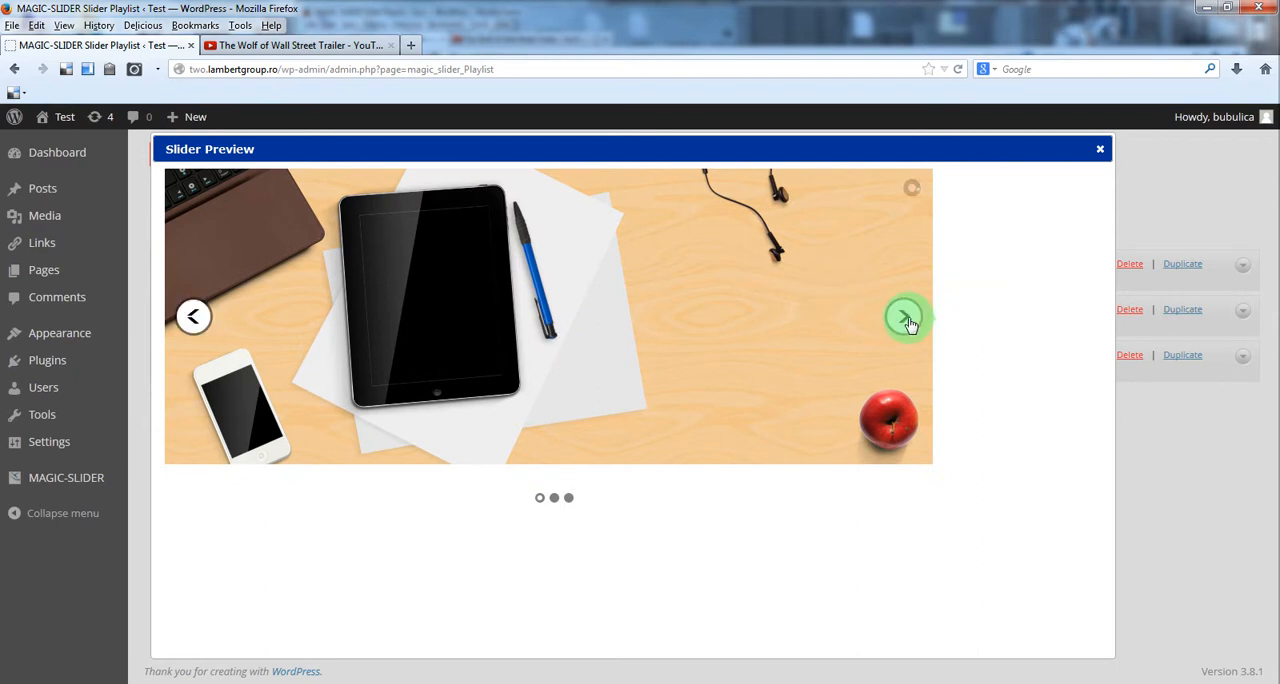
{"action": "left_click", "coordinate": [906, 316]}
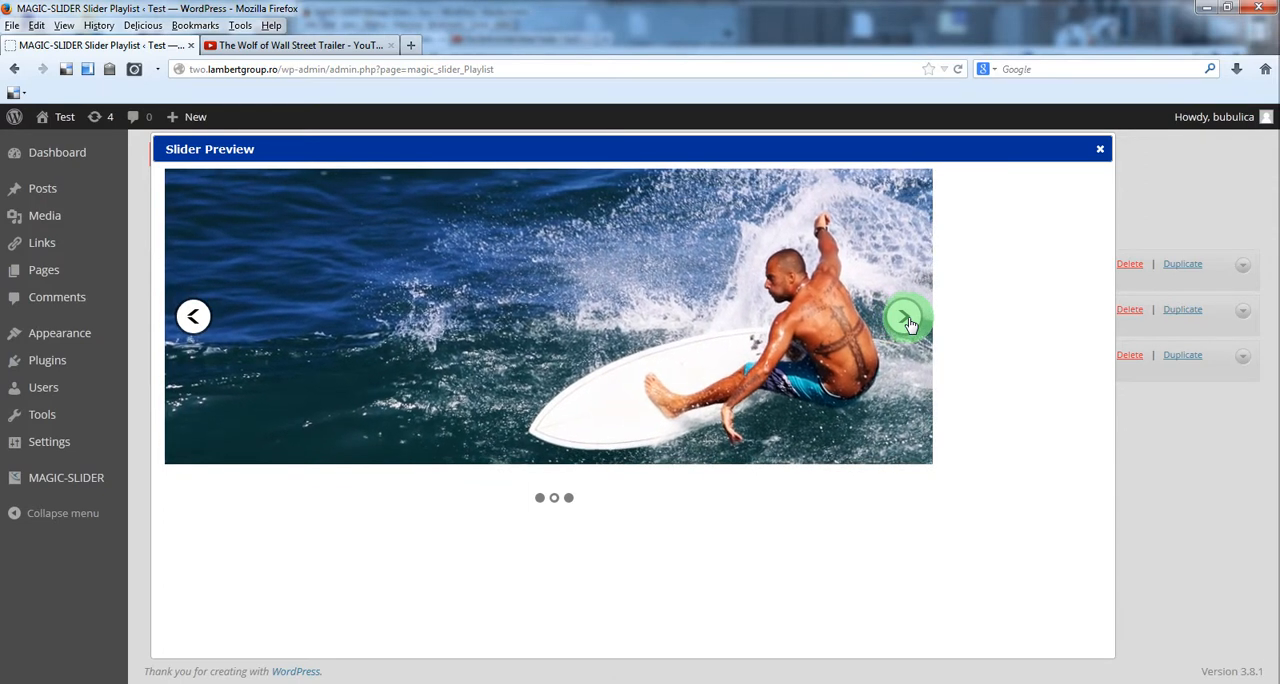
{"action": "left_click", "coordinate": [904, 316]}
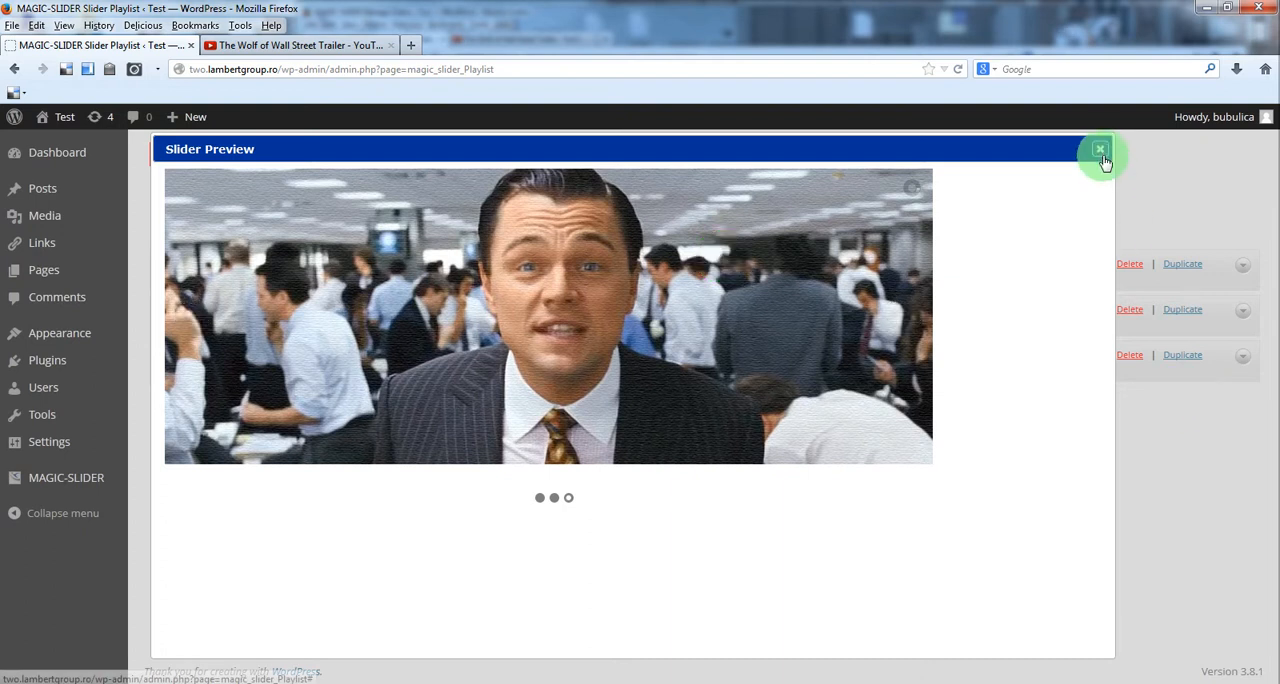
{"action": "left_click", "coordinate": [1100, 150]}
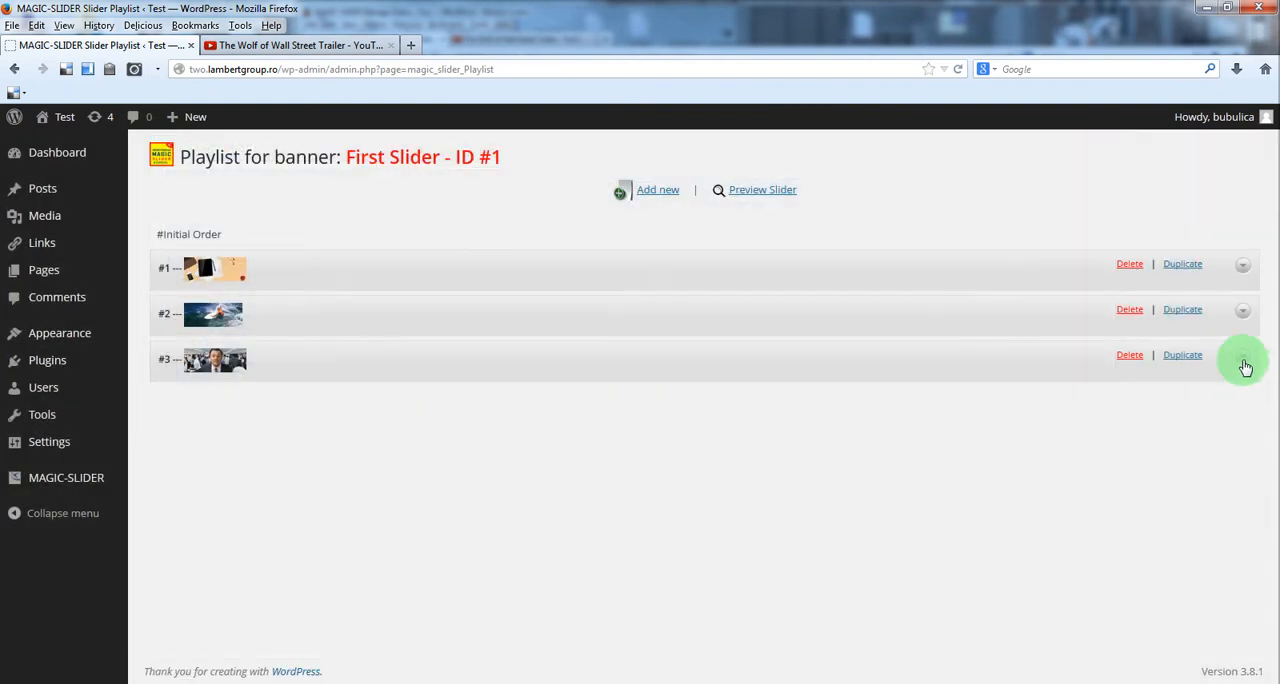
Edit the third slide, set Video Beneath Image to true, then switch to the YouTube trailer page.
{"action": "left_click", "coordinate": [1244, 360]}
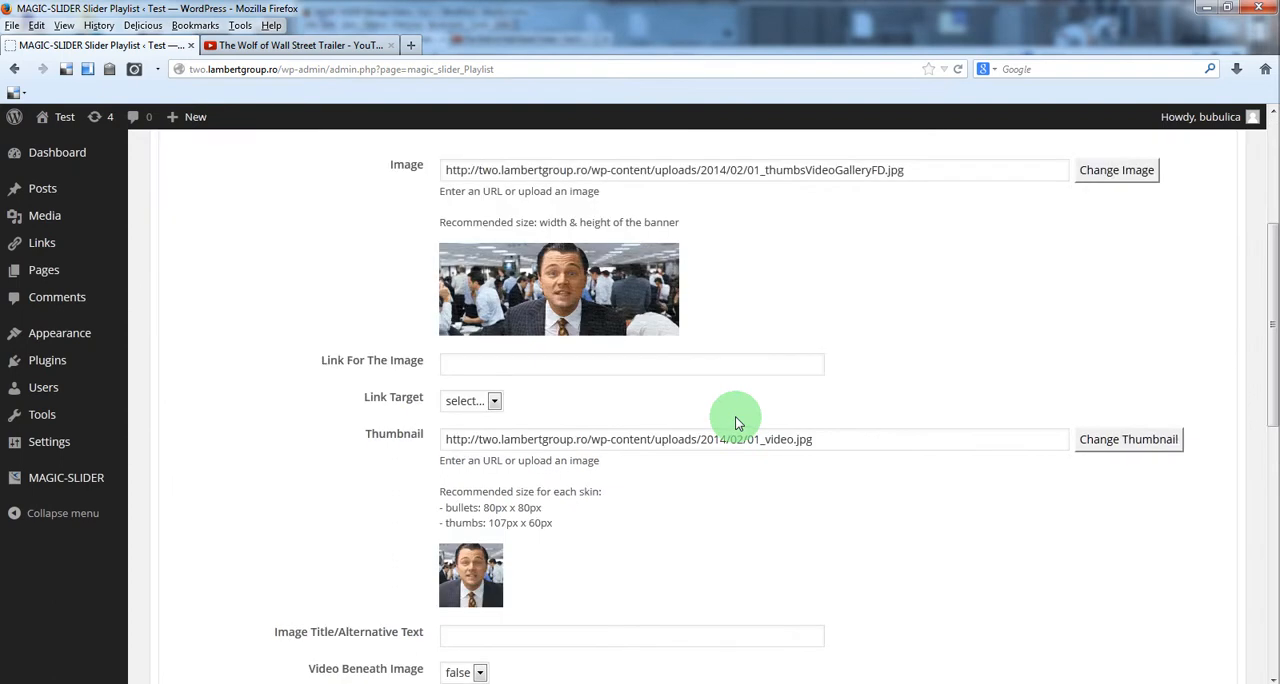
{"action": "scroll", "scroll_direction": "down", "scroll_amount": 3}
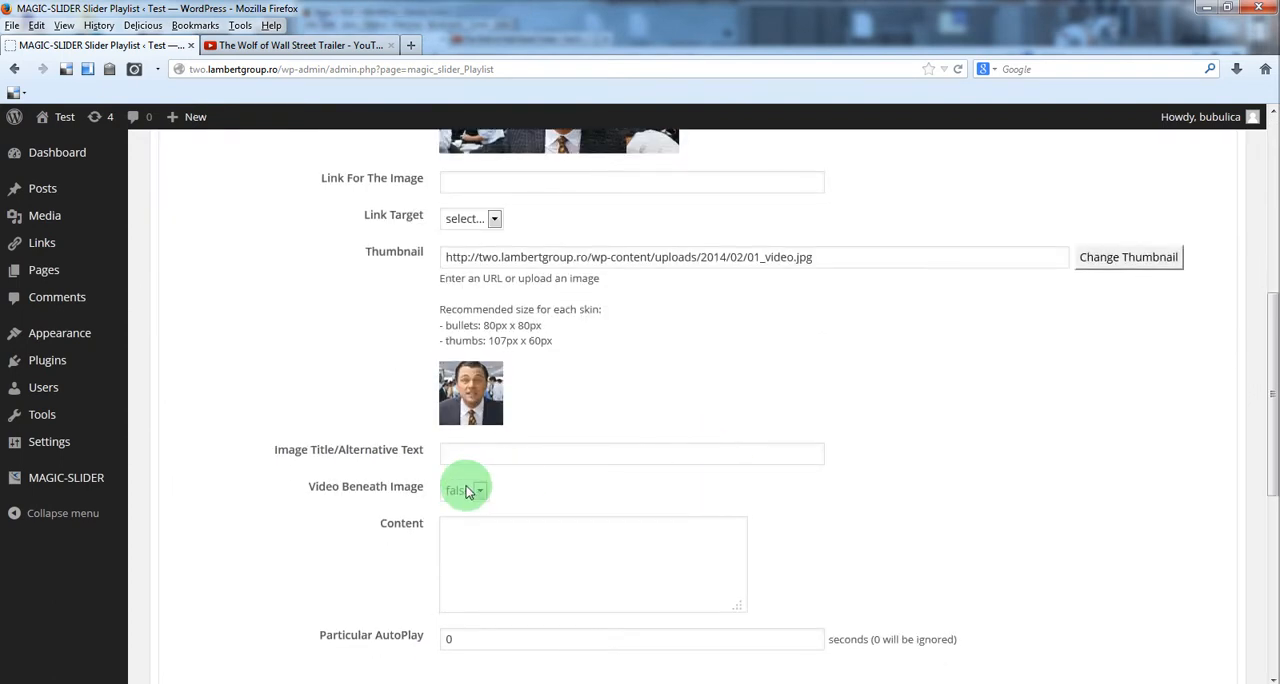
{"action": "left_click", "coordinate": [464, 490]}
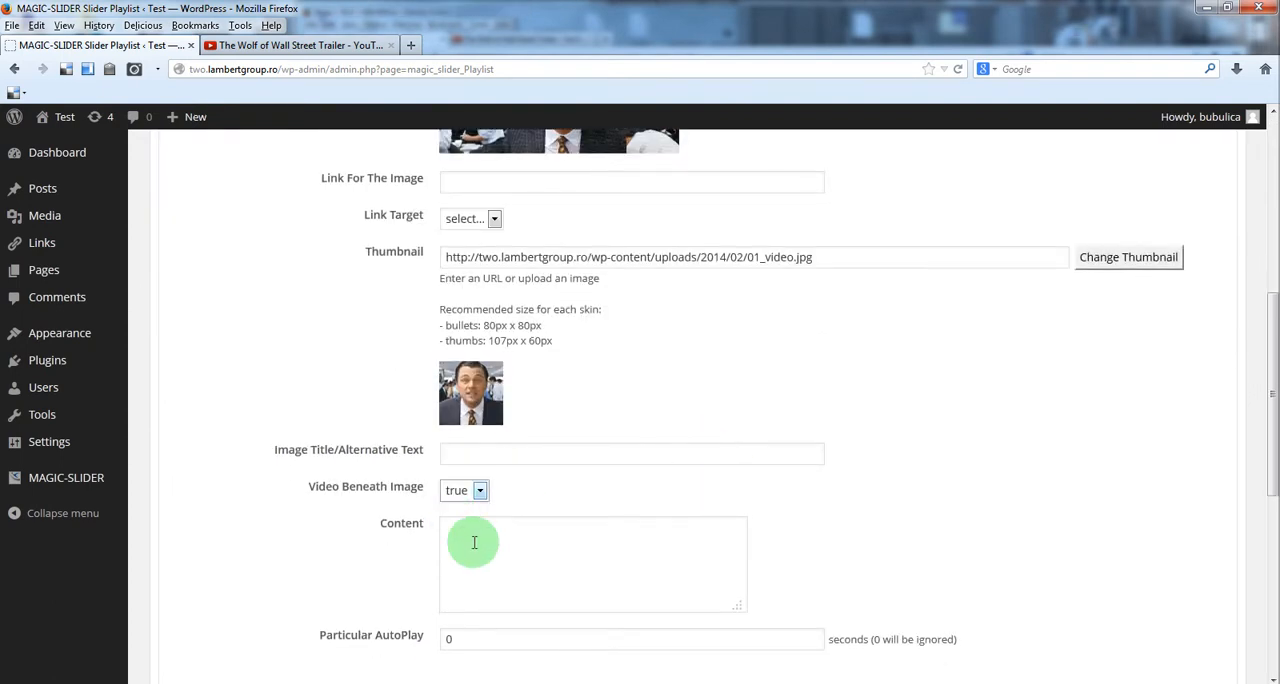
{"action": "left_click", "coordinate": [300, 44]}
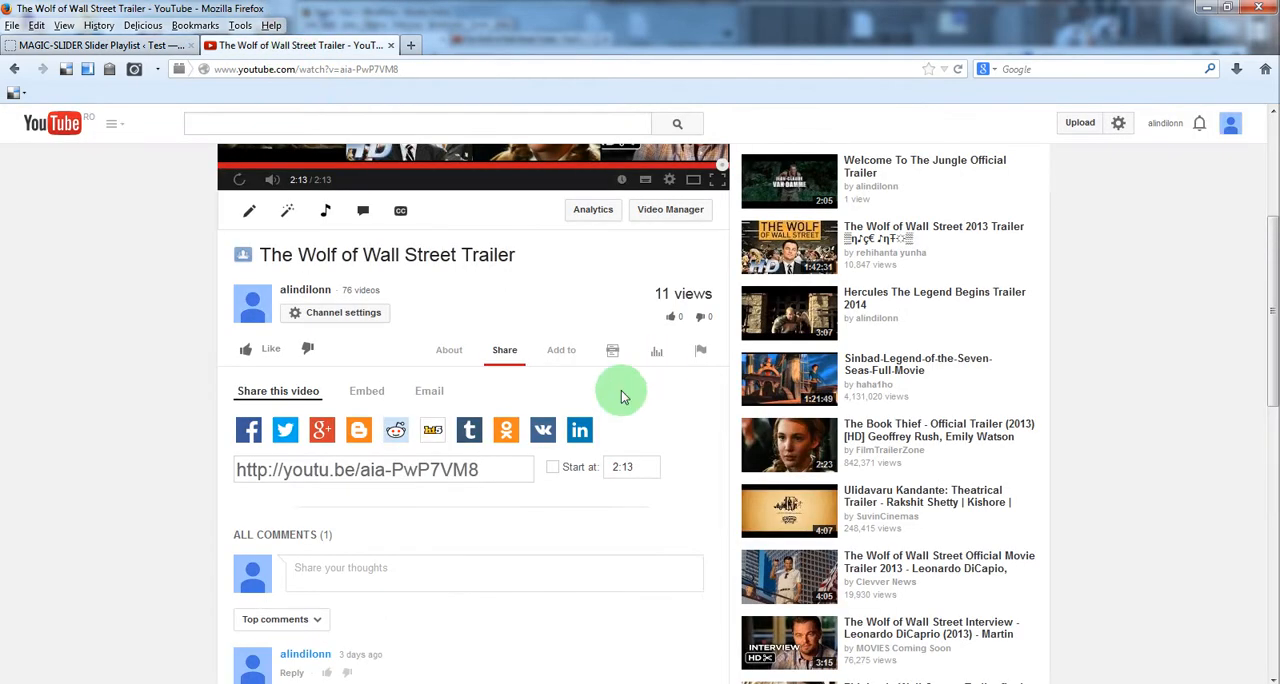
Show the Wolf of Wall Street trailer's embed code and copy it.
{"action": "left_click", "coordinate": [366, 392]}
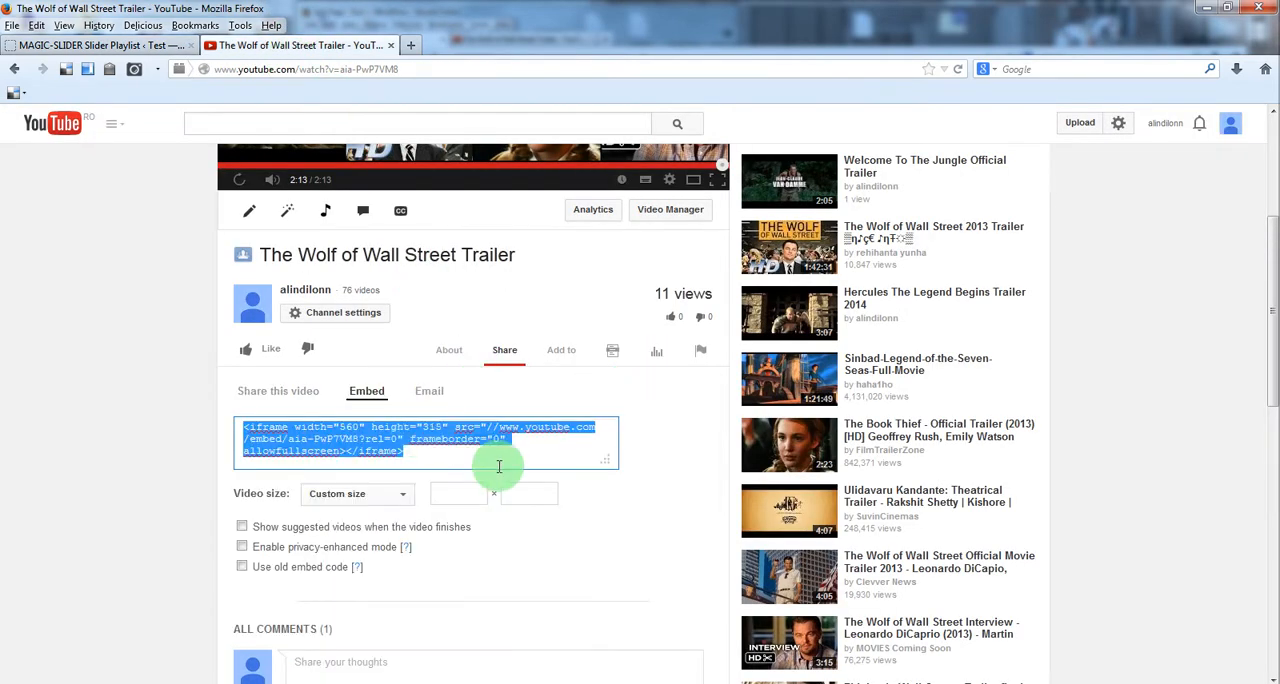
{"action": "right_click", "coordinate": [500, 464]}
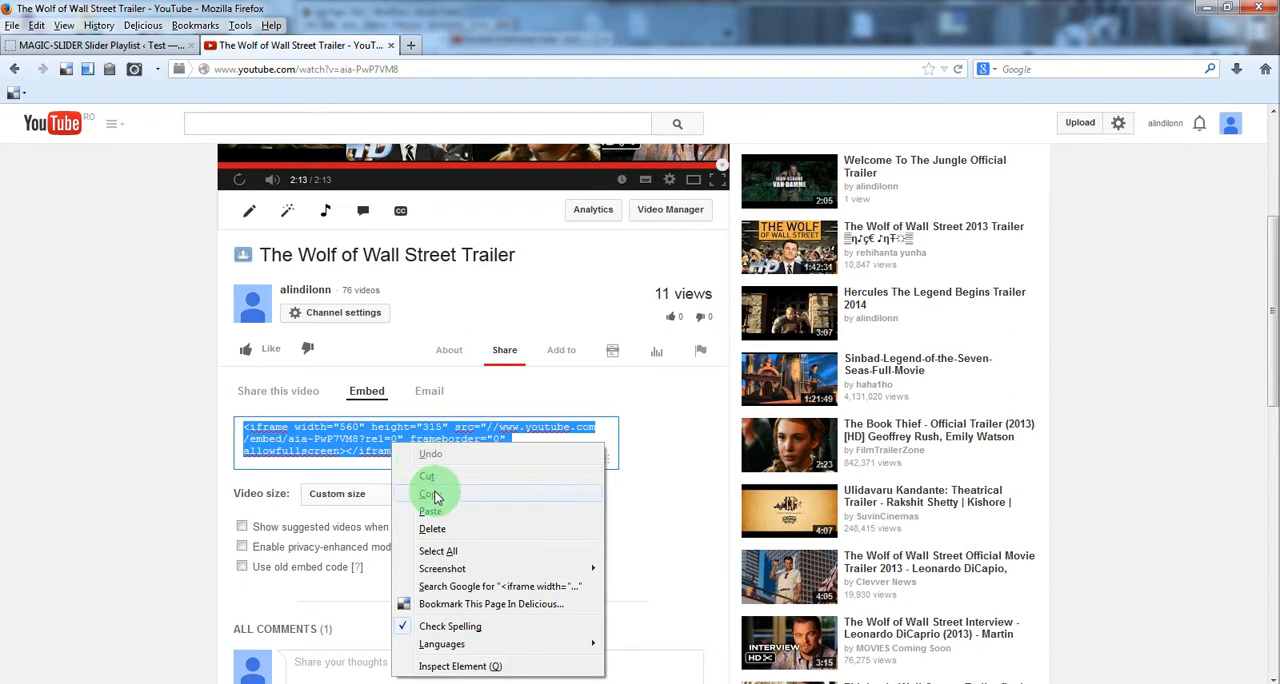
{"action": "left_click", "coordinate": [428, 494]}
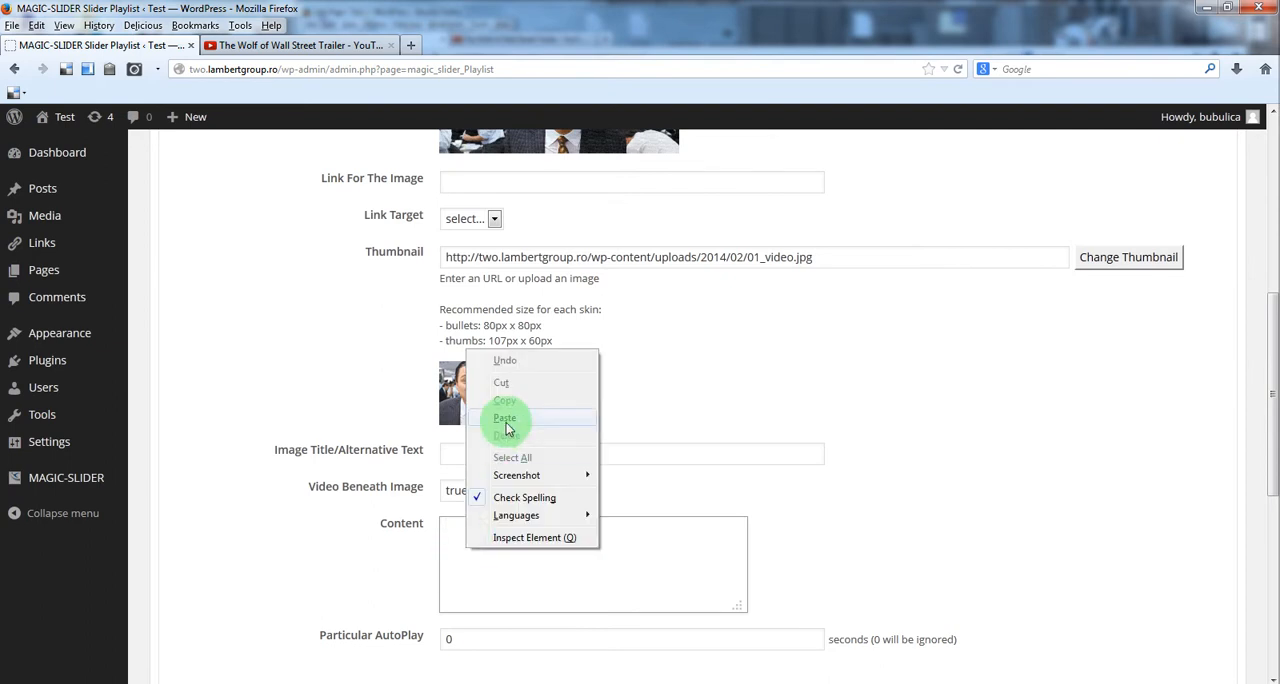
Paste the embed code into Content with 100% width and height and update the playlist record.
{"action": "left_click", "coordinate": [504, 416]}
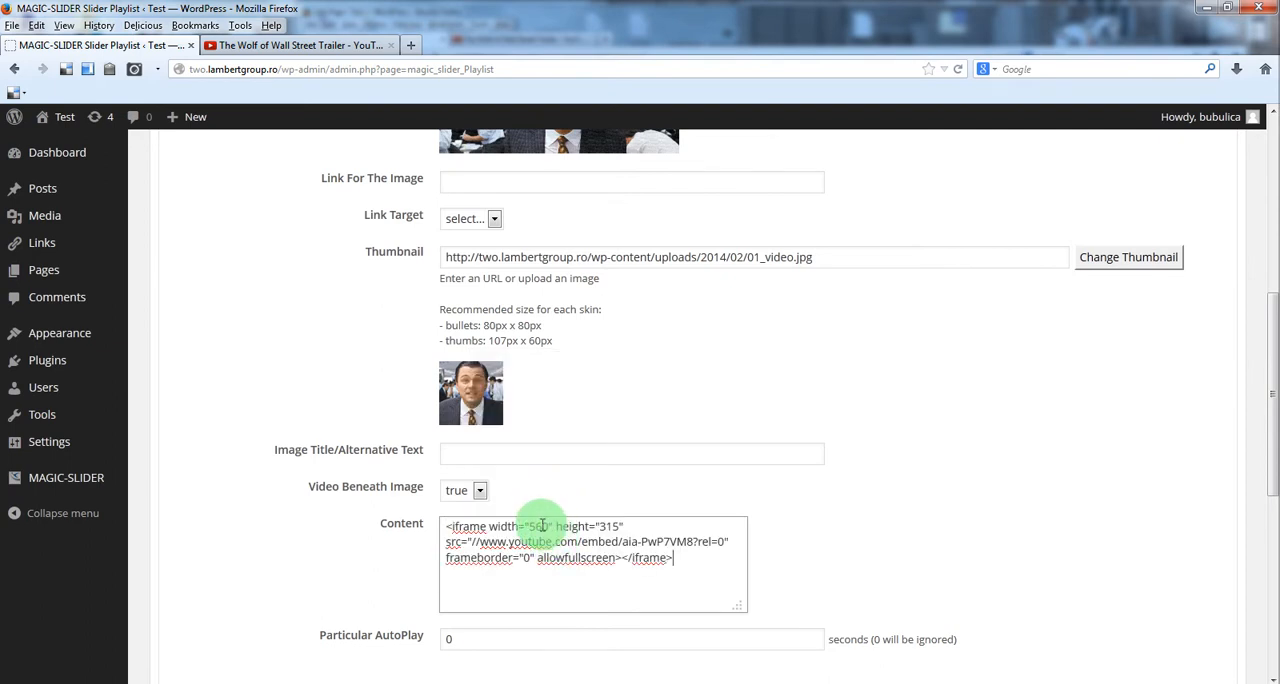
{"action": "double_click", "coordinate": [540, 526]}
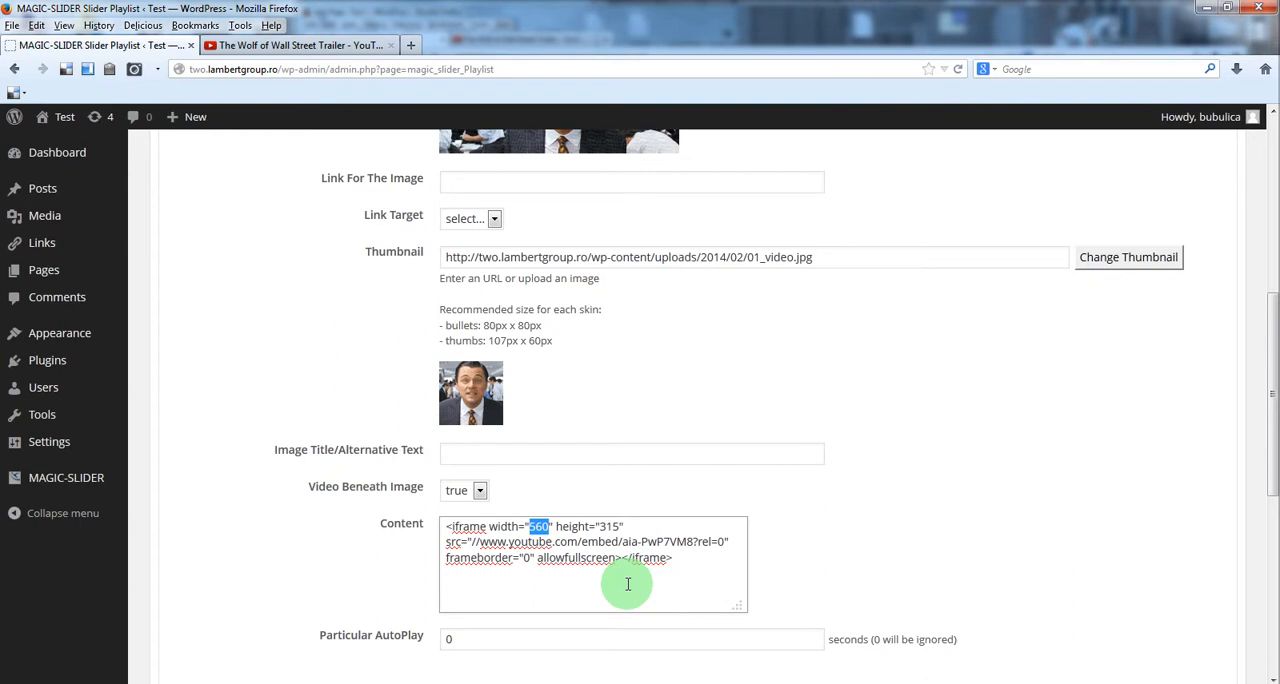
{"action": "type", "text": "100%"}
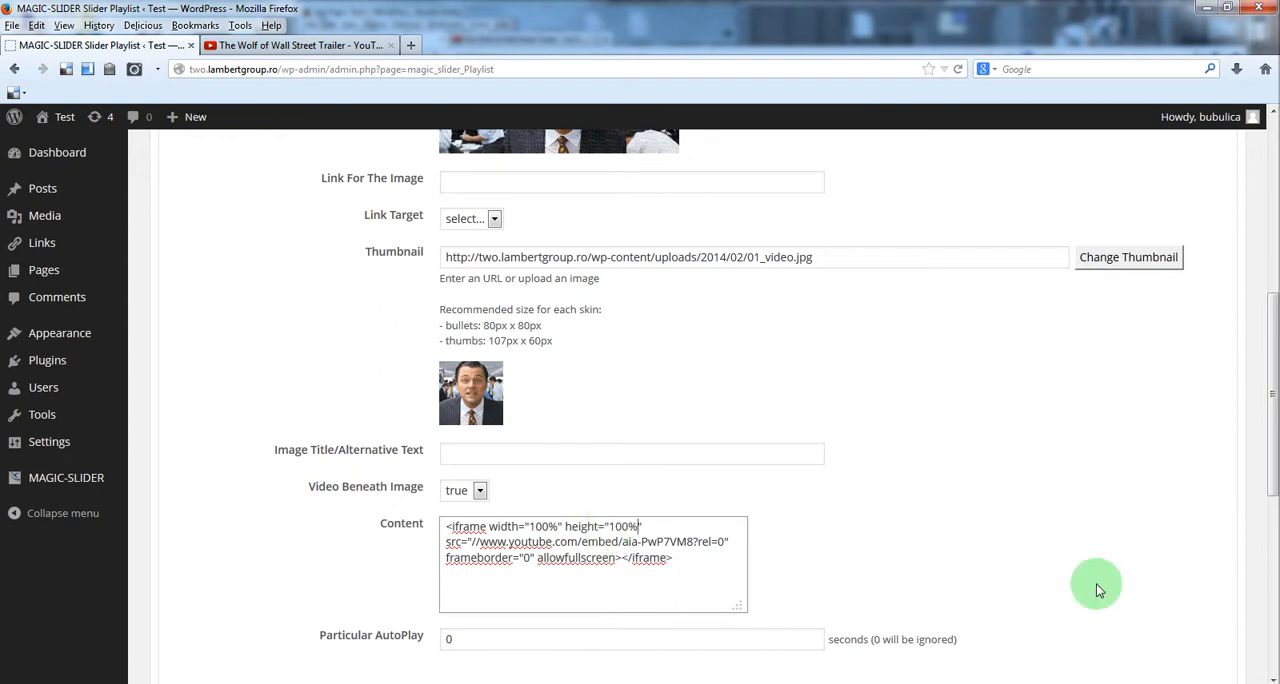
{"action": "scroll", "scroll_direction": "down", "scroll_amount": 3}
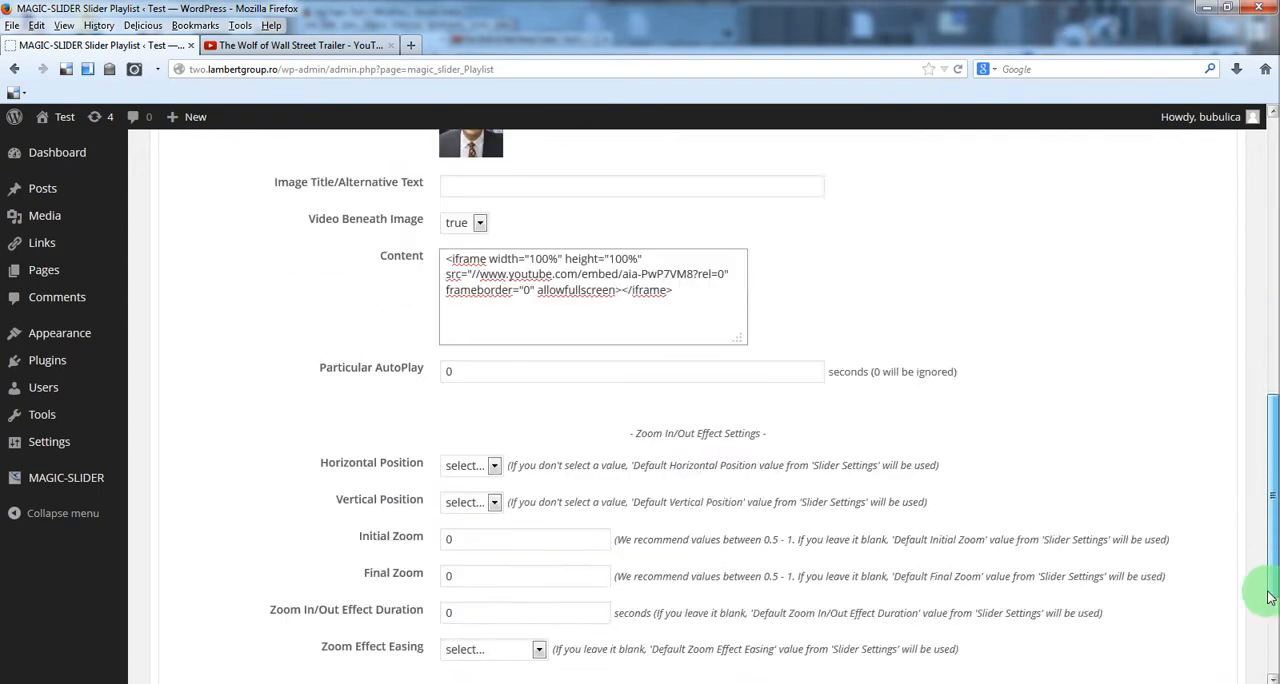
{"action": "scroll", "scroll_direction": "down", "scroll_amount": 3}
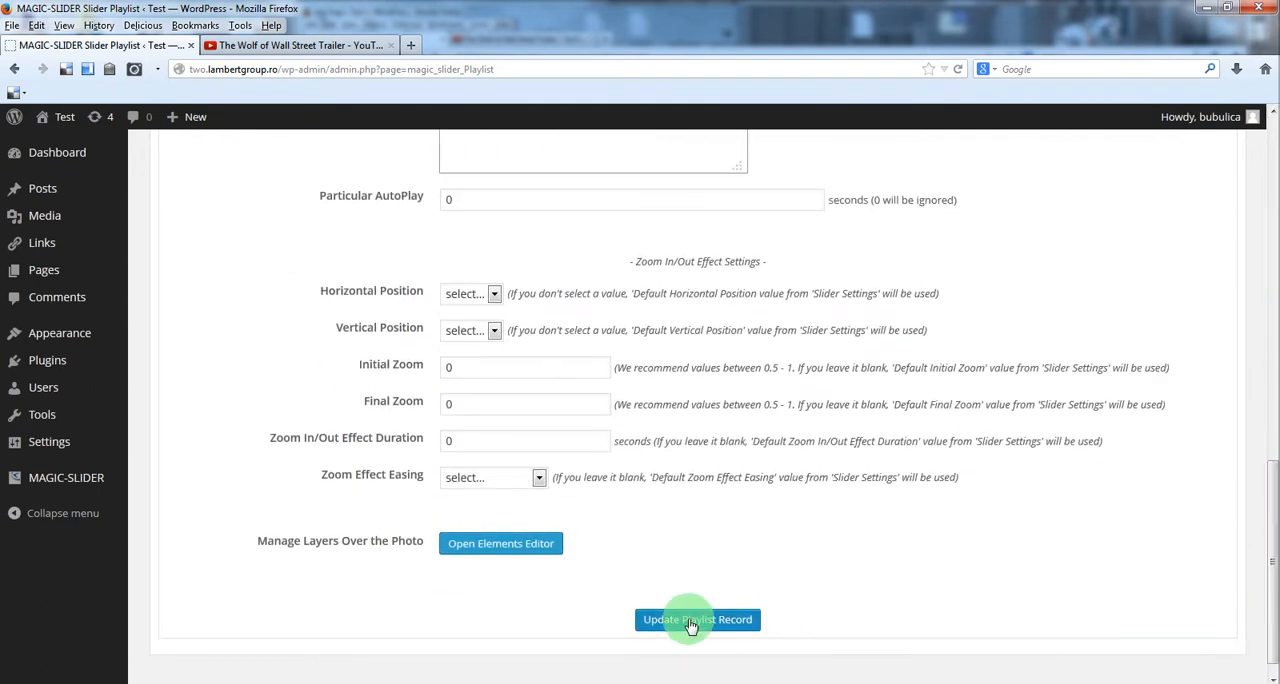
{"action": "left_click", "coordinate": [696, 620]}
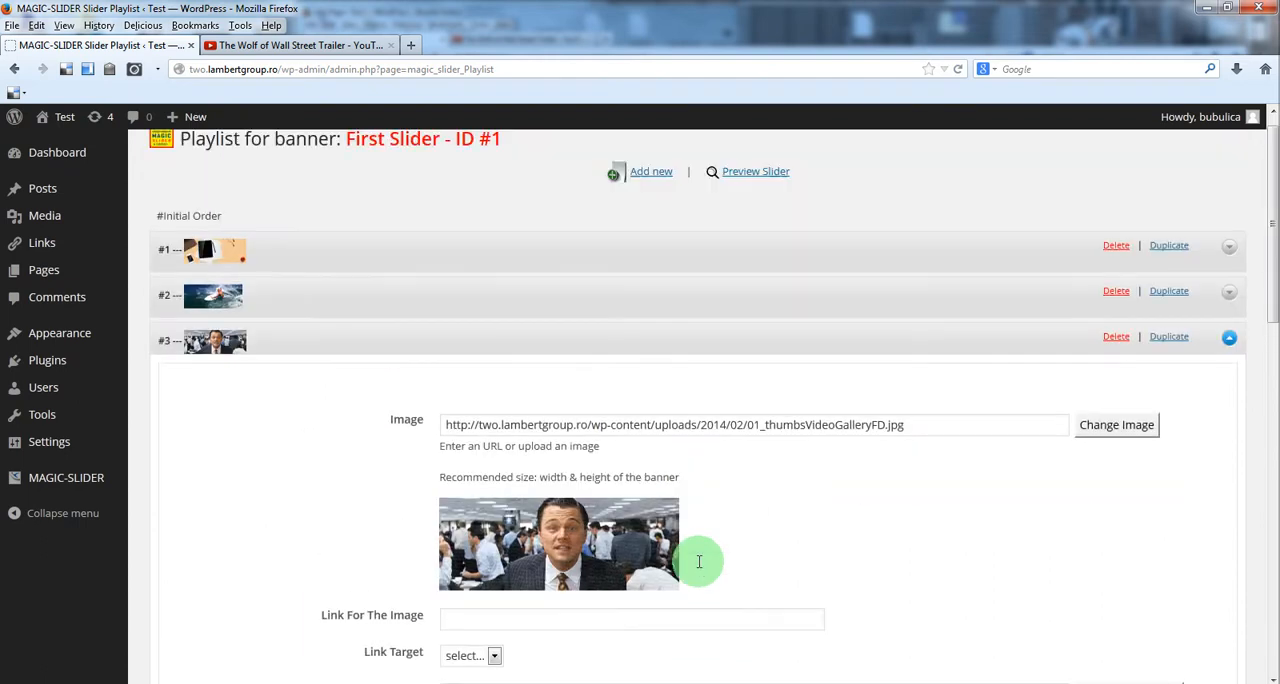
{"action": "left_click", "coordinate": [756, 172]}
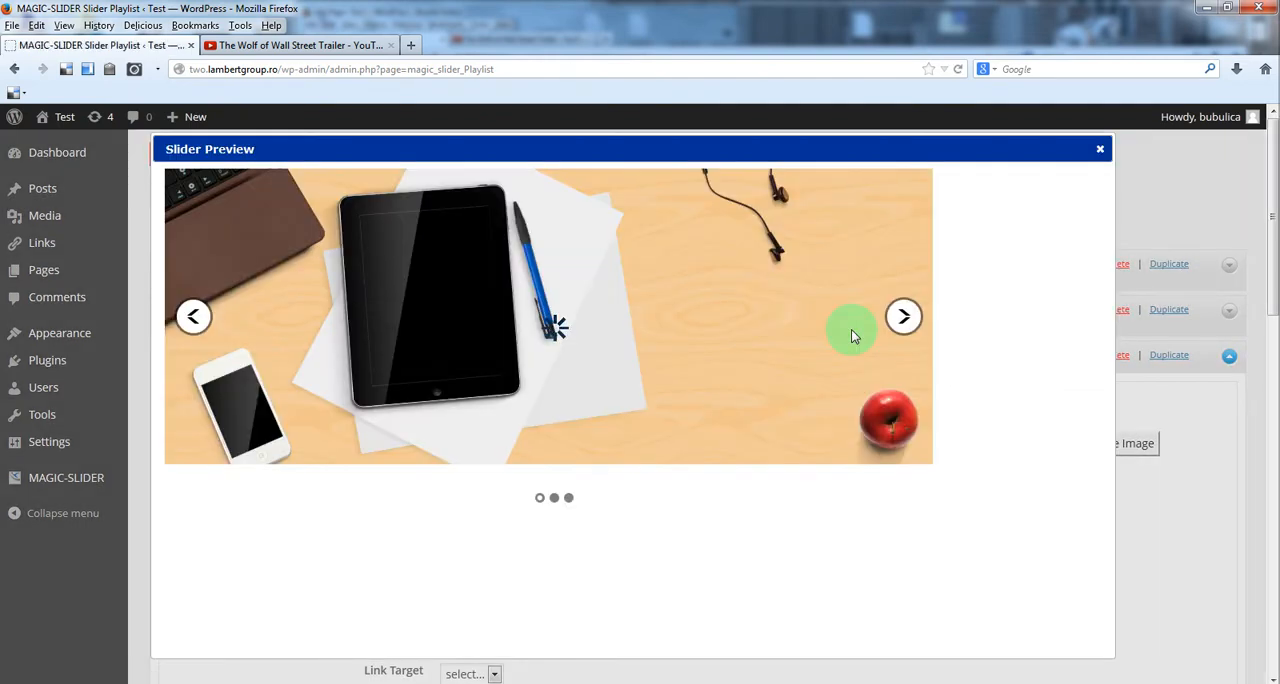
{"action": "left_click", "coordinate": [904, 316]}
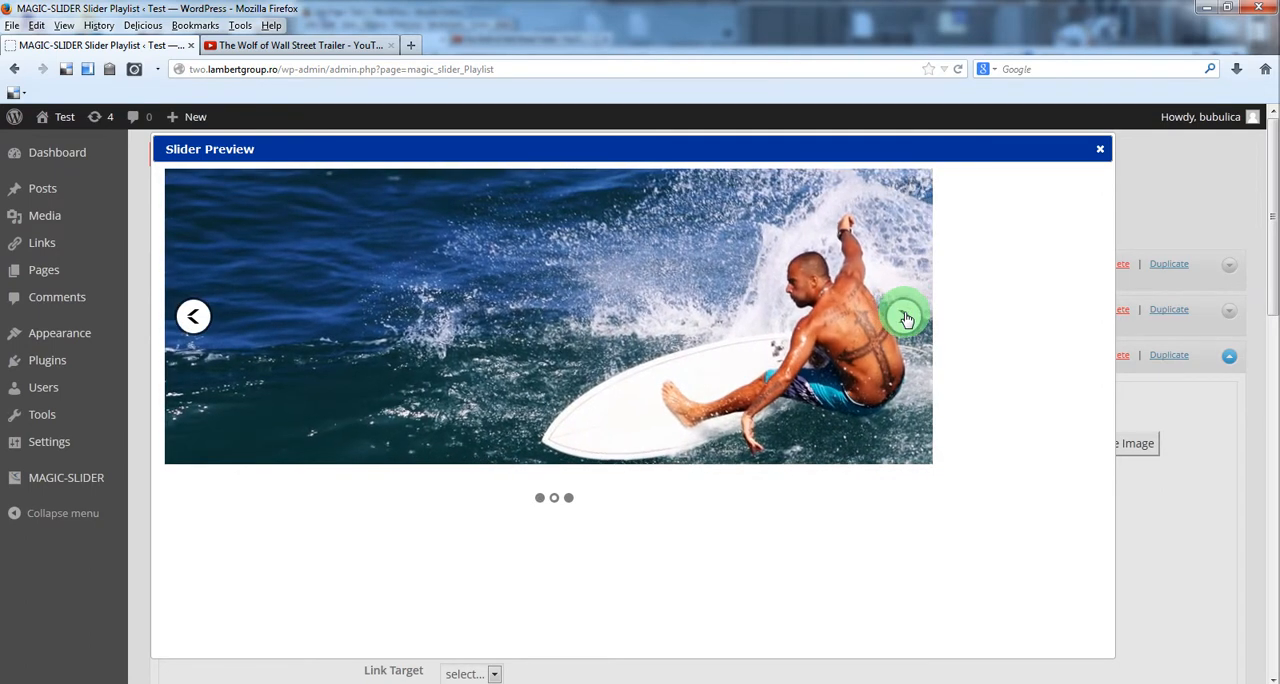
{"action": "left_click", "coordinate": [904, 316]}
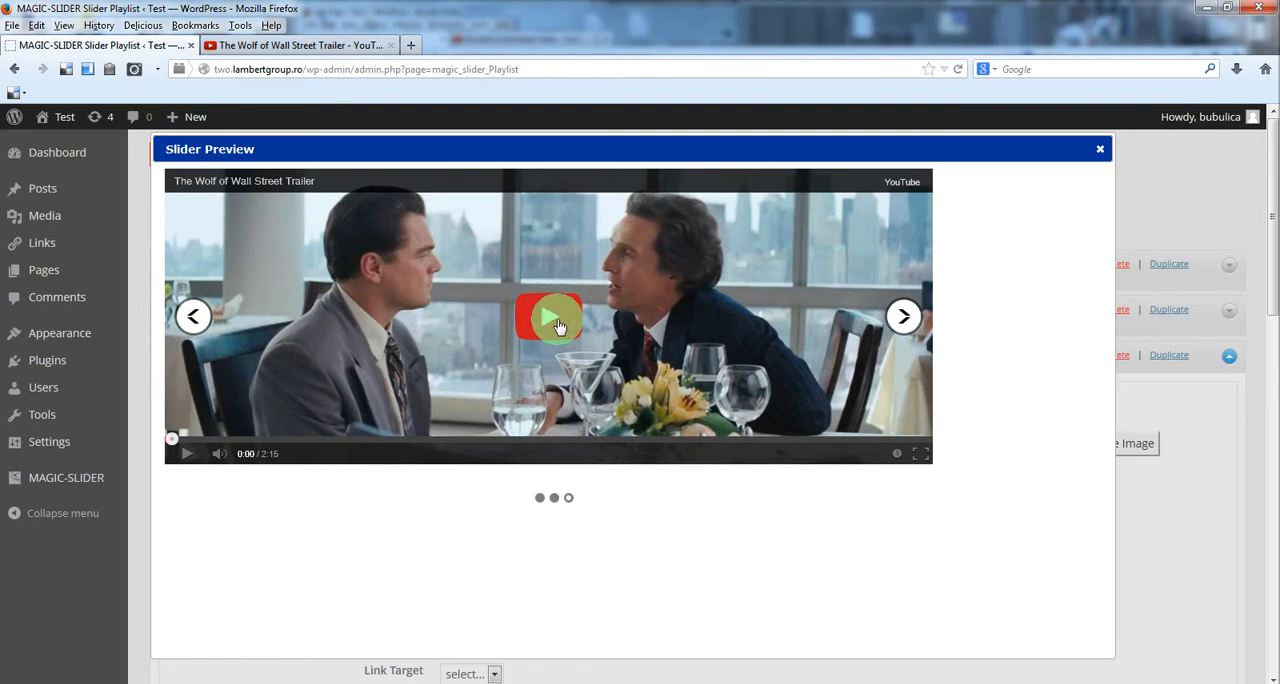
{"action": "left_click", "coordinate": [548, 316]}
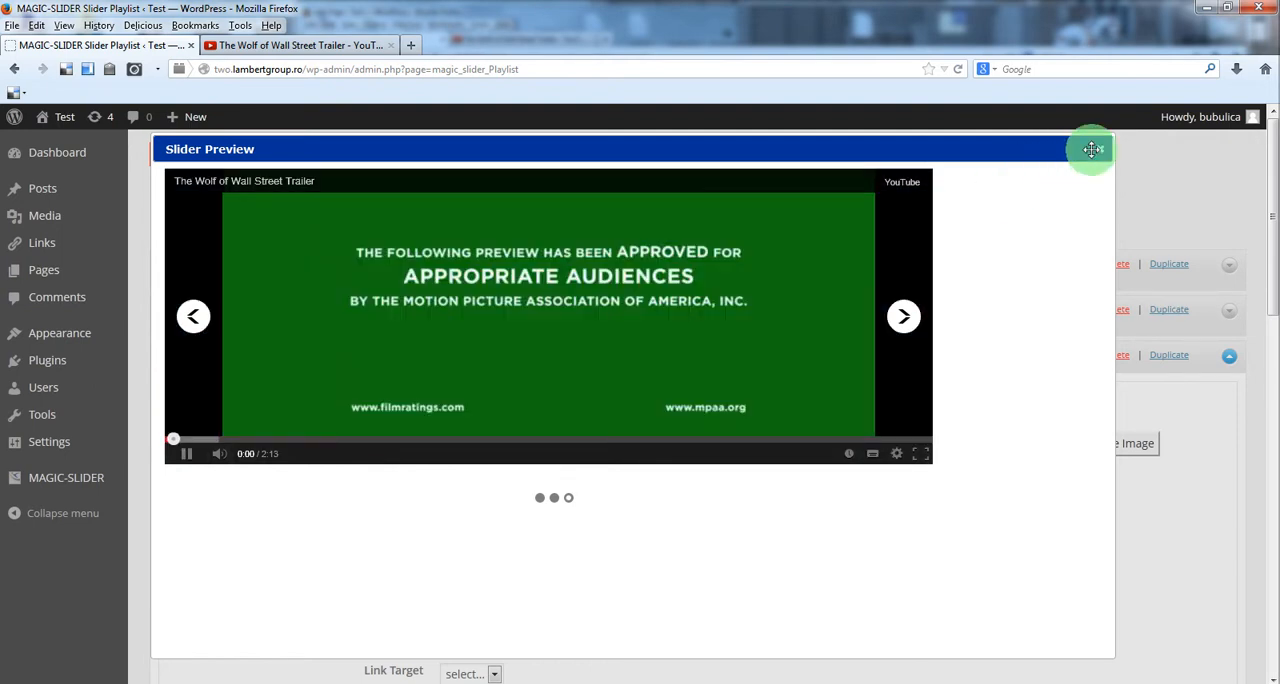
{"action": "left_click", "coordinate": [1092, 148]}
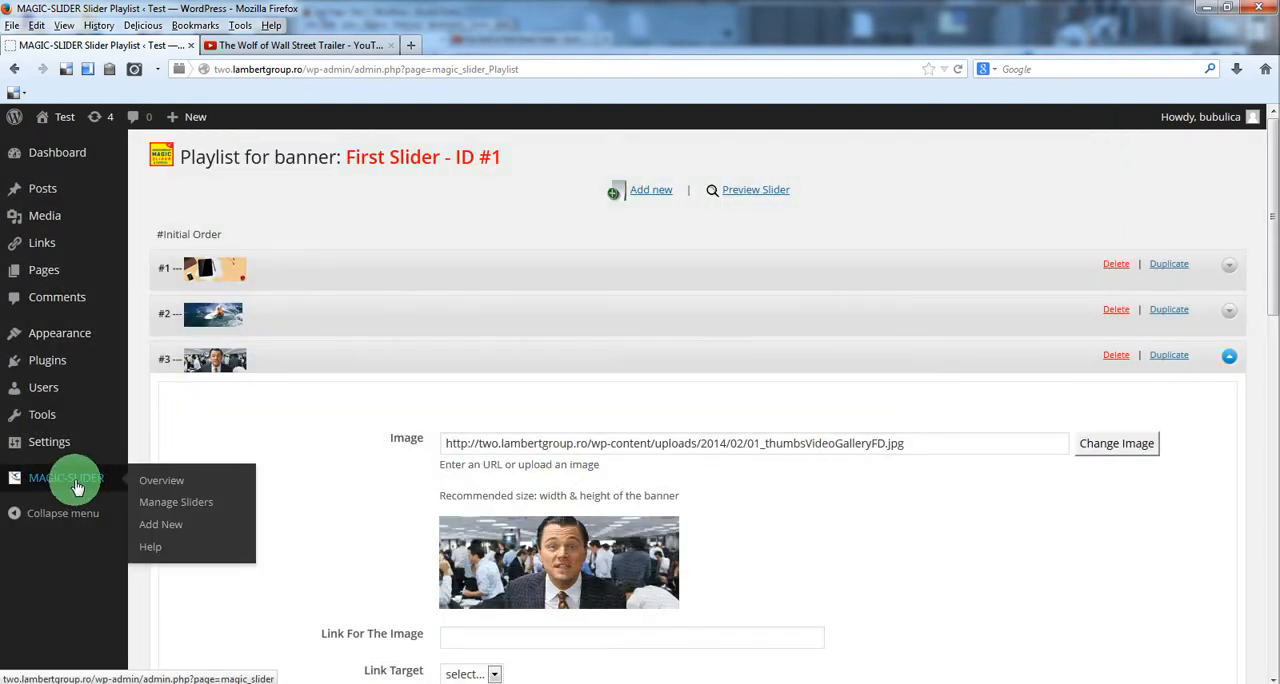
Select the First Slider's Page/Post shortcode in the Manage Sliders list for copying.
{"action": "left_click", "coordinate": [176, 500]}
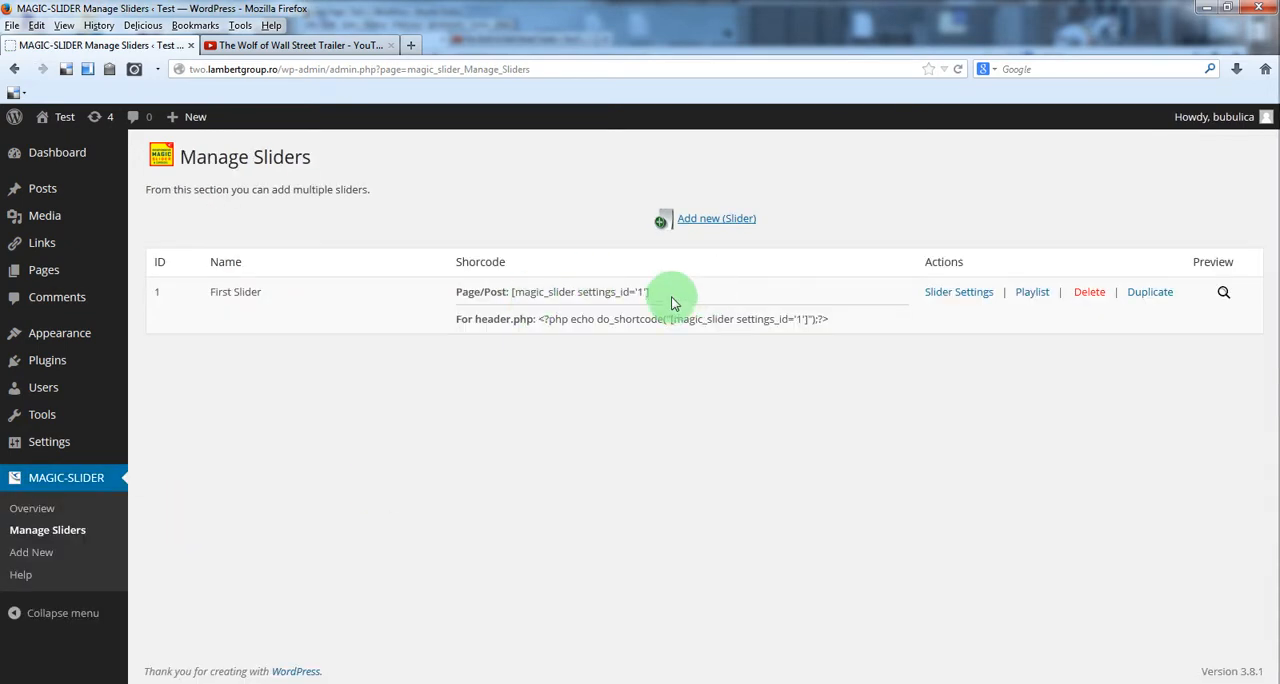
{"action": "double_click", "coordinate": [576, 292]}
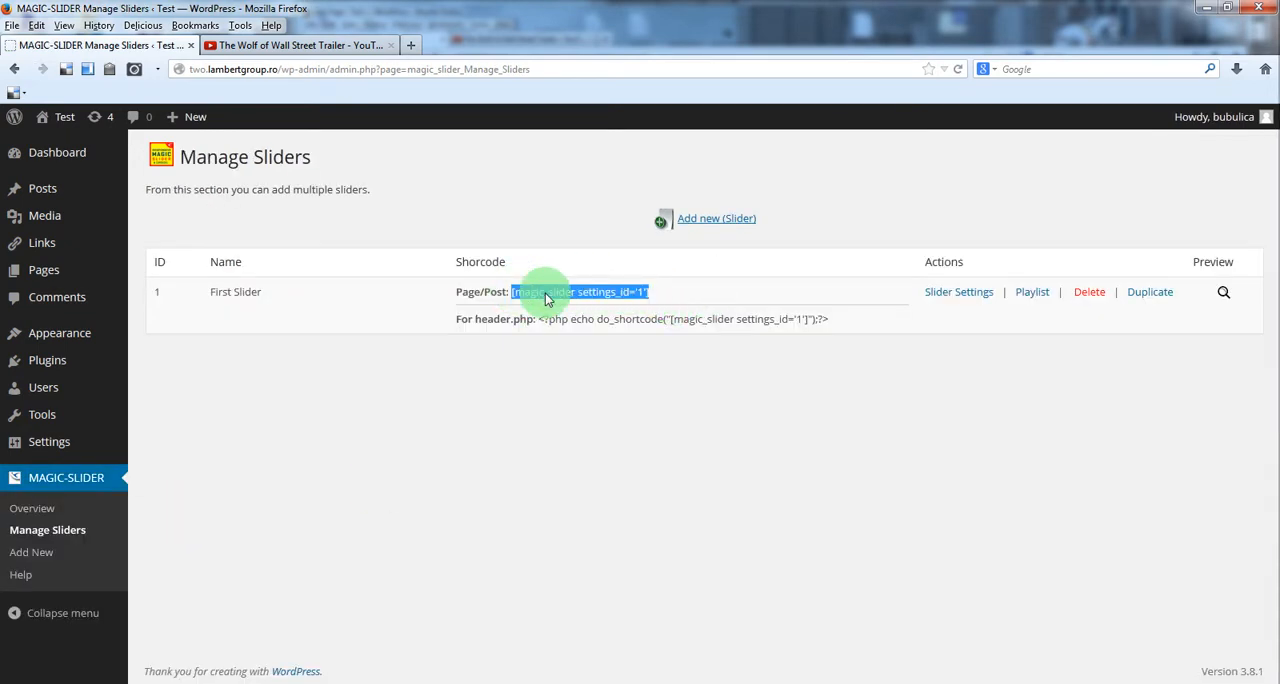
{"action": "mouse_move", "coordinate": [348, 344]}
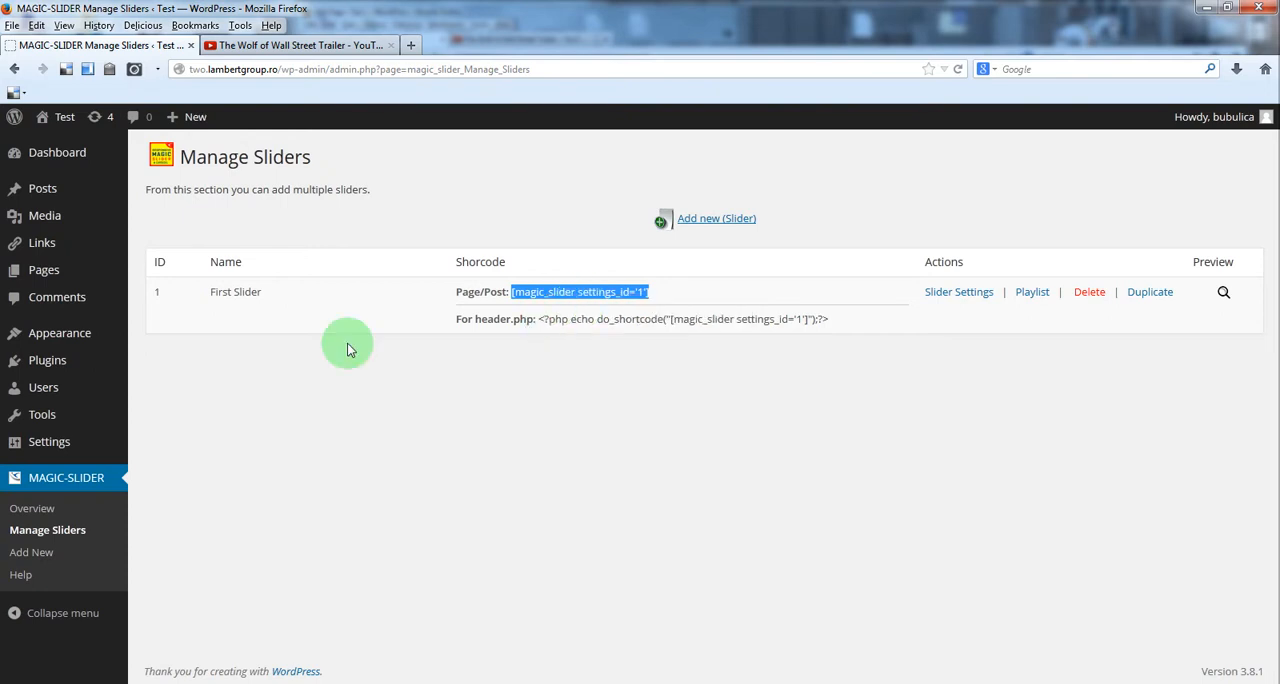
{"action": "mouse_move", "coordinate": [42, 188]}
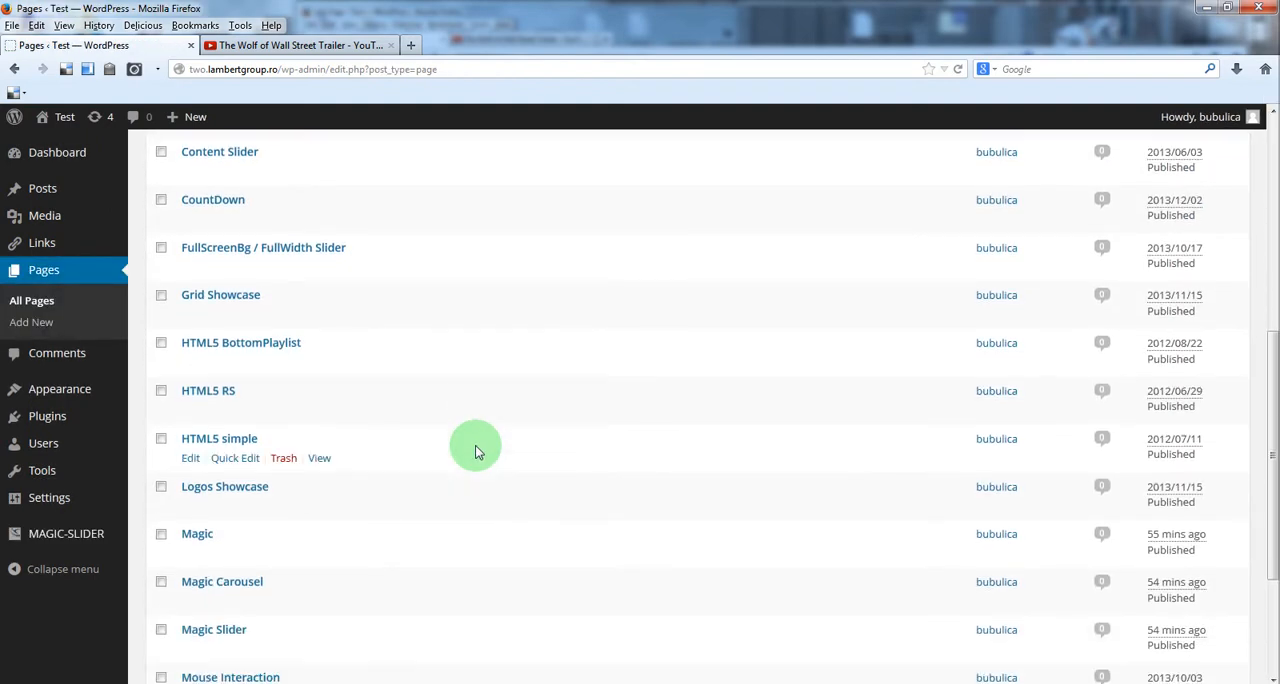
Edit the Magic Slider page with the First Slider shortcode in its content and update it.
{"action": "left_click", "coordinate": [188, 648]}
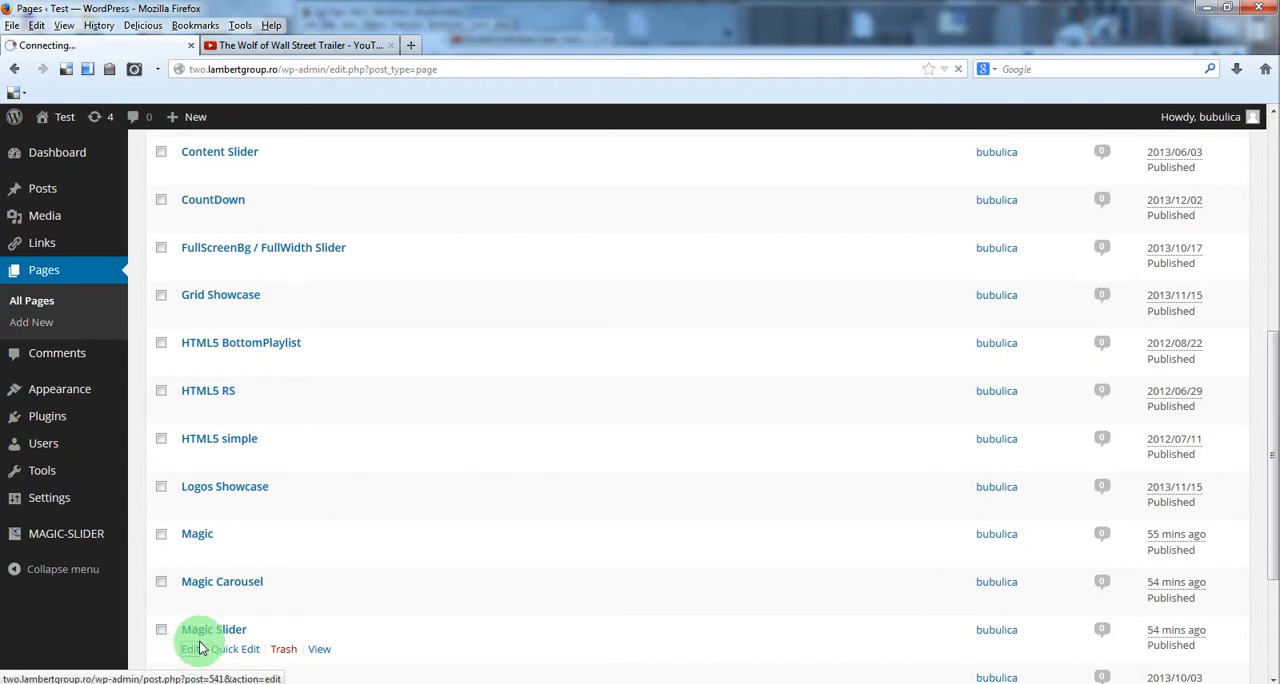
{"action": "left_click", "coordinate": [188, 648]}
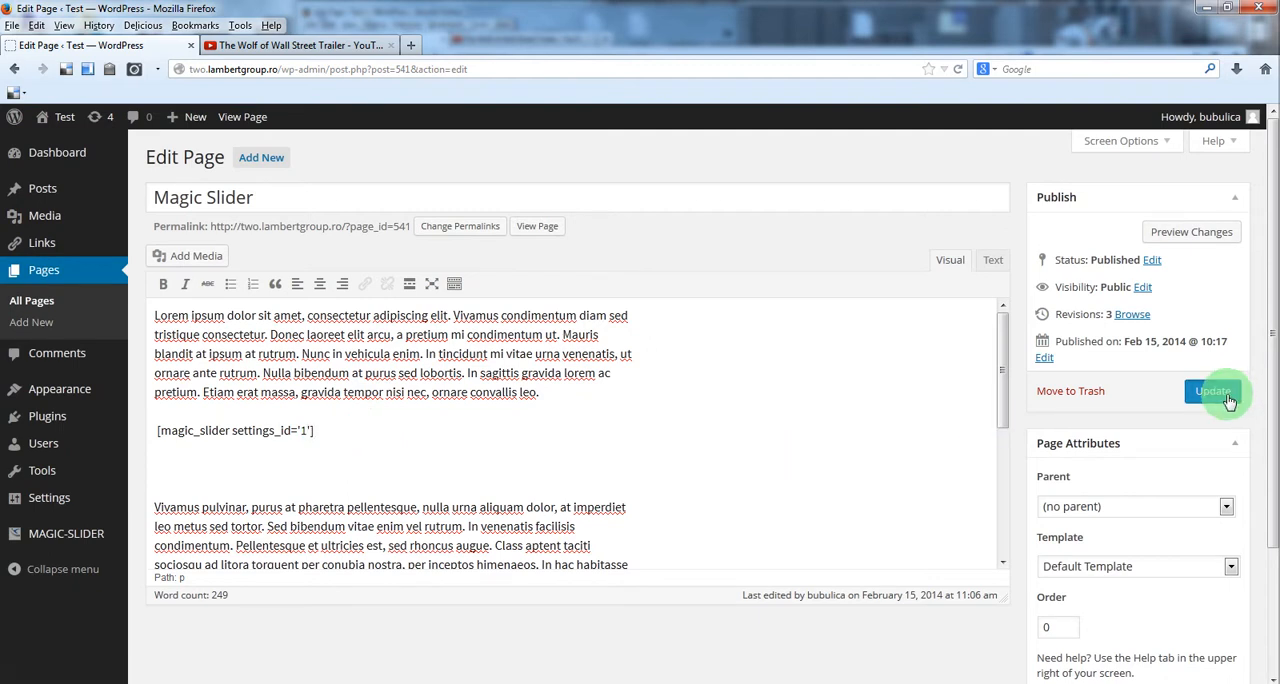
{"action": "left_click", "coordinate": [1212, 392]}
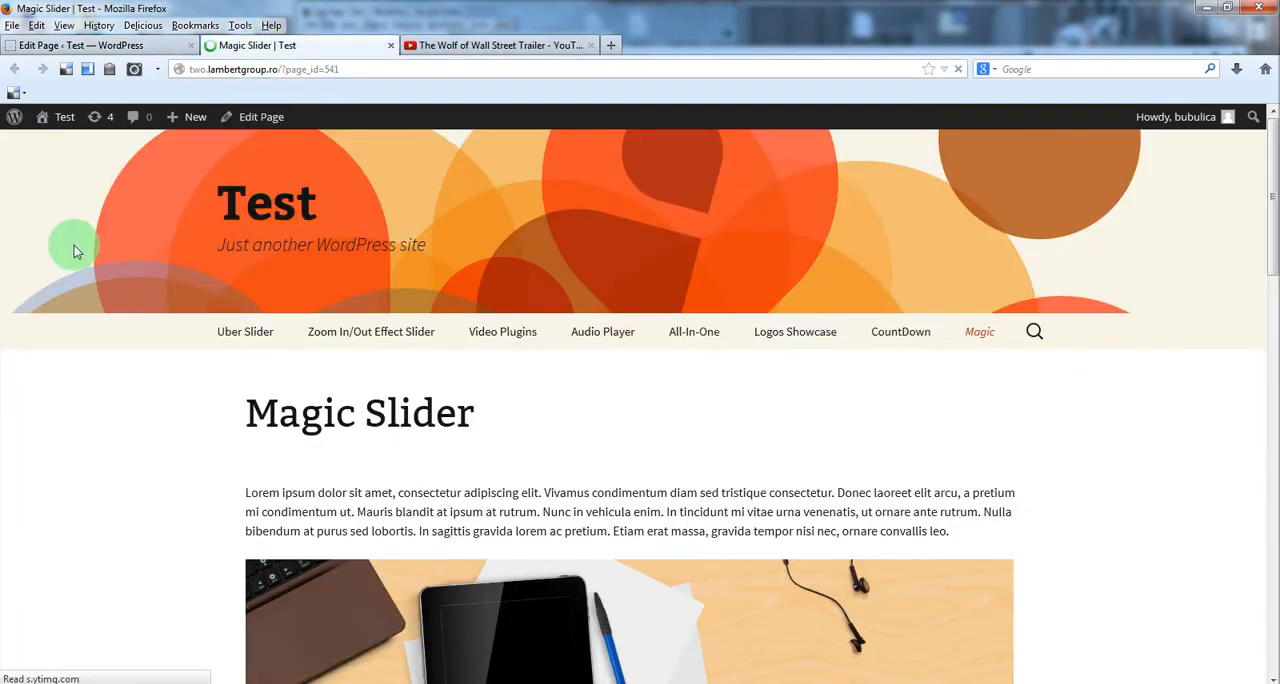
Advance the live slider to the third slide and play the Wolf of Wall Street trailer.
{"action": "scroll", "scroll_direction": "down", "scroll_amount": 3}
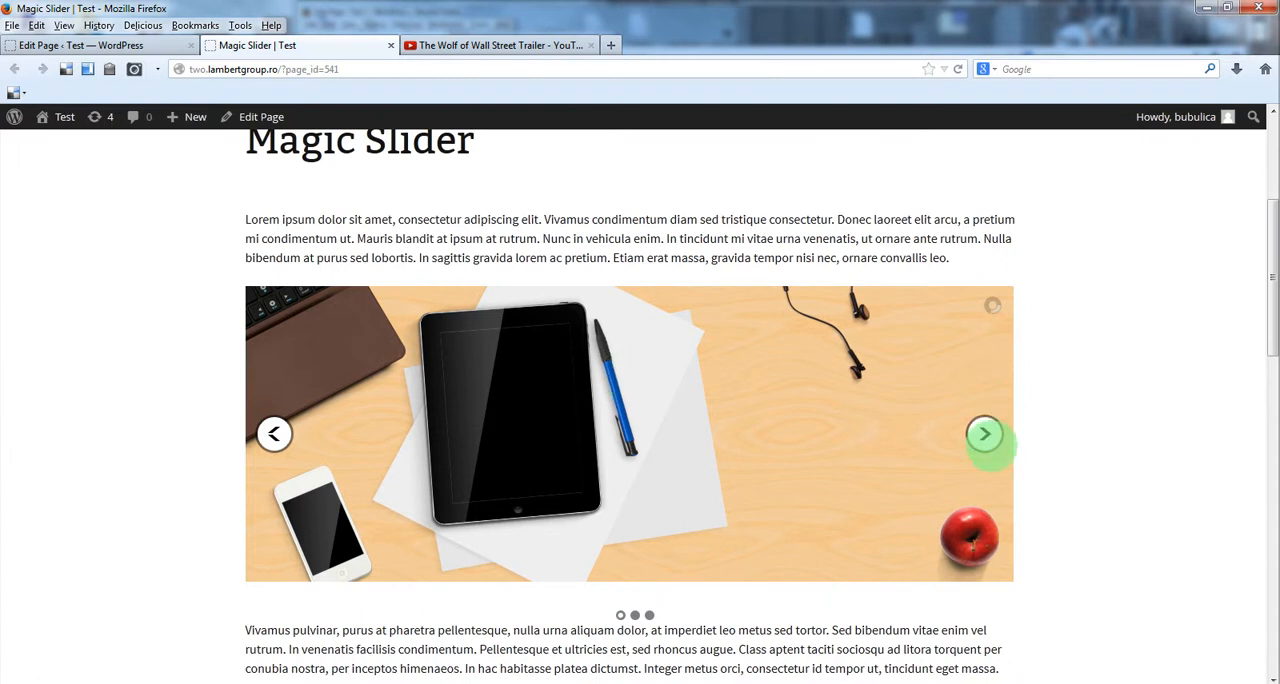
{"action": "left_click", "coordinate": [984, 434]}
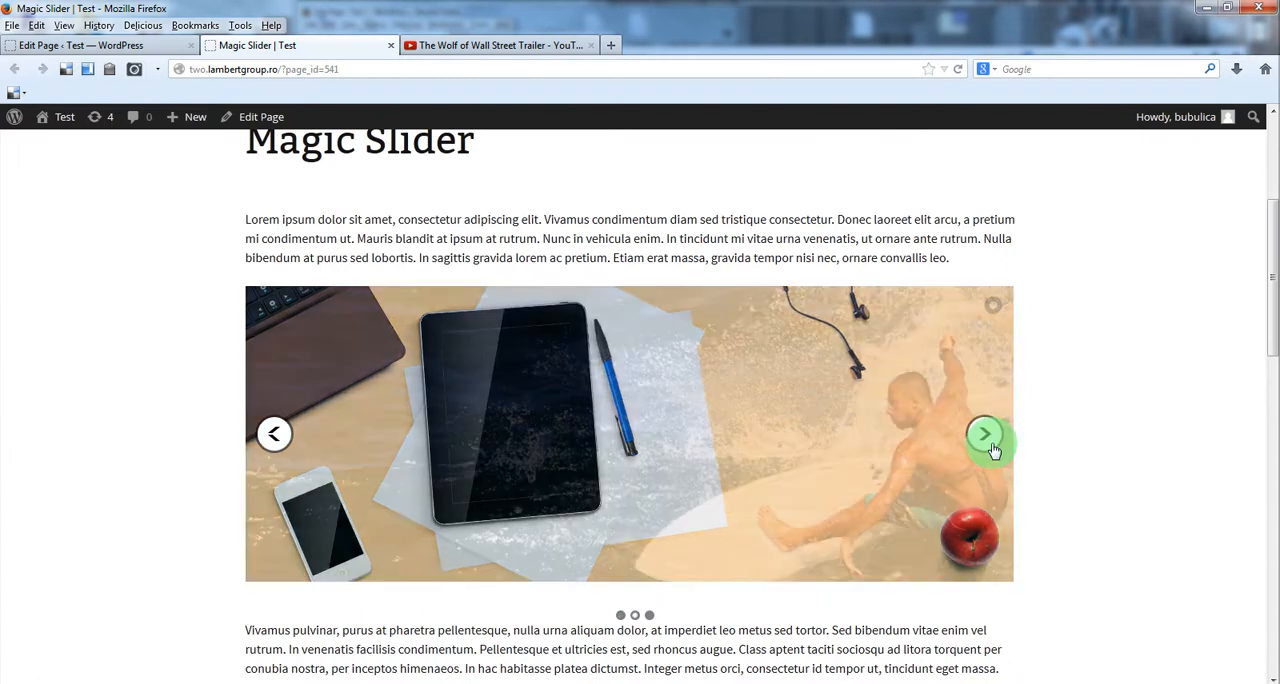
{"action": "left_click", "coordinate": [984, 432]}
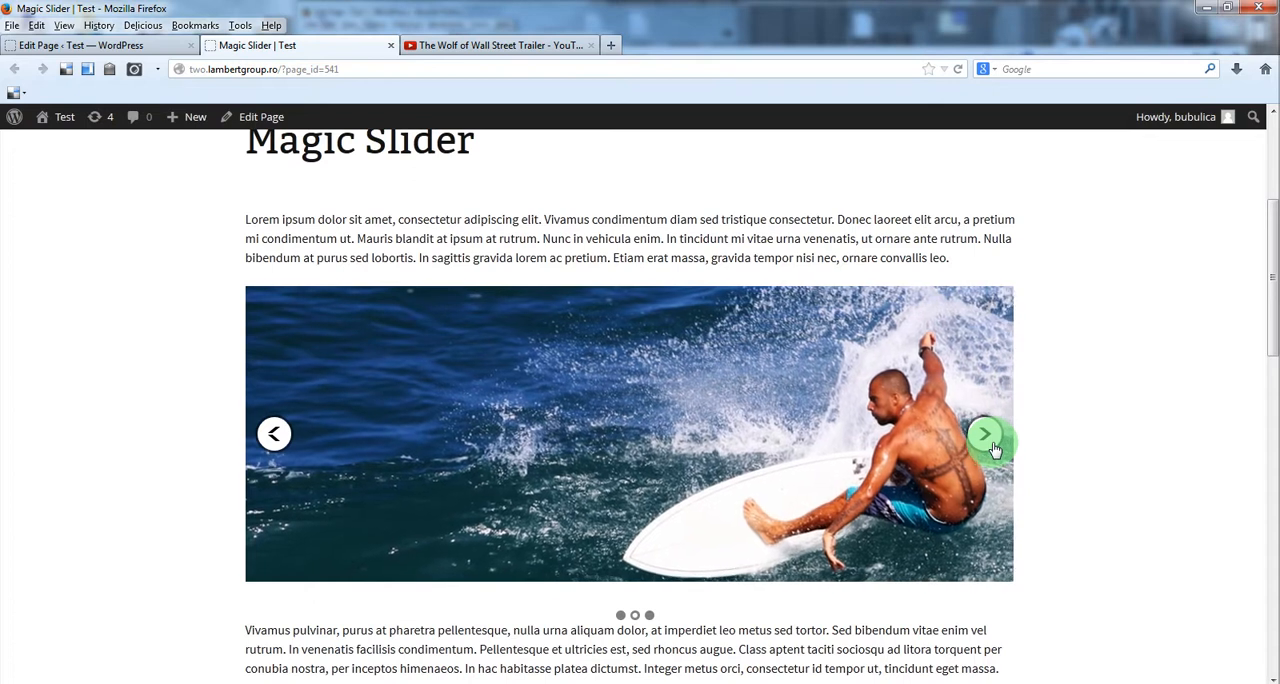
{"action": "left_click", "coordinate": [984, 434]}
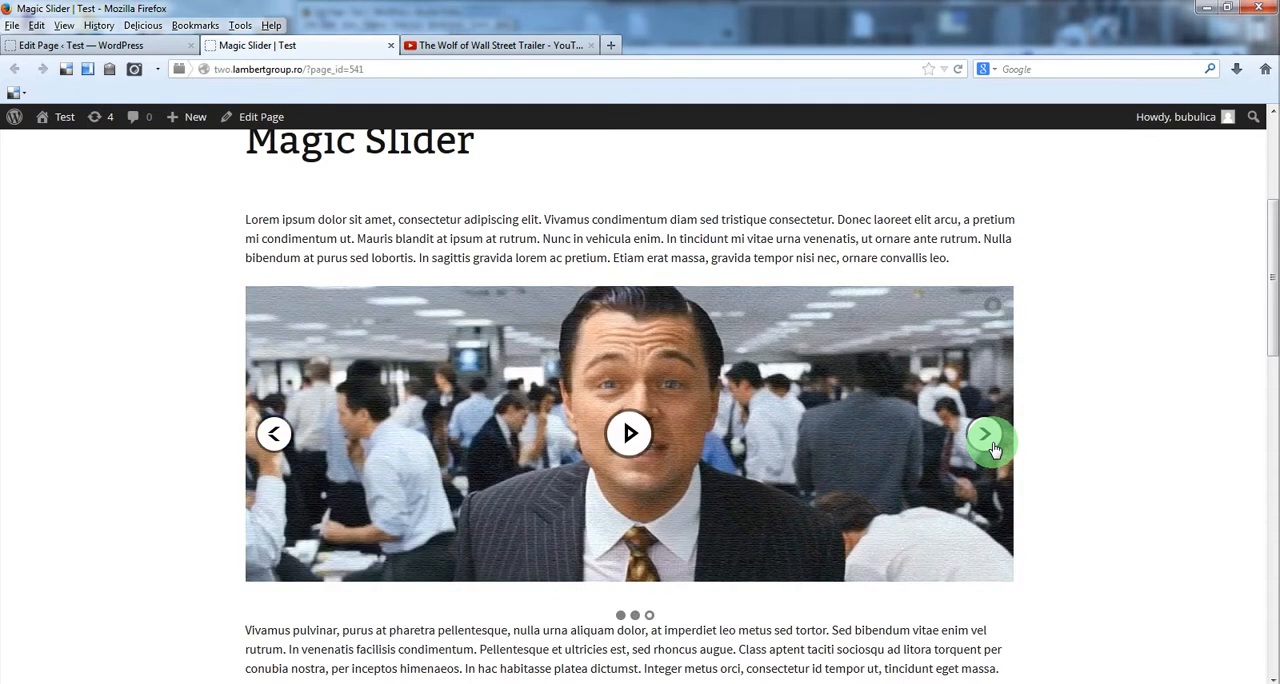
{"action": "mouse_move", "coordinate": [628, 432]}
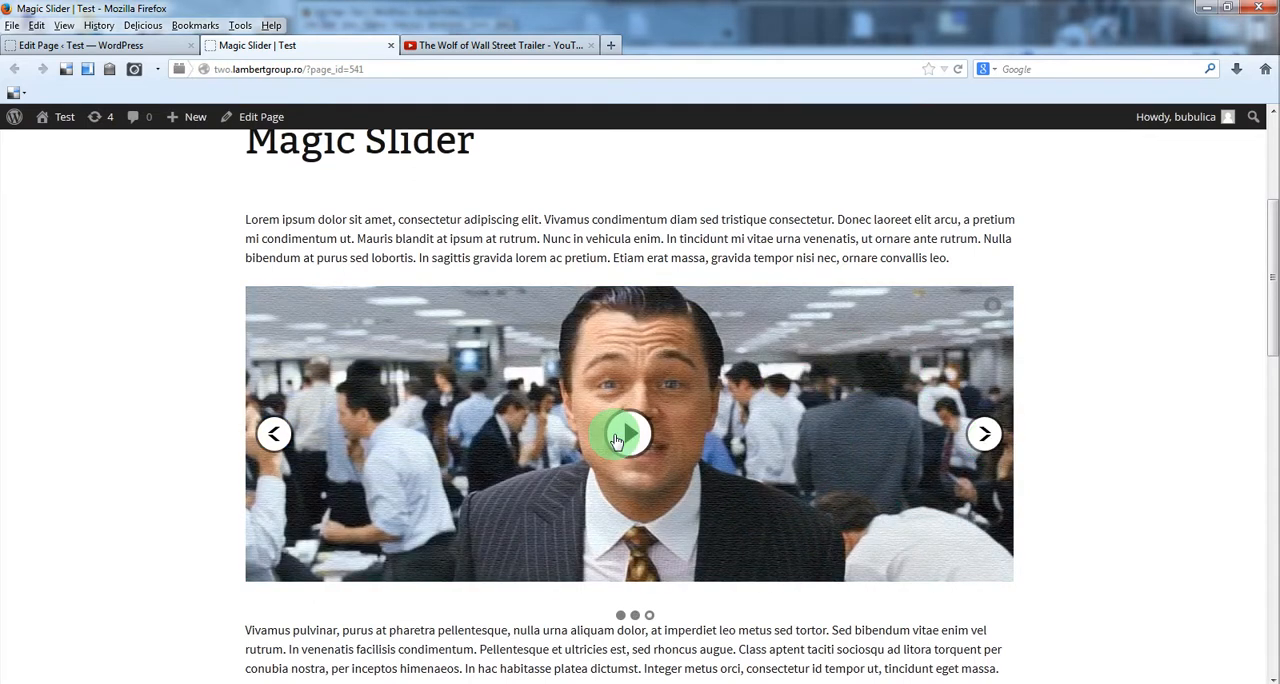
{"action": "left_click", "coordinate": [620, 432]}
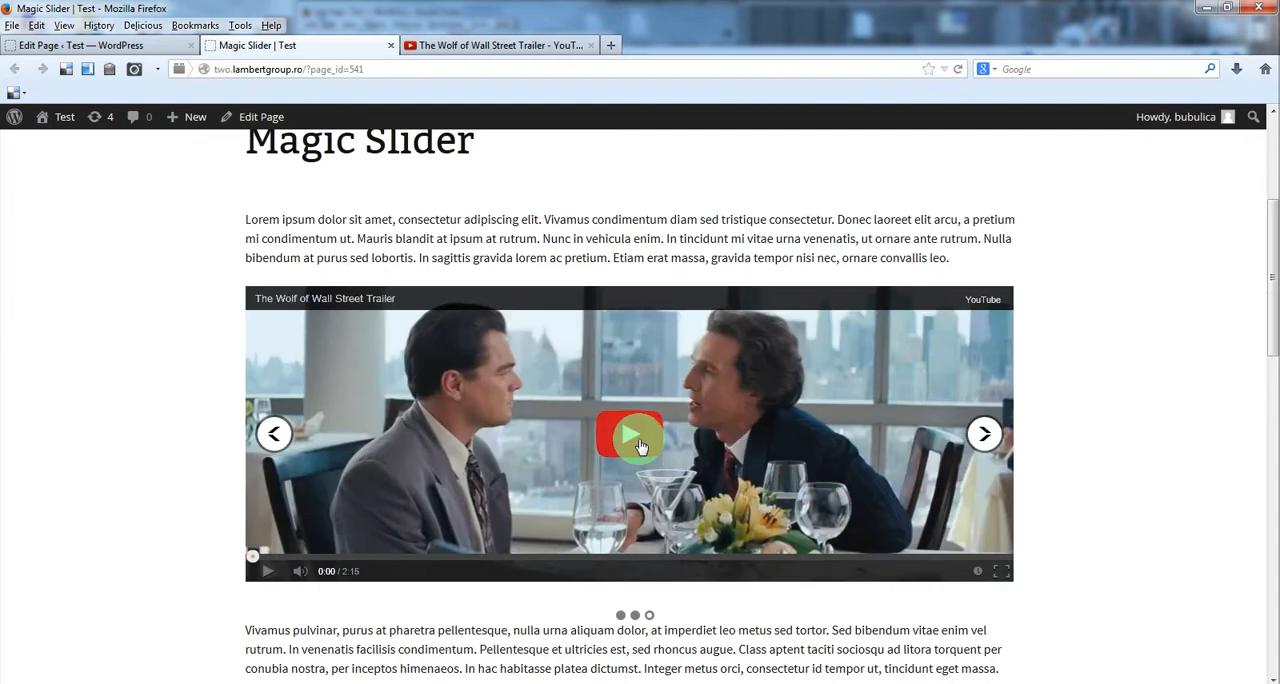